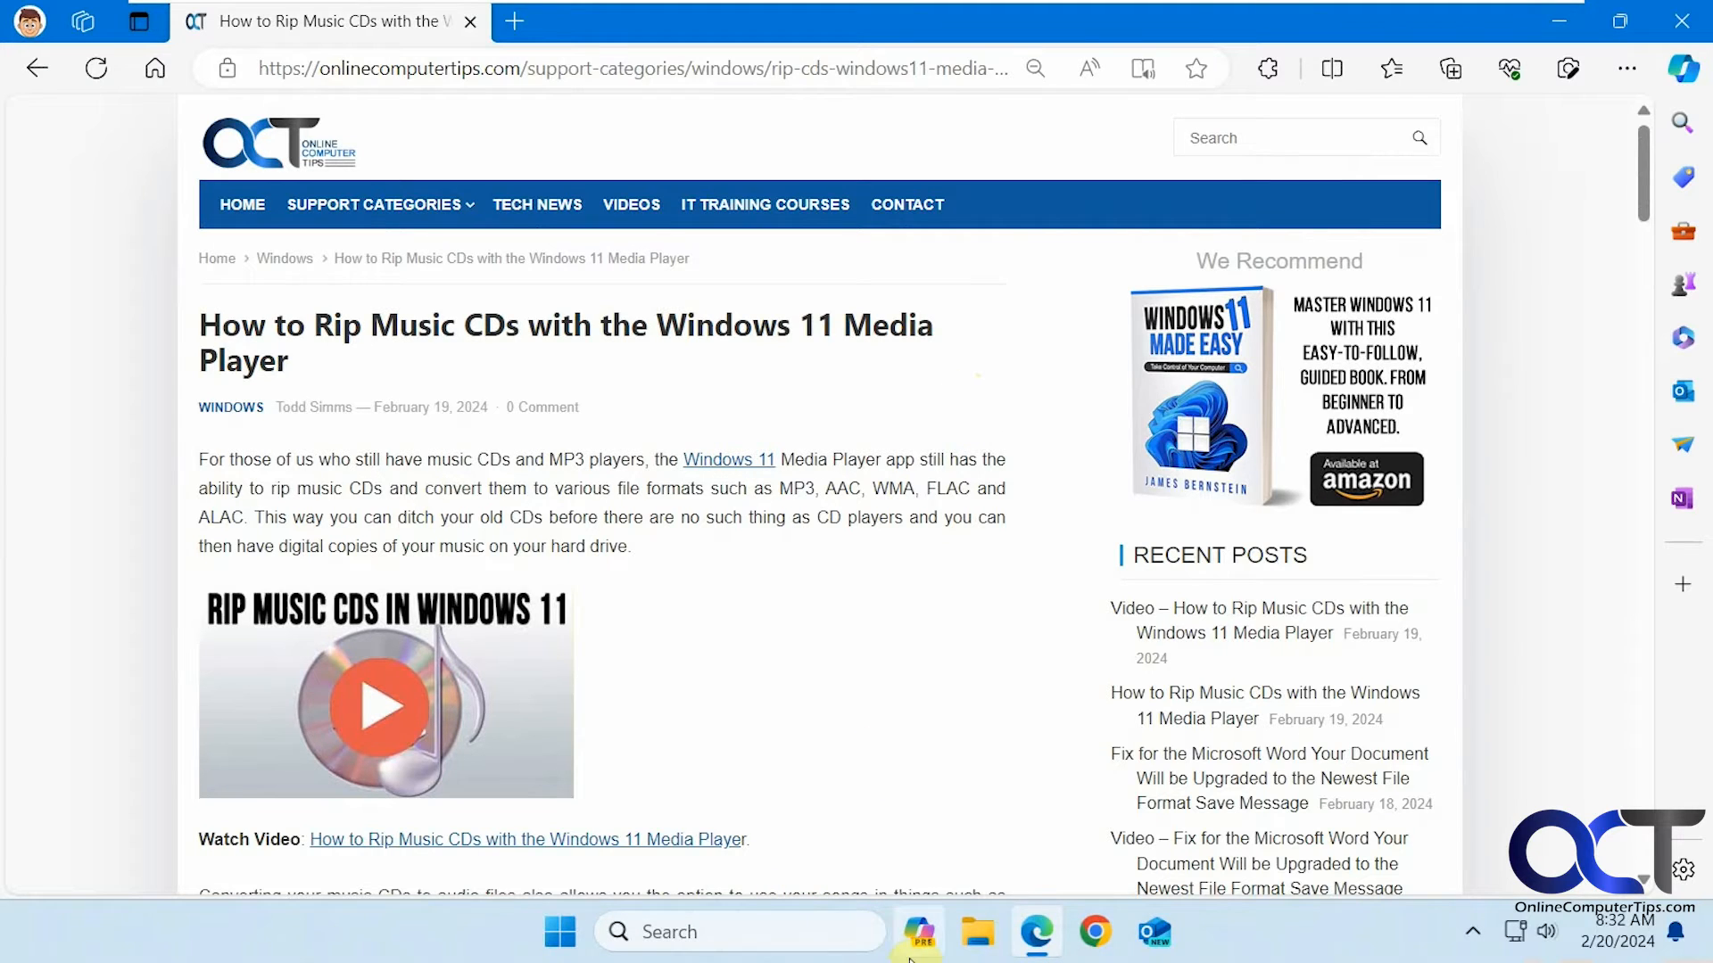
mouse_move(920, 931)
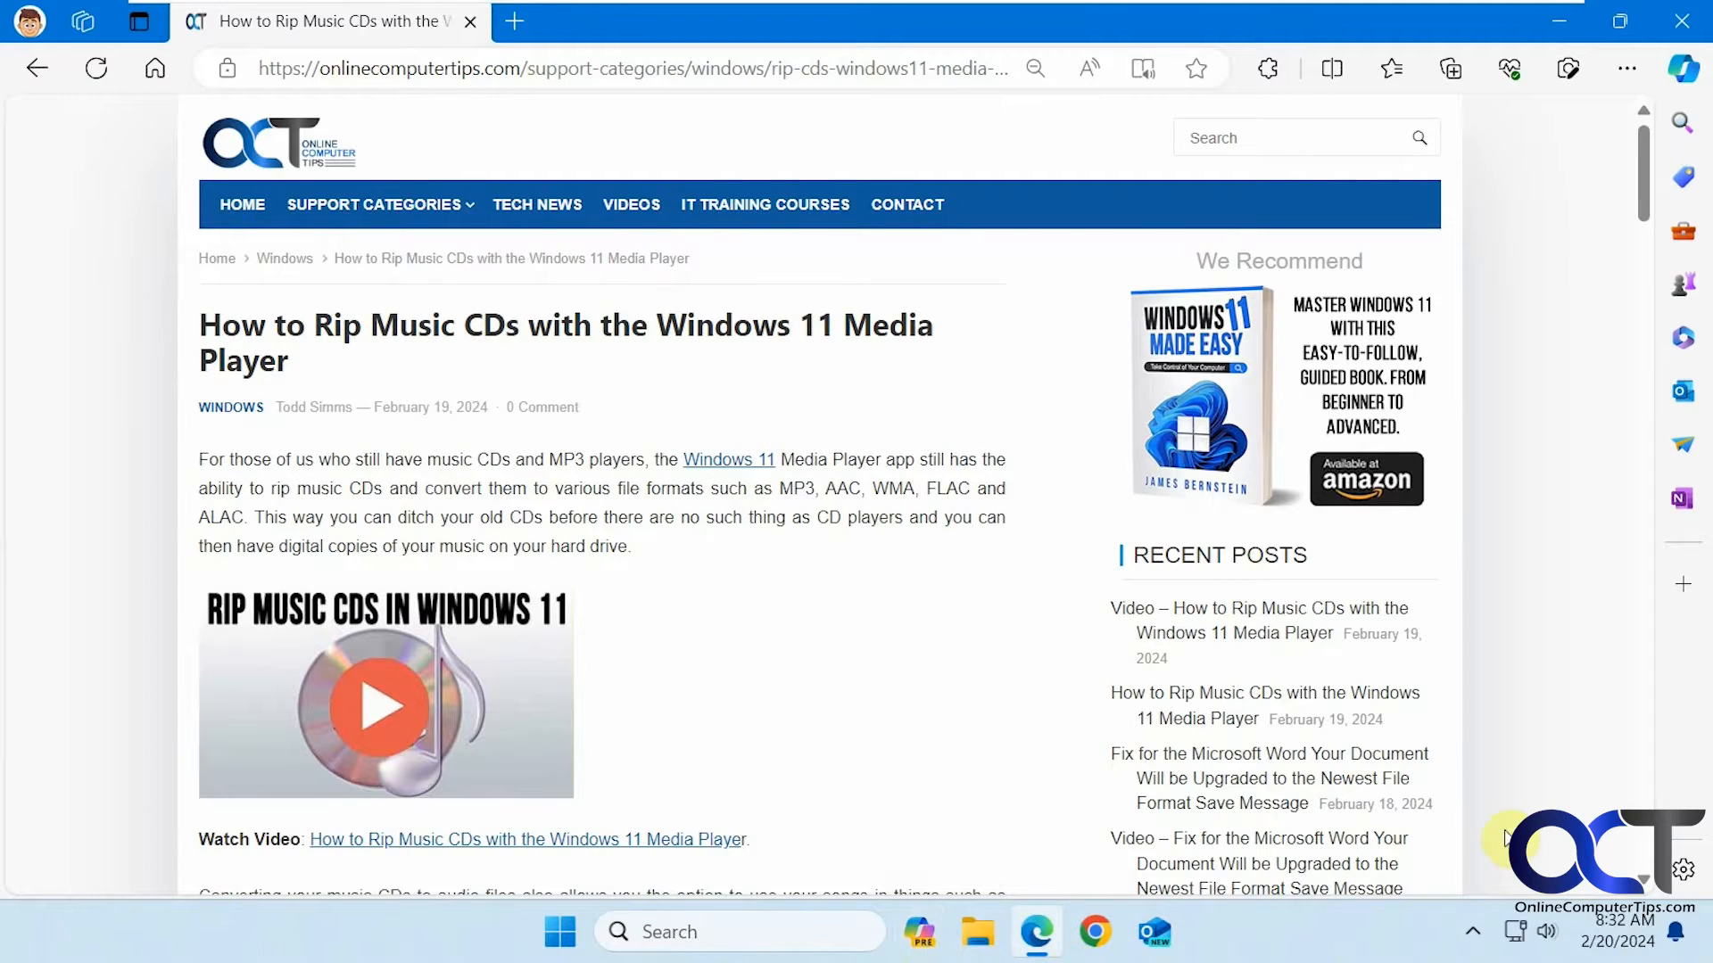
Show the Copilot chat pane beside the article, then close it again
left_click(1686, 69)
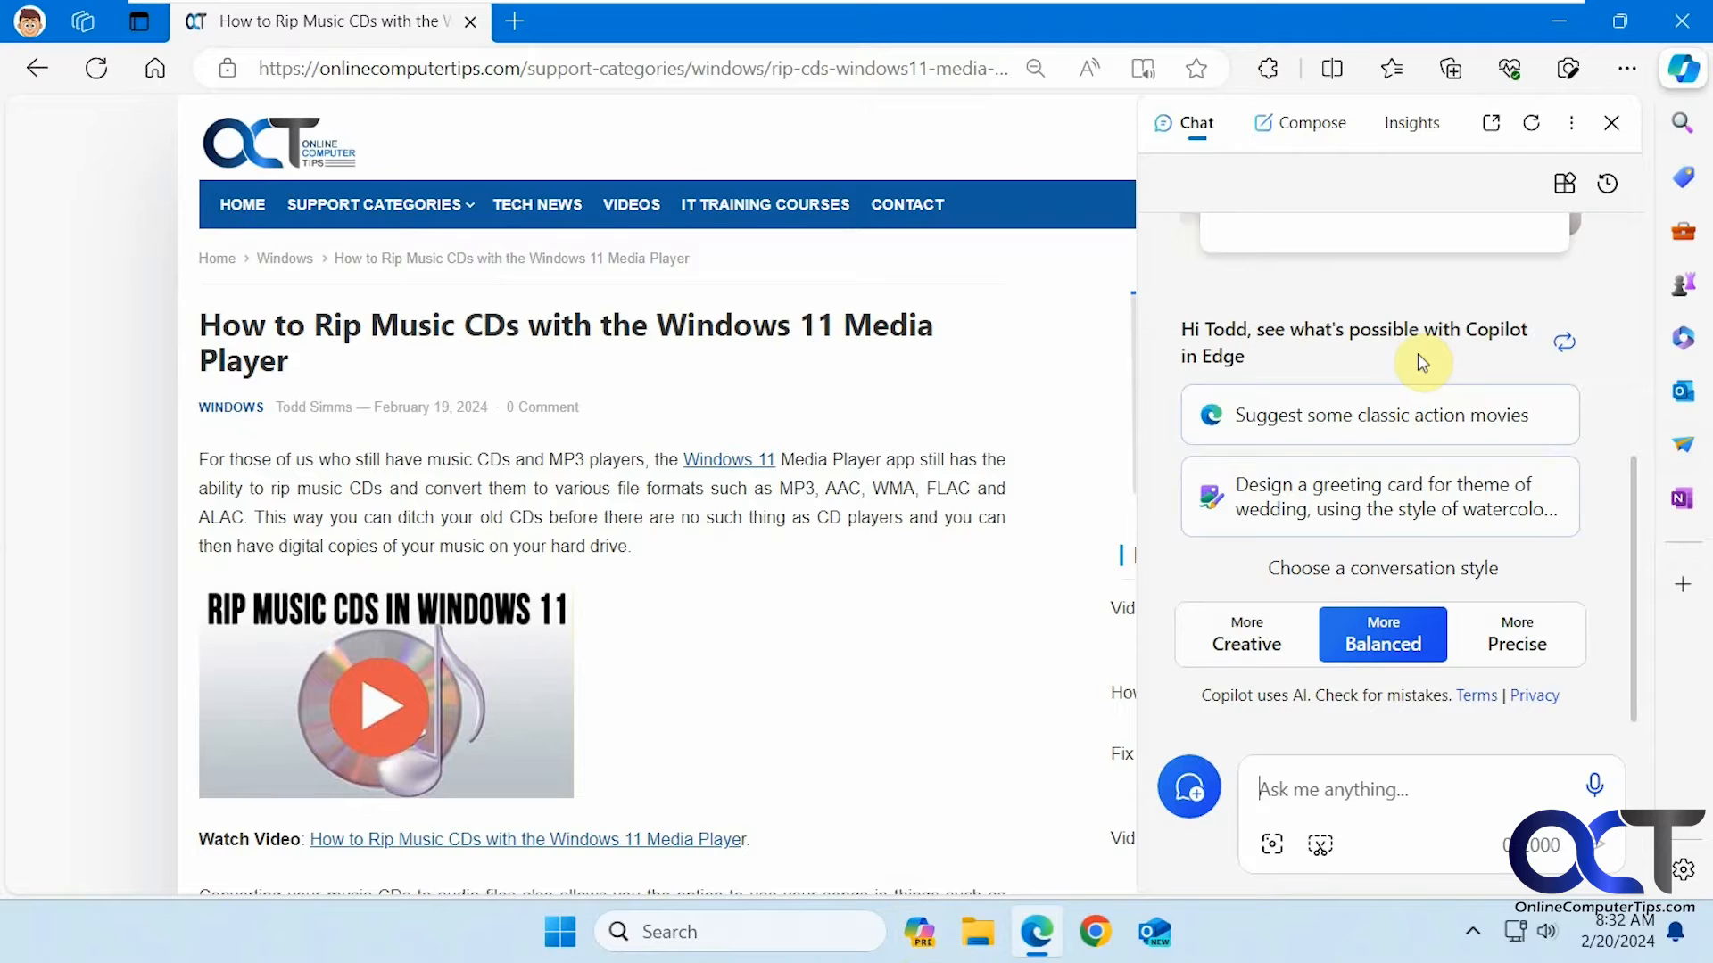
mouse_move(1226, 448)
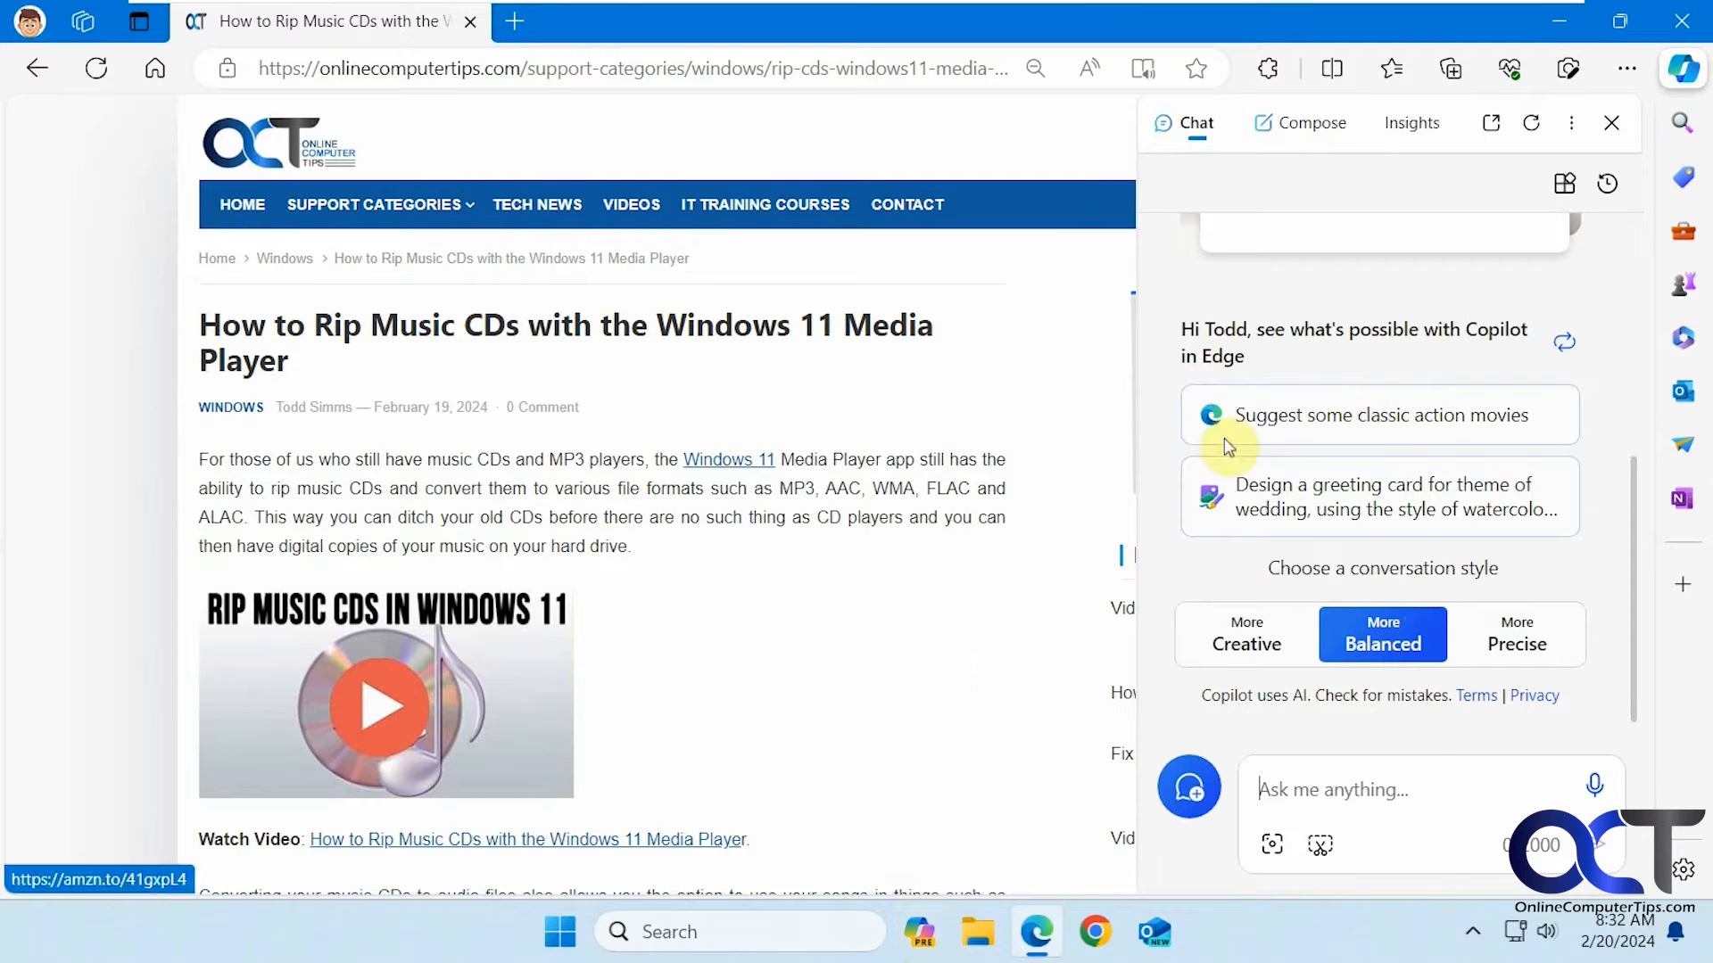
left_click(1611, 123)
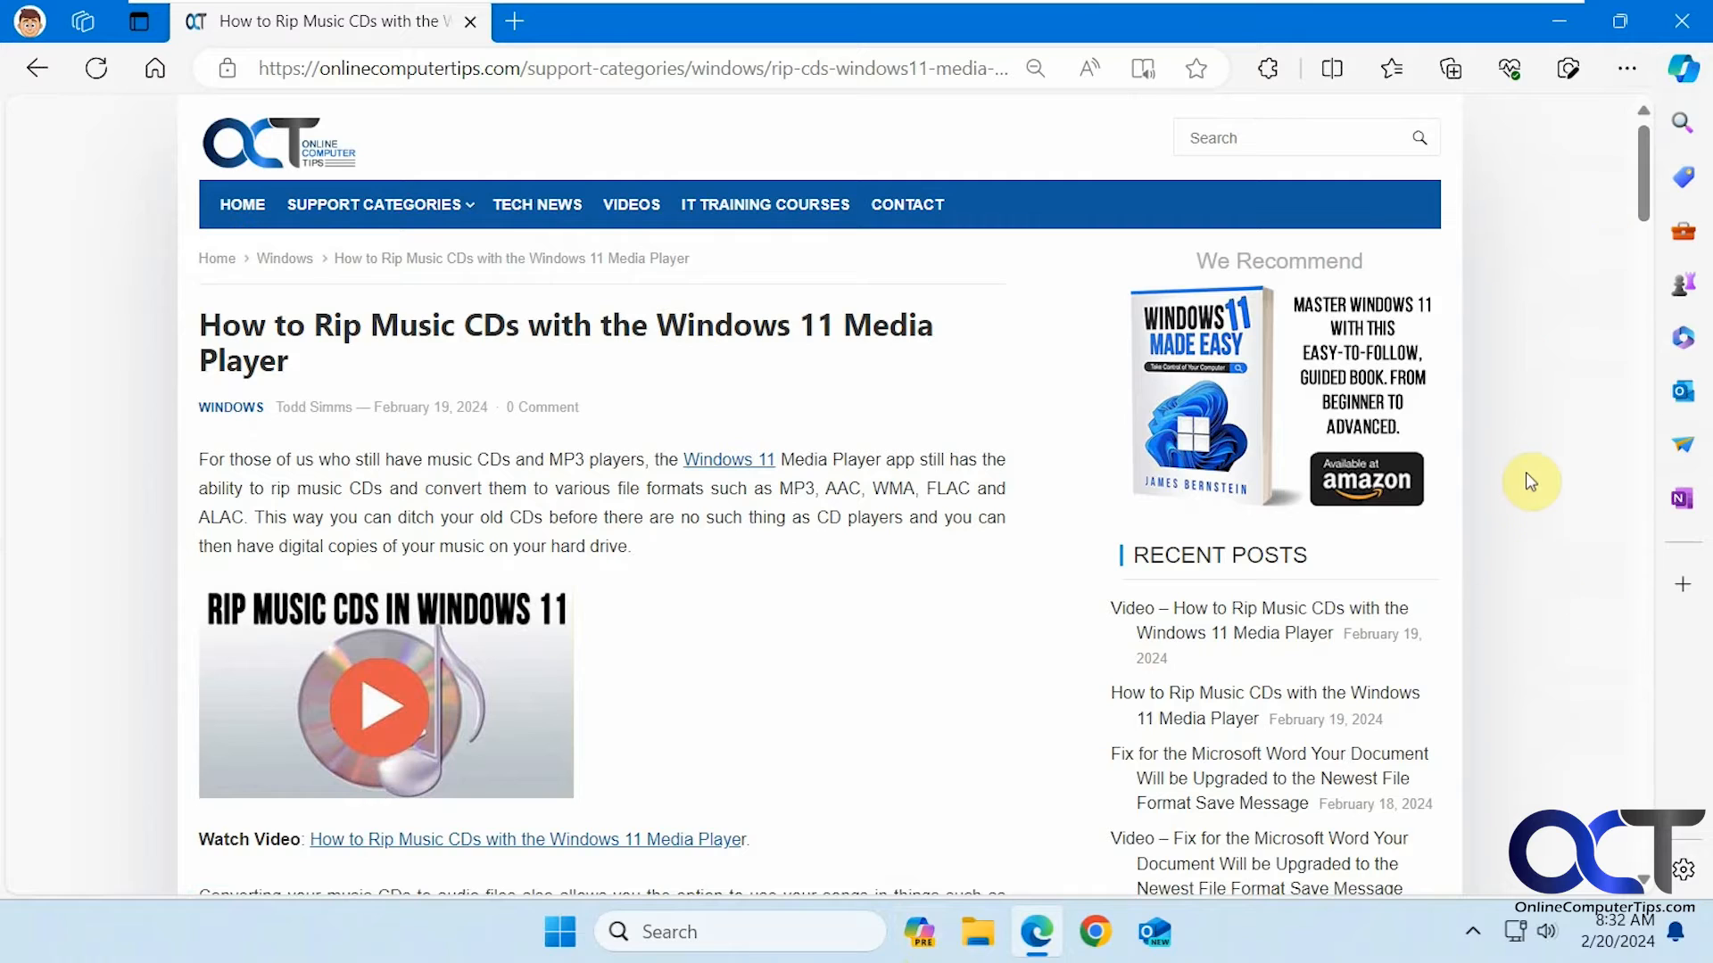
mouse_move(1199, 581)
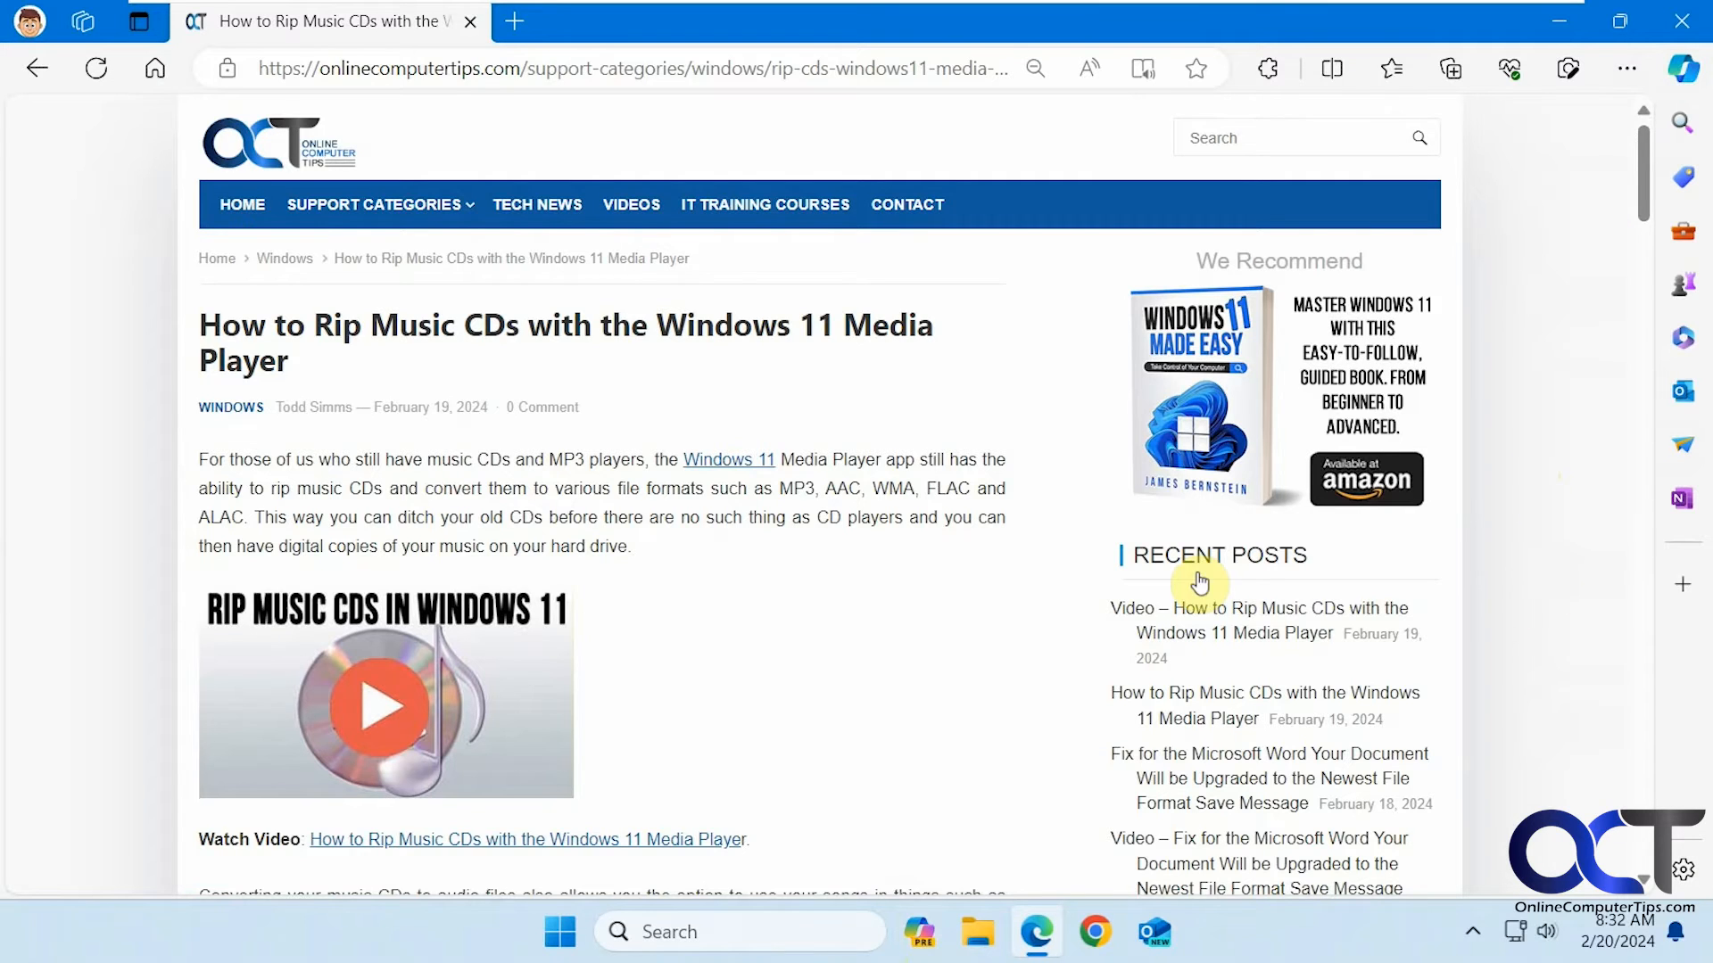
mouse_move(829, 571)
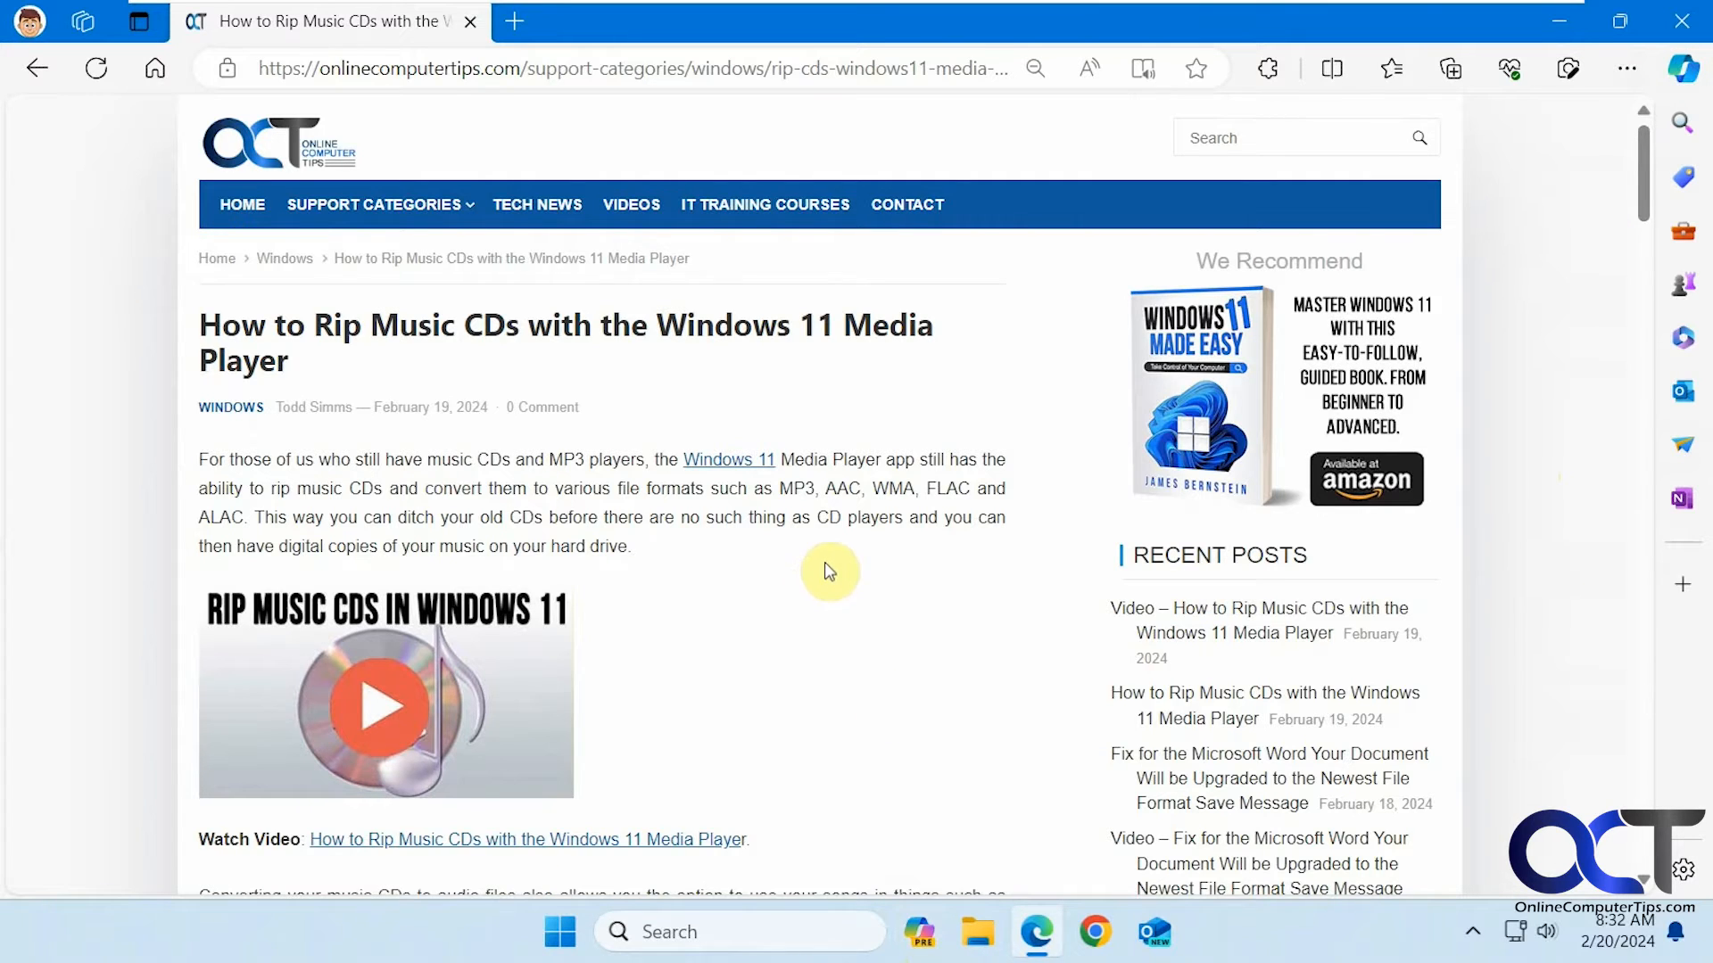
mouse_move(833, 560)
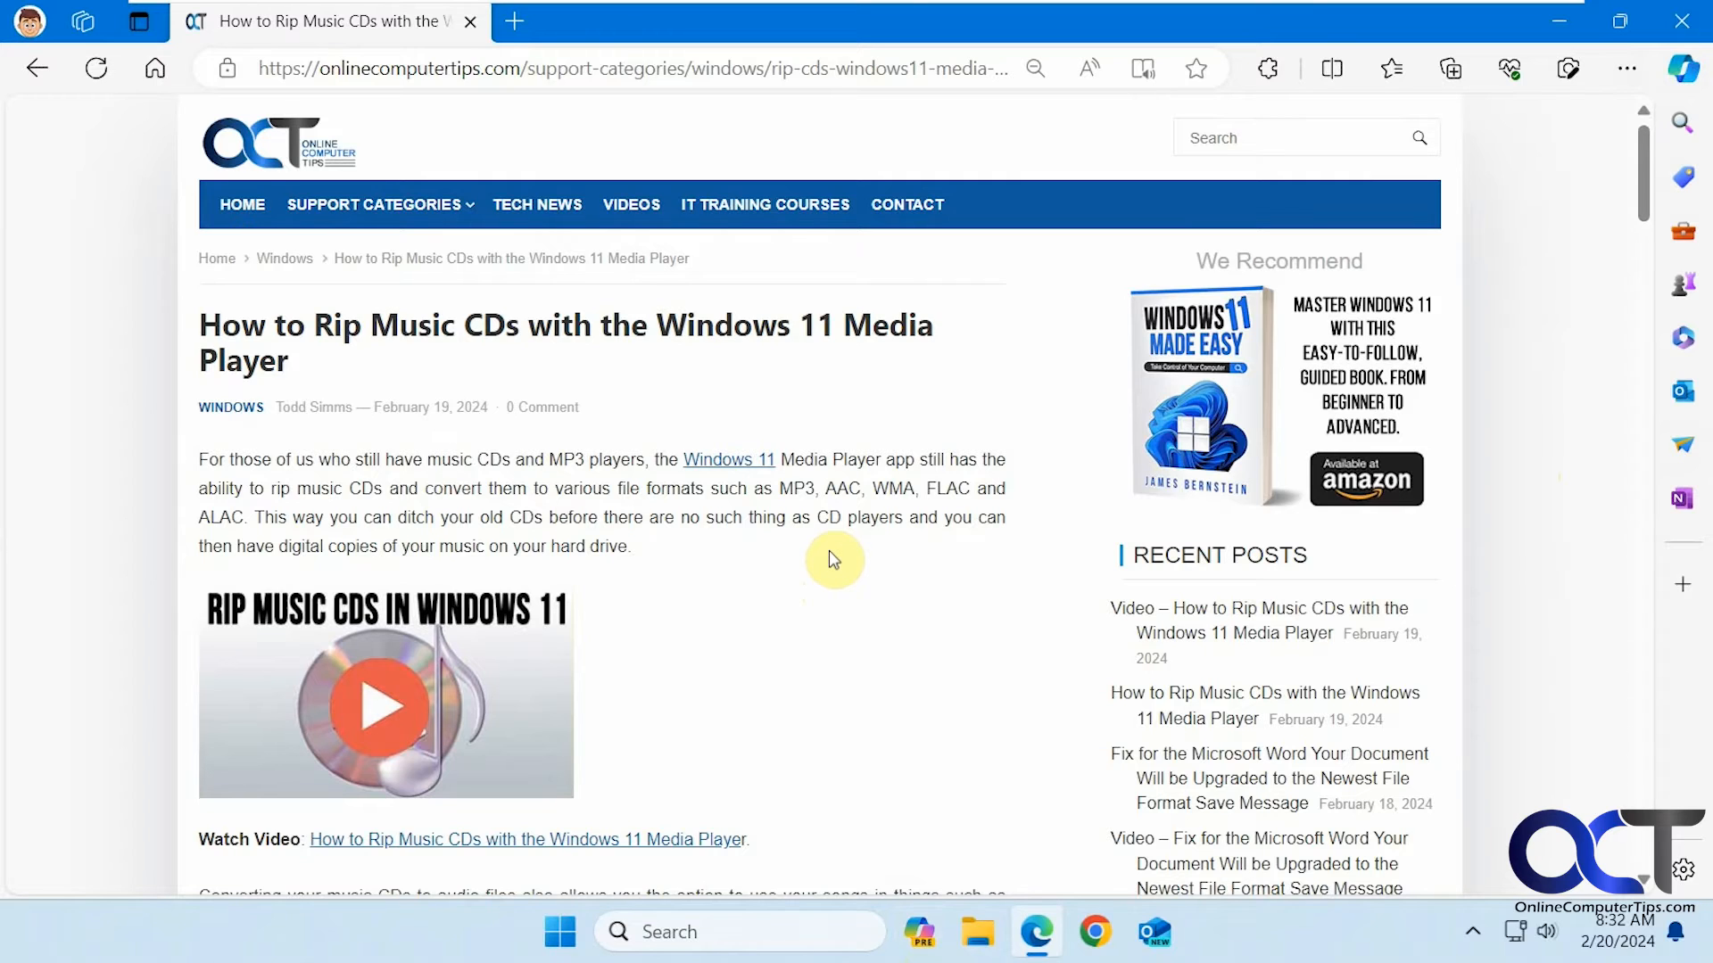
mouse_move(836, 549)
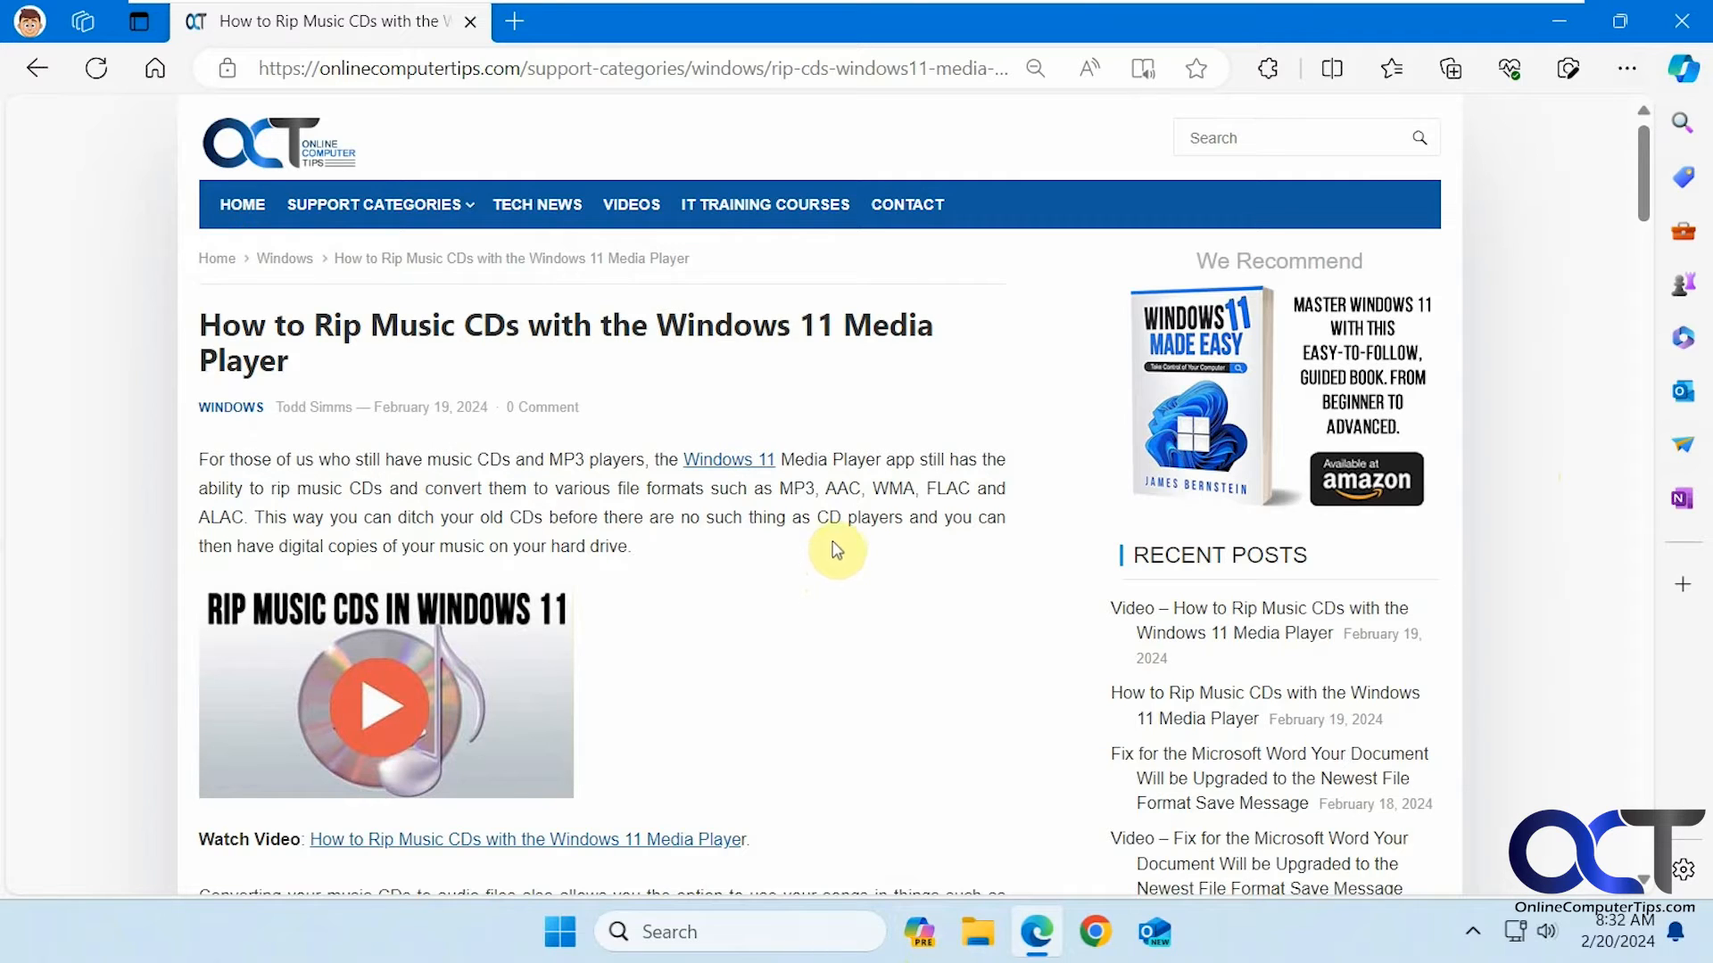
mouse_move(818, 566)
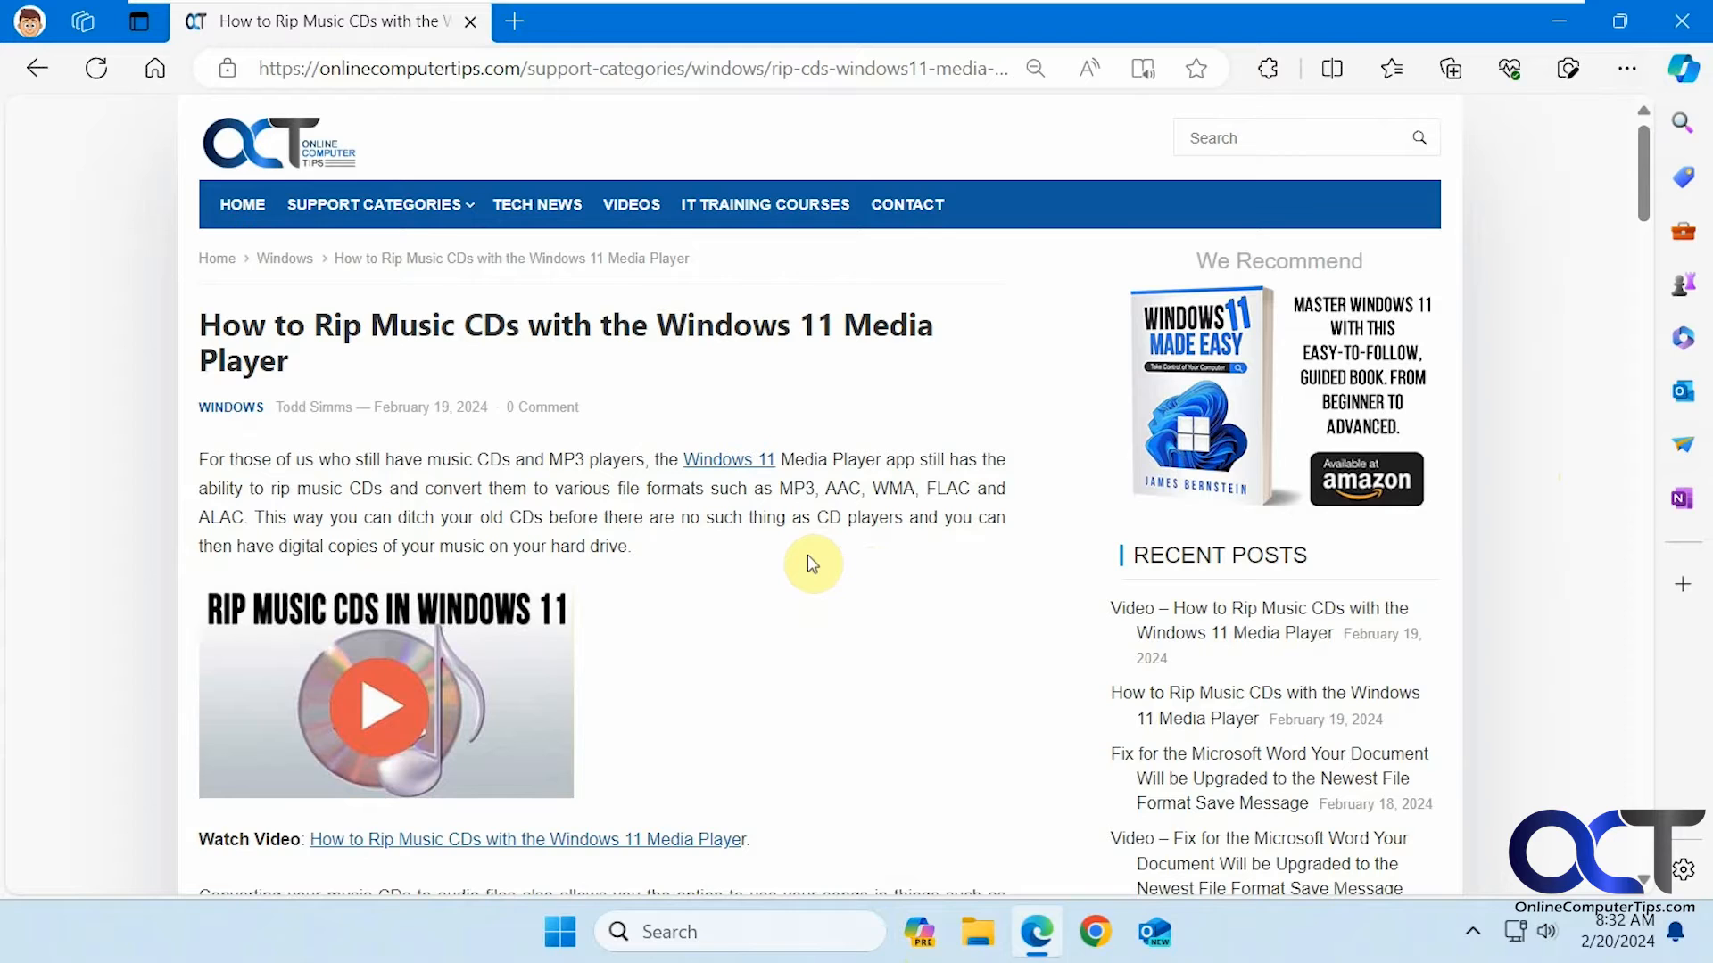
mouse_move(824, 556)
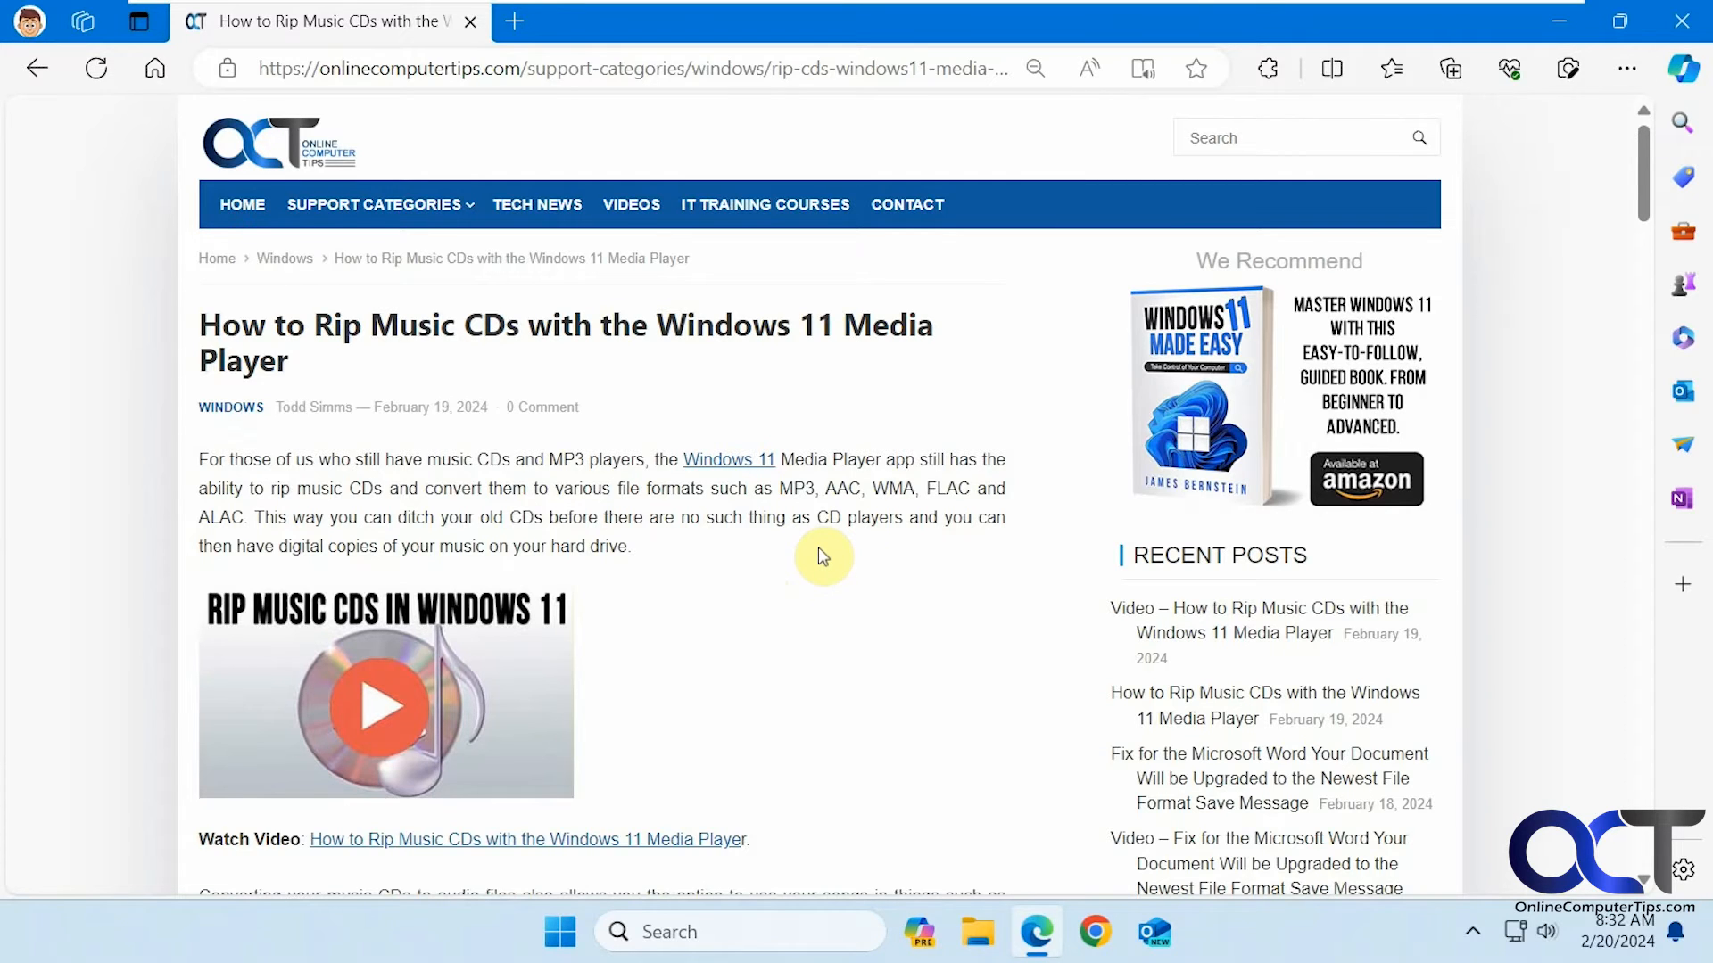
mouse_move(492, 362)
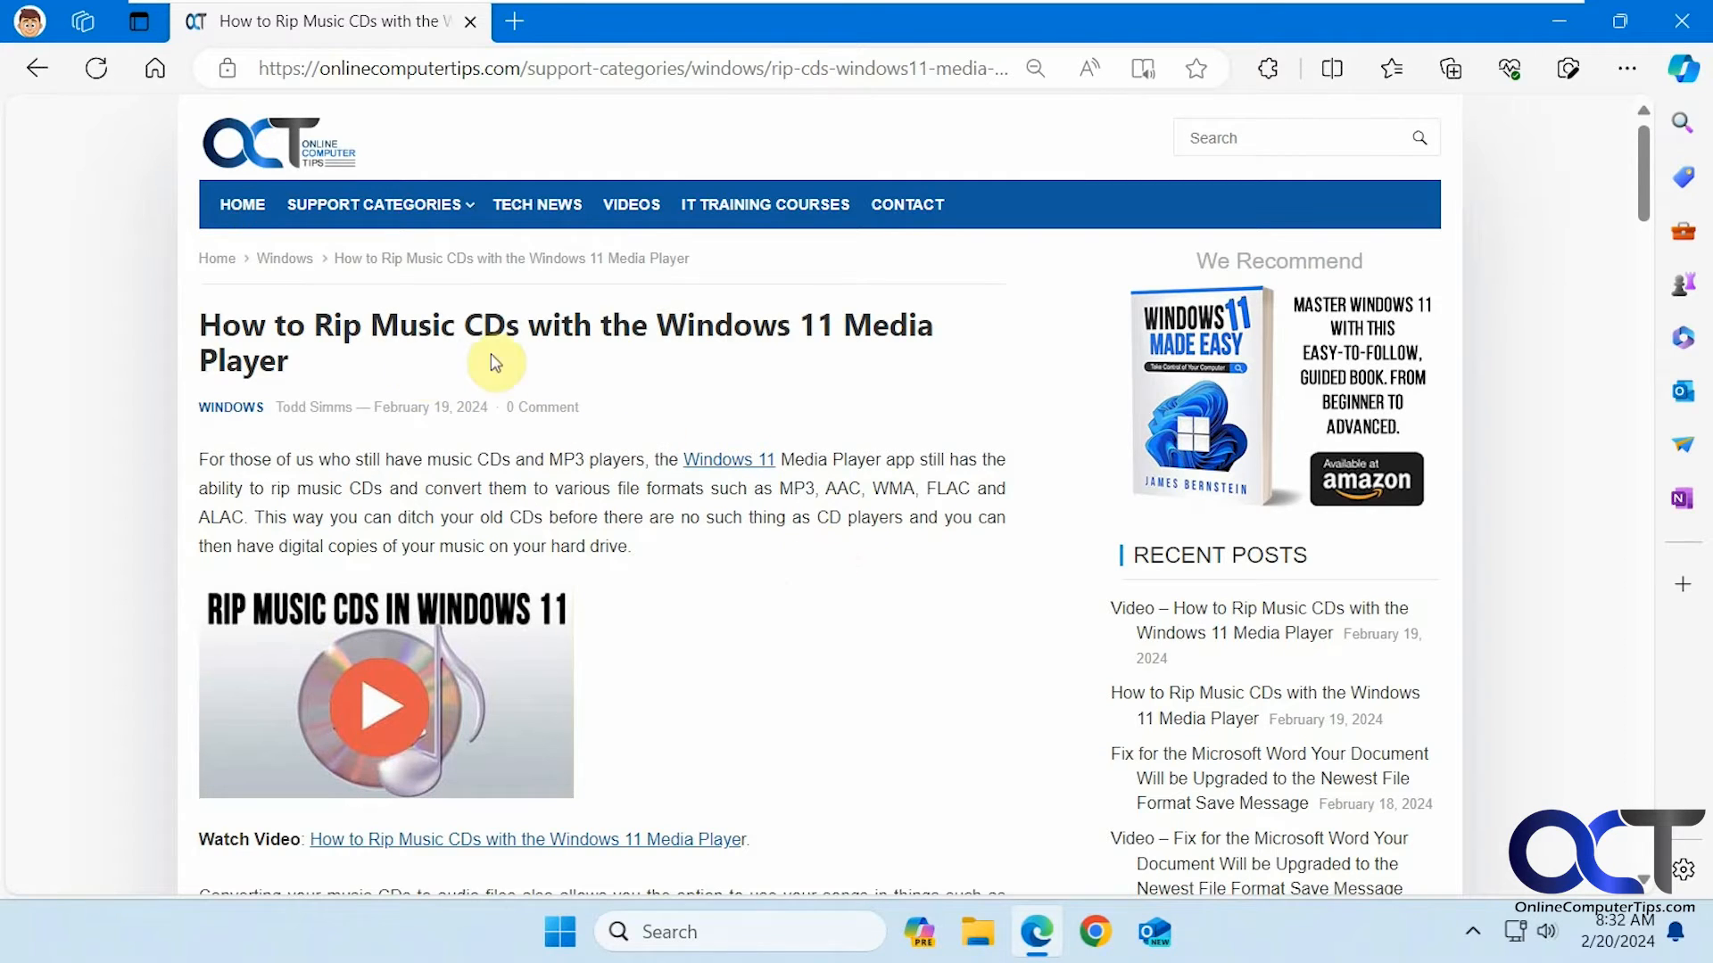
mouse_move(880, 460)
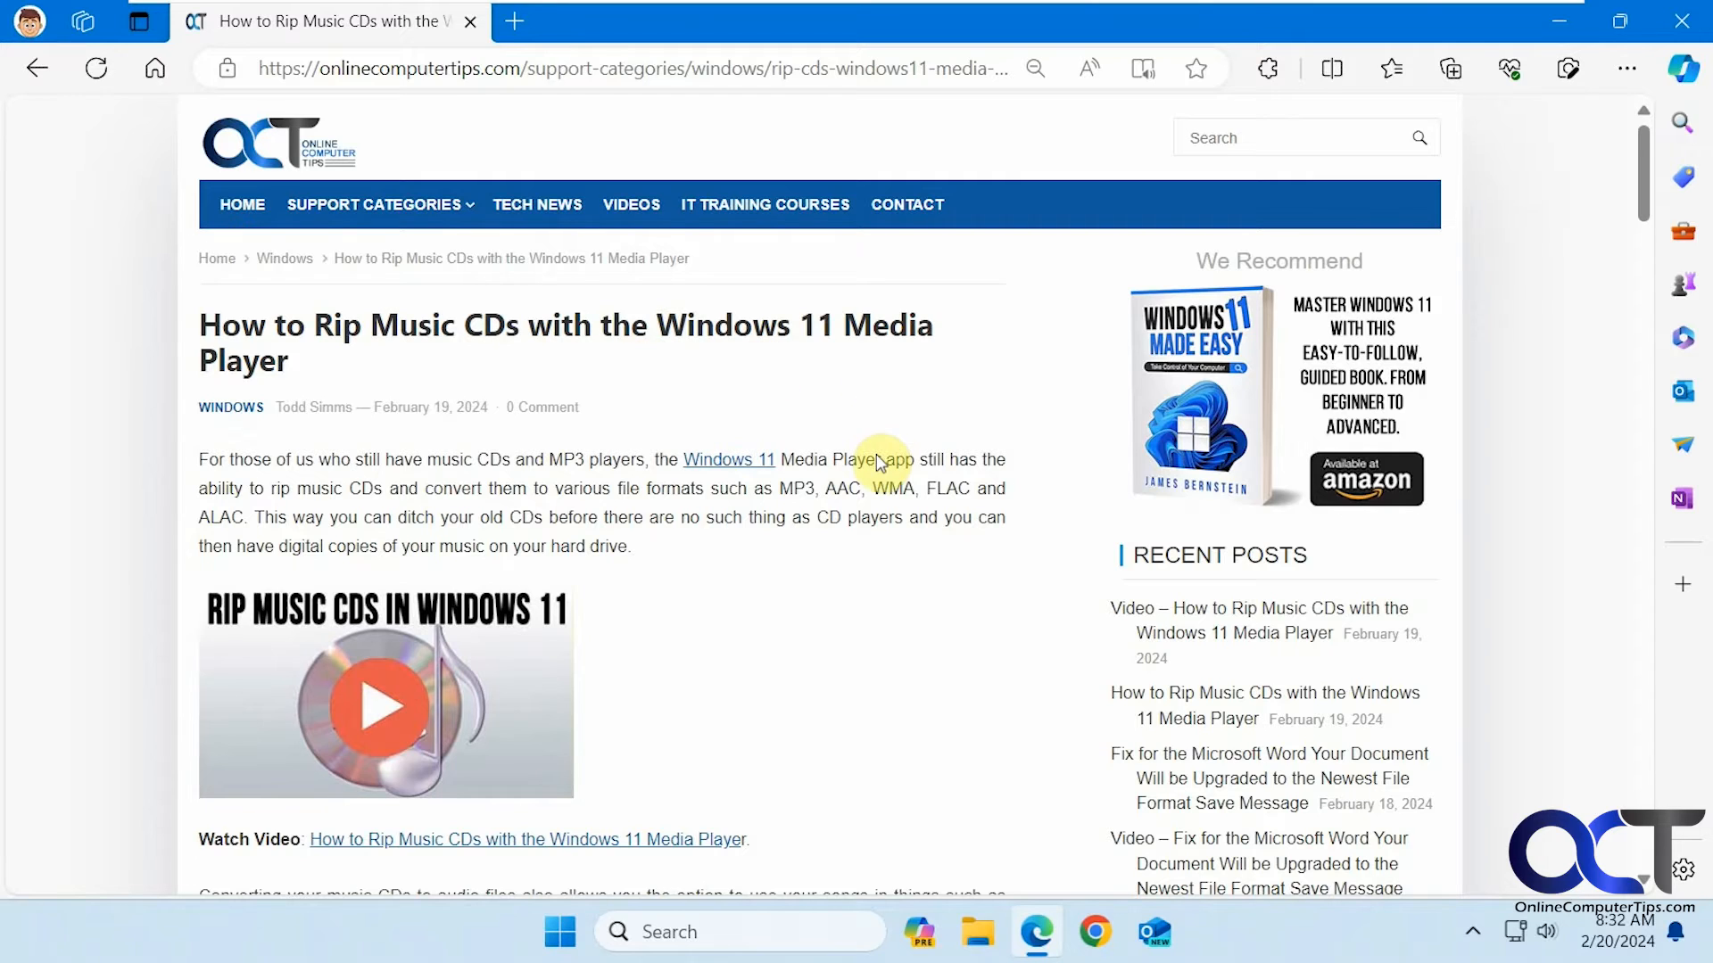
mouse_move(880, 548)
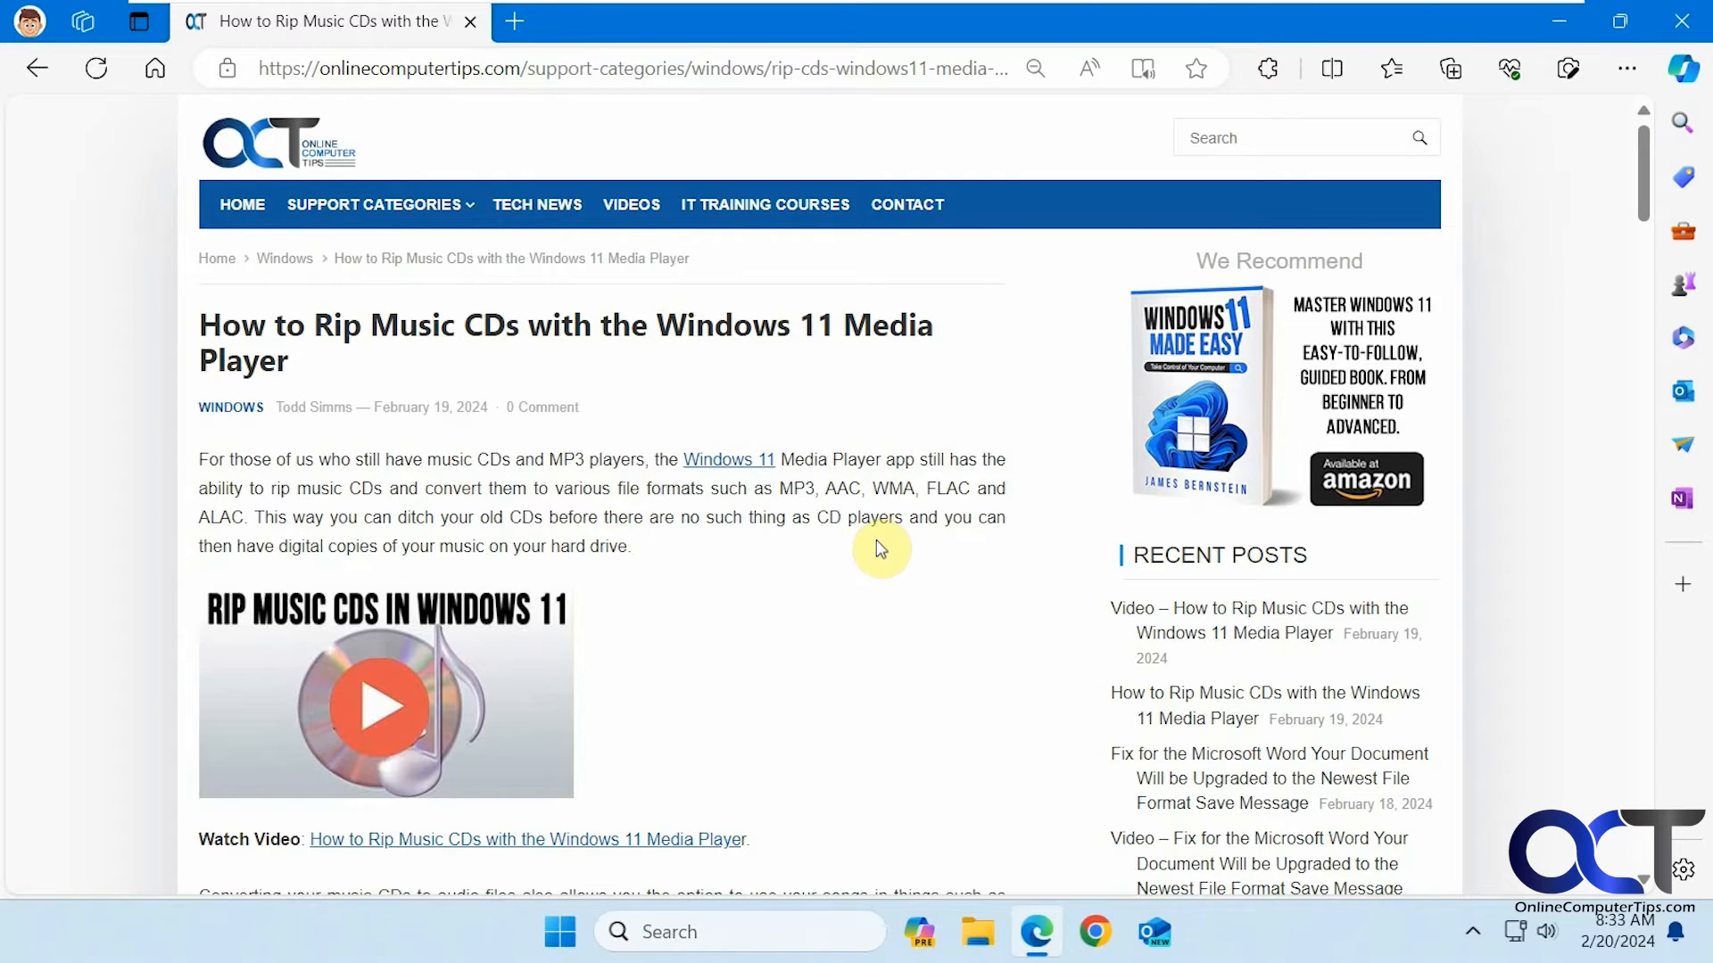
mouse_move(853, 546)
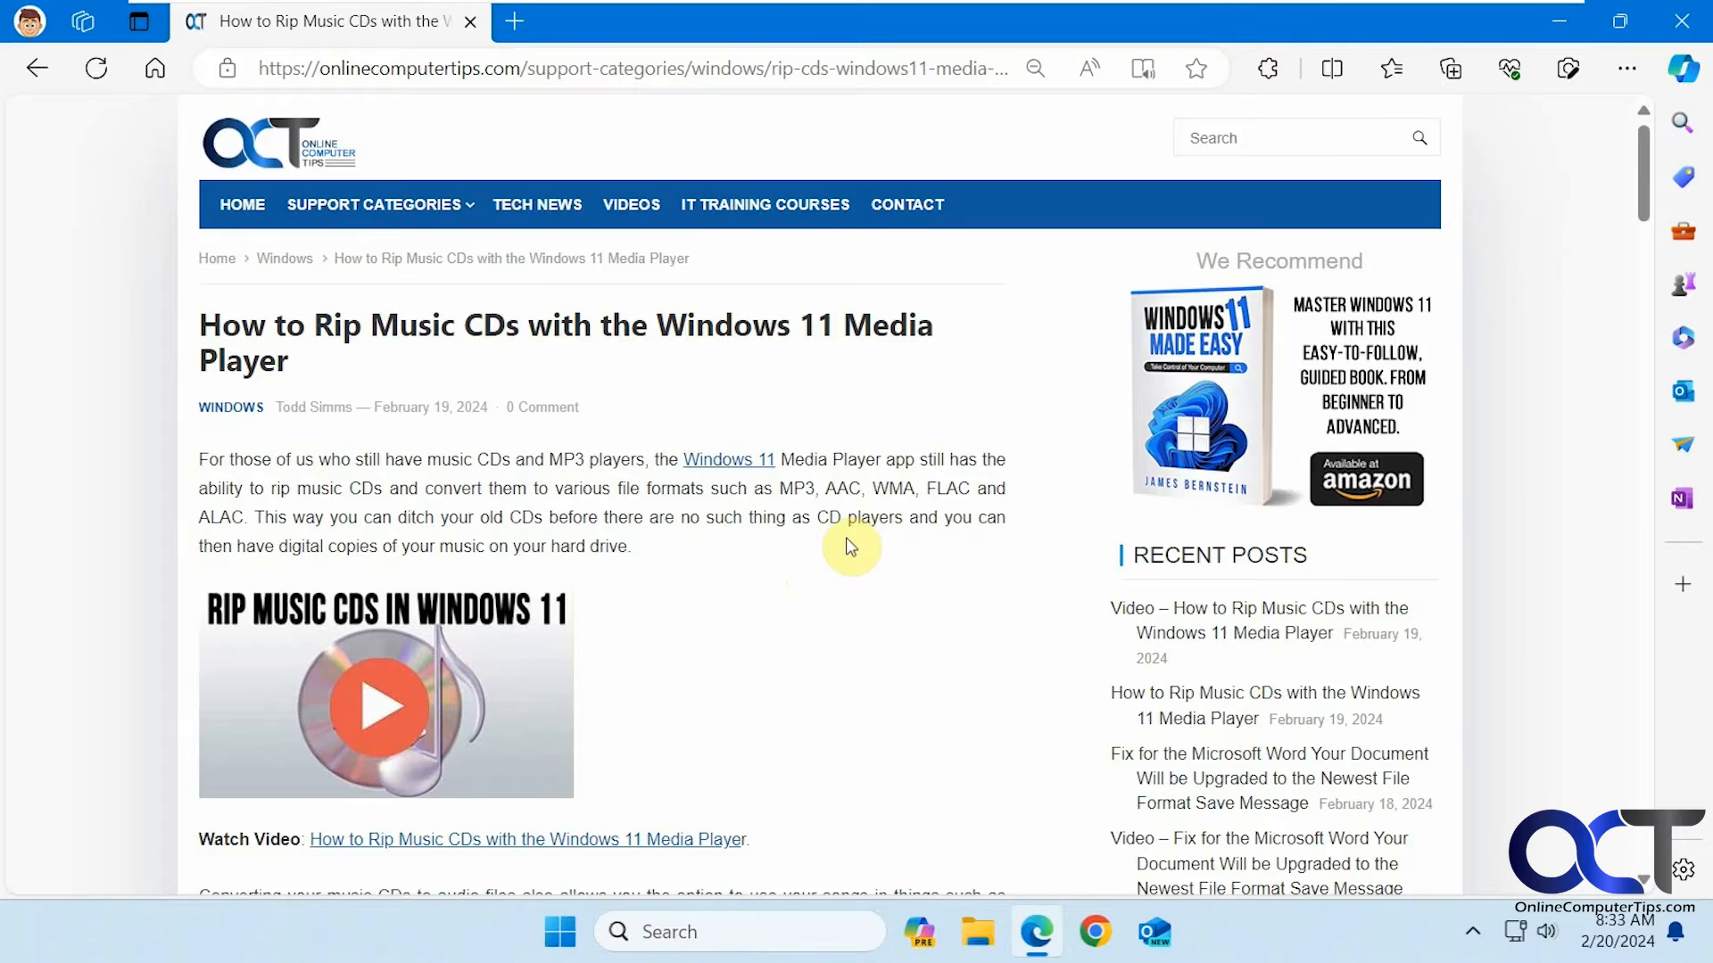
Scroll the article past Rip settings and Edit album info down to the Libraries and file properties sections
scroll("down", 3)
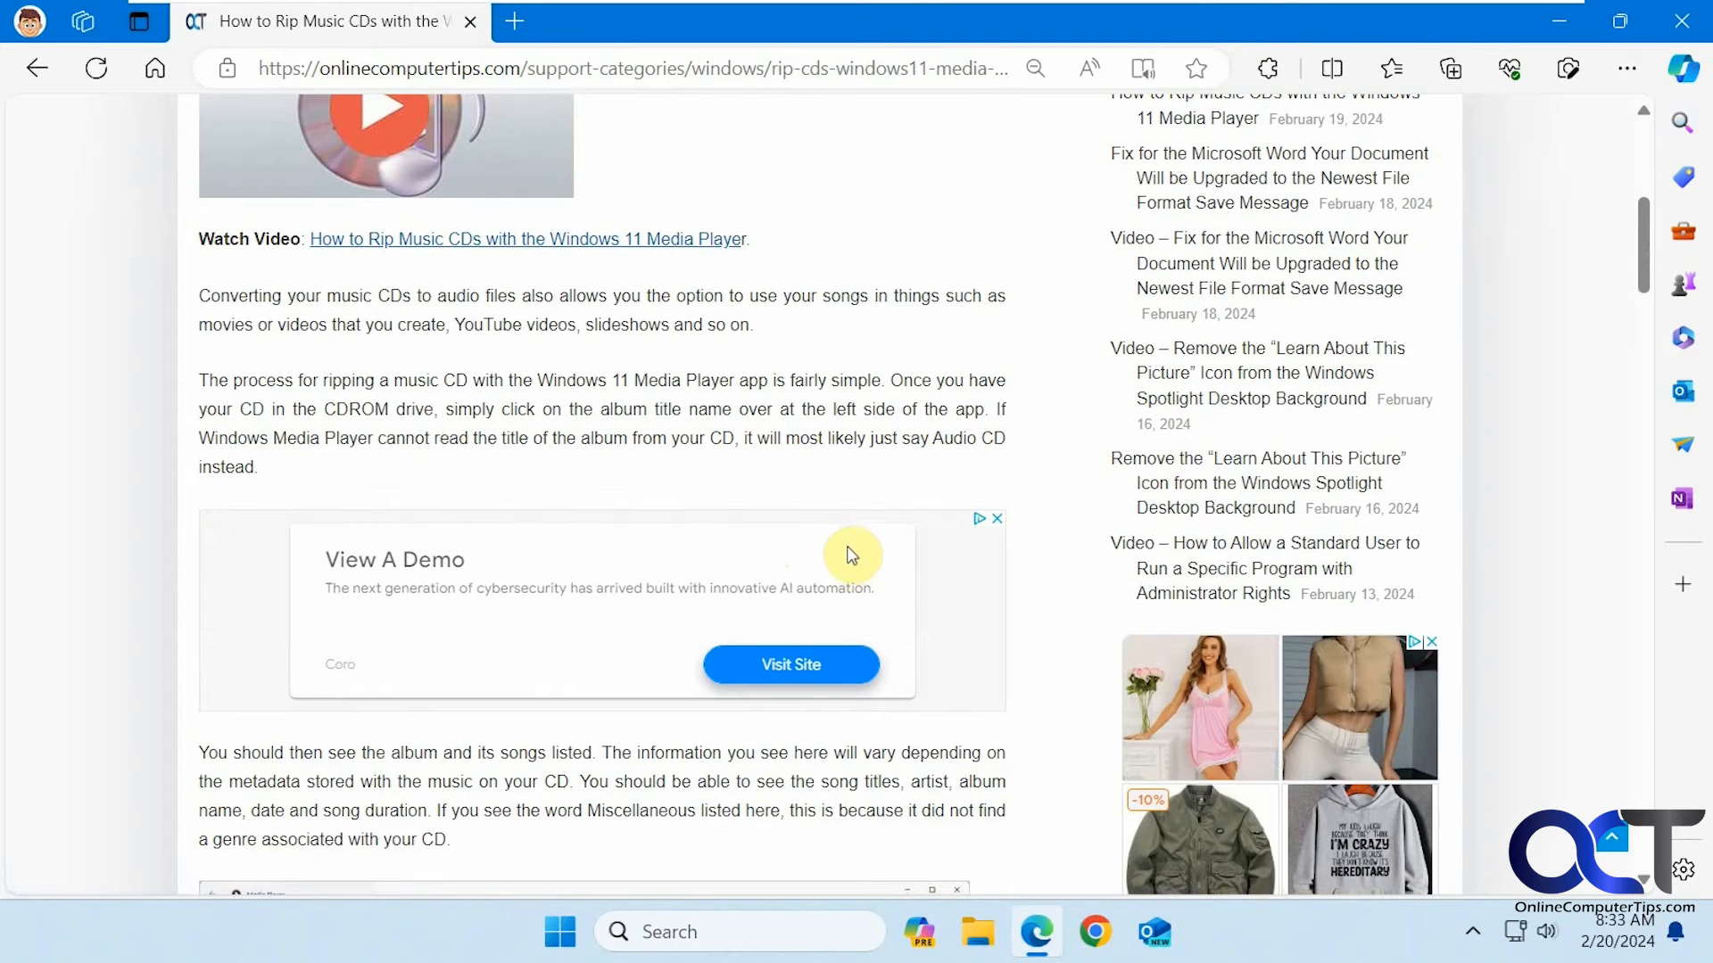
scroll("down", 3)
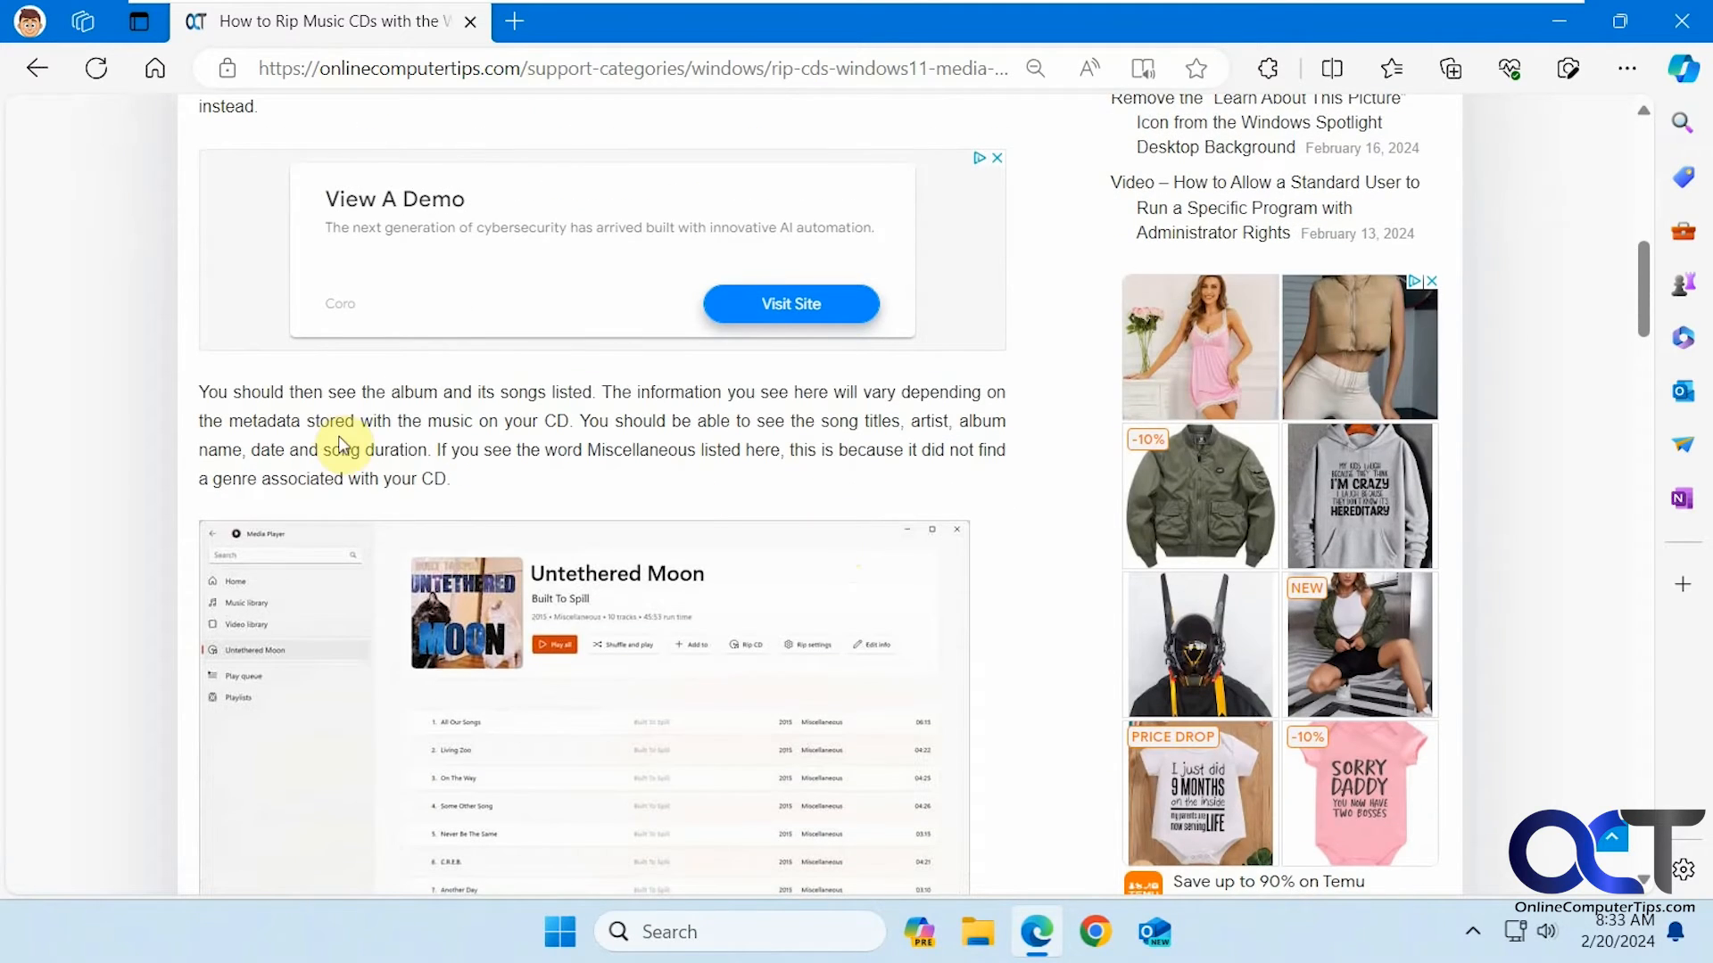
scroll("down", 3)
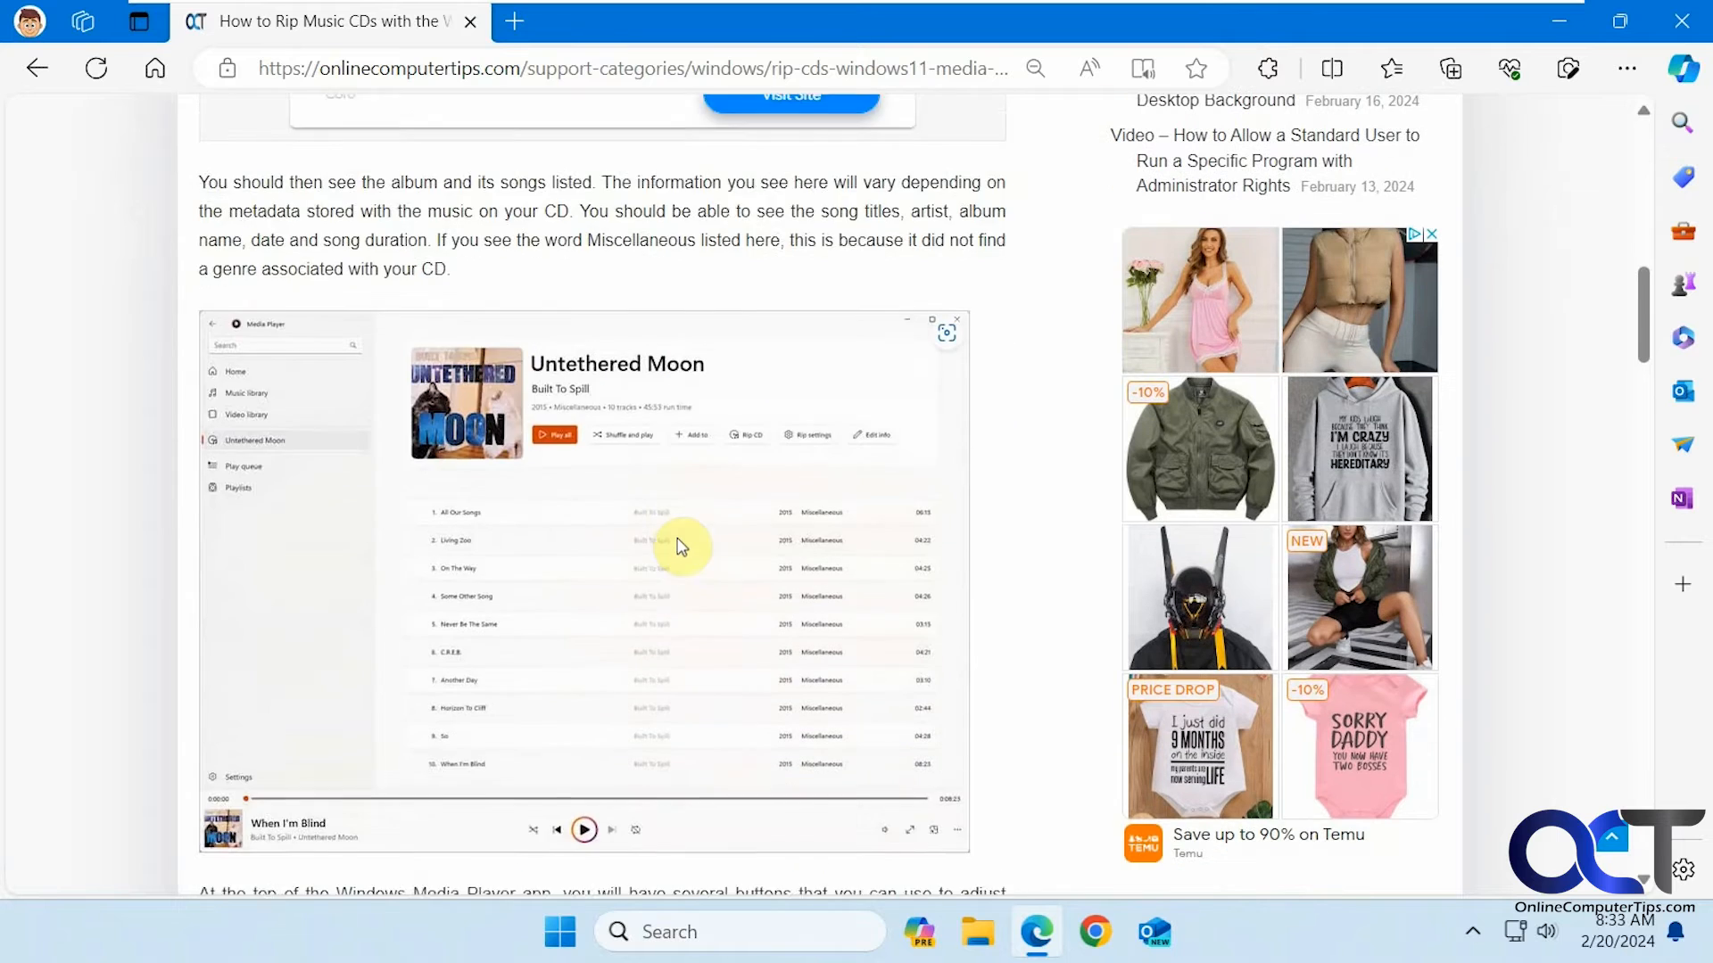
scroll("down", 3)
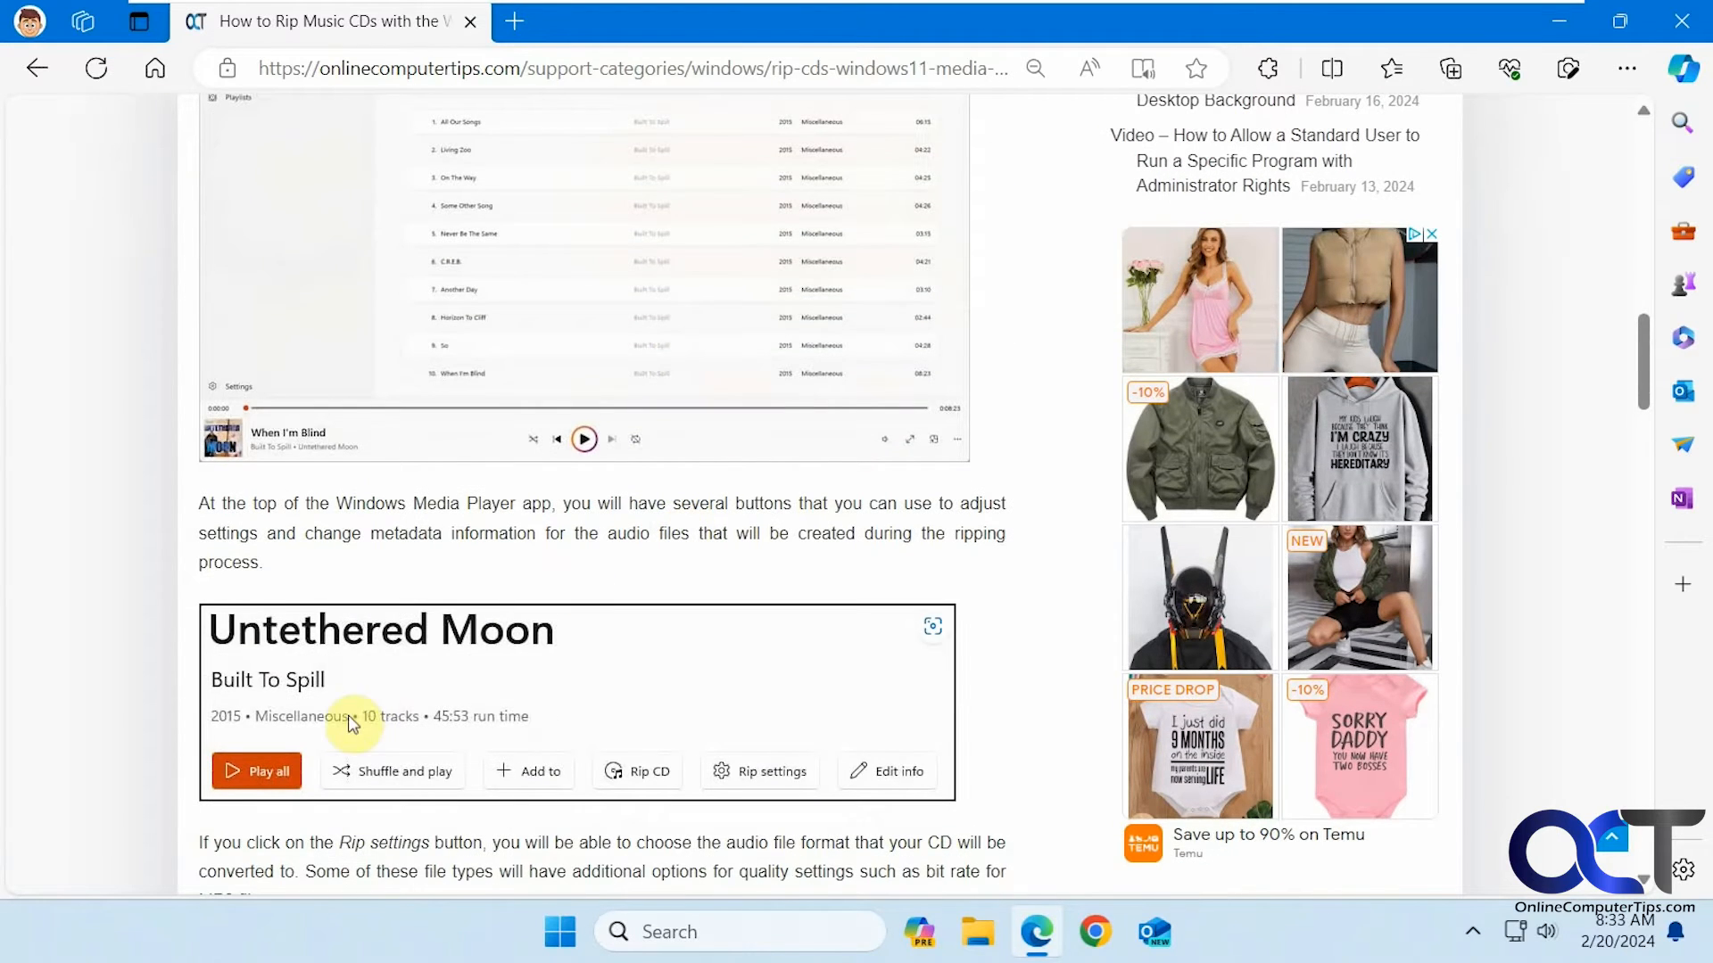
scroll("down", 3)
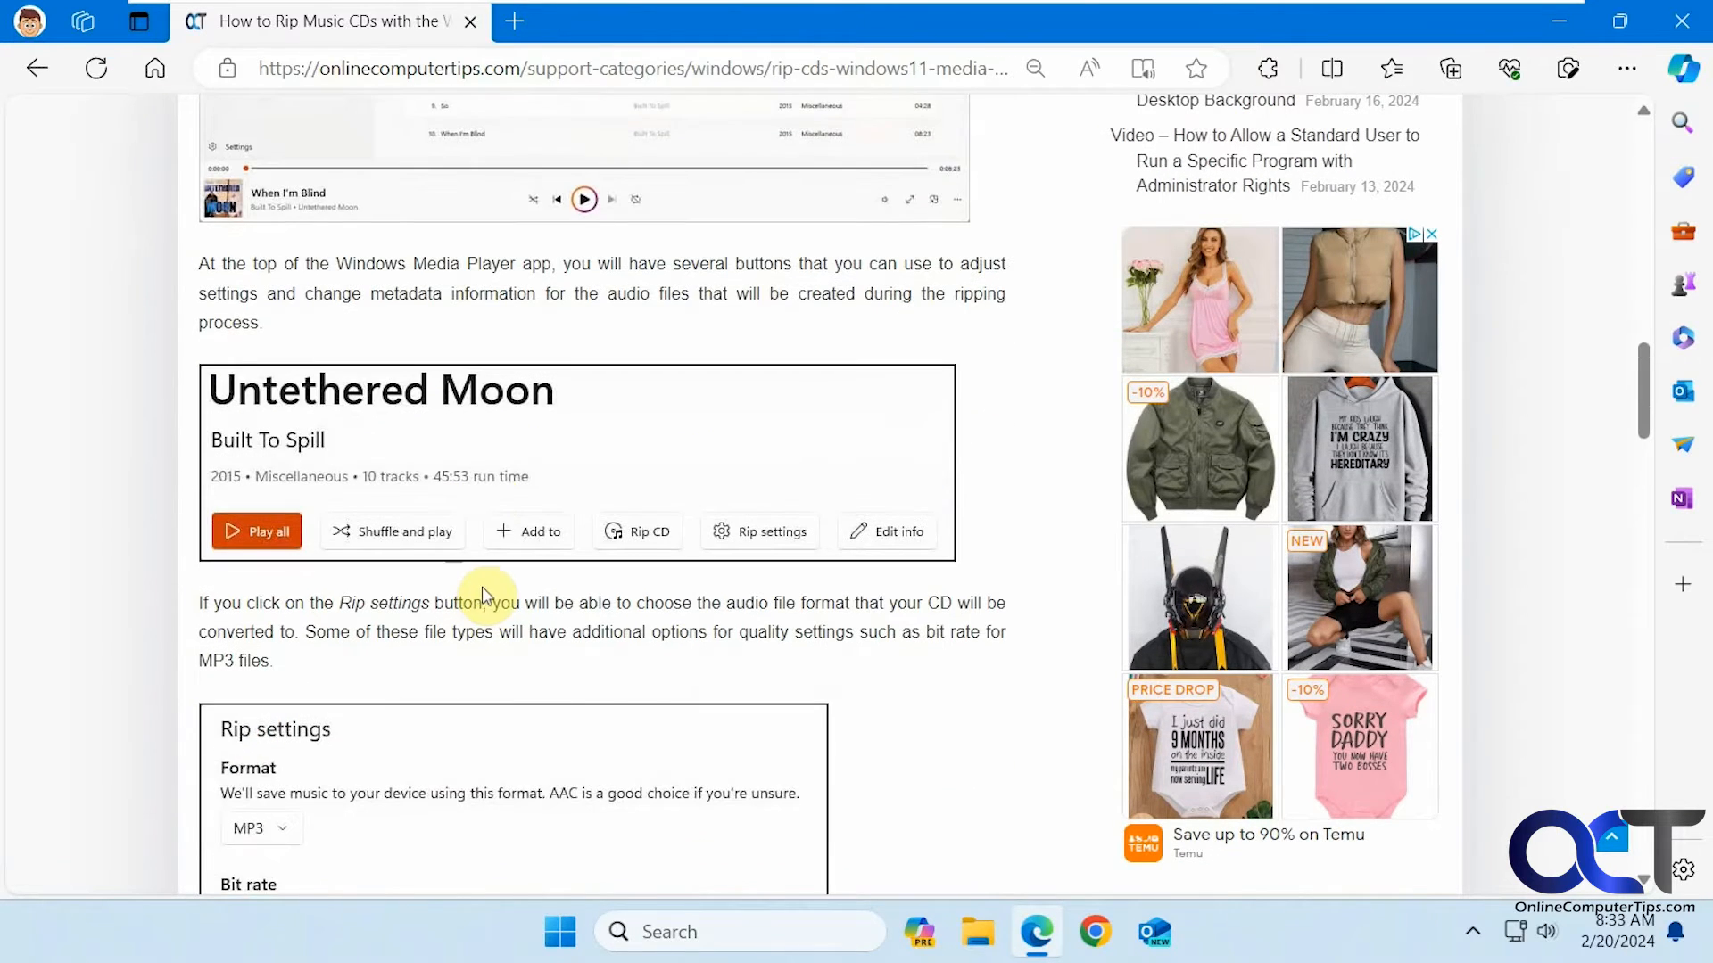
scroll("down", 3)
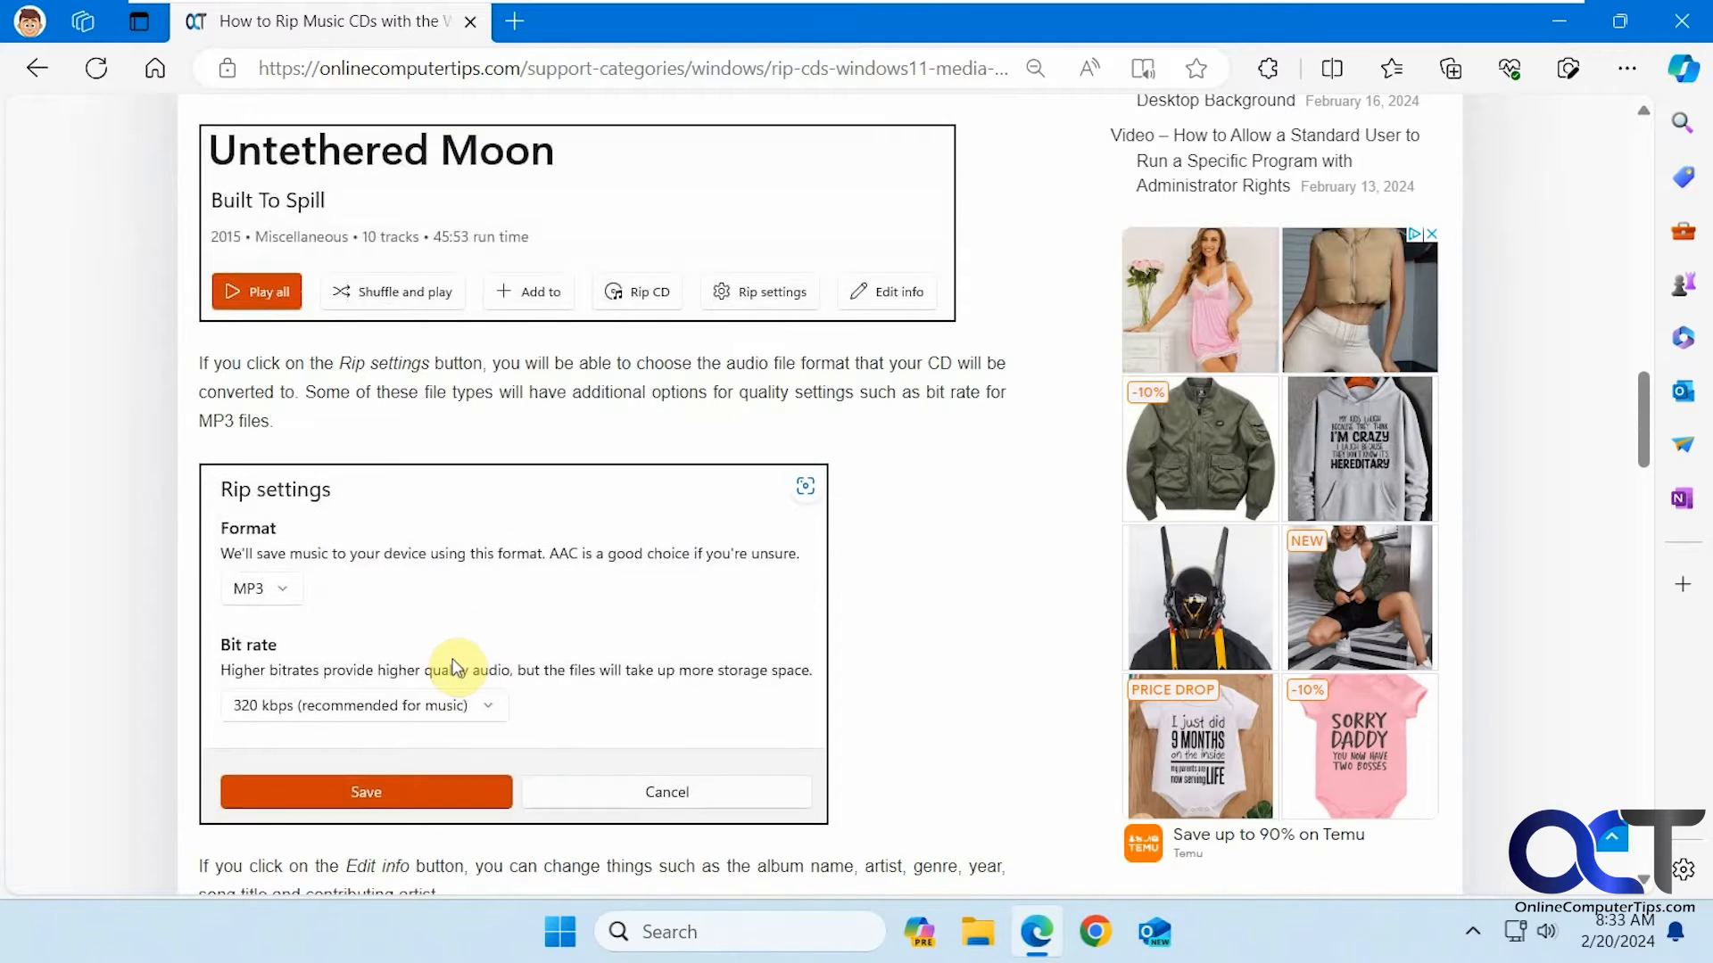
scroll("down", 3)
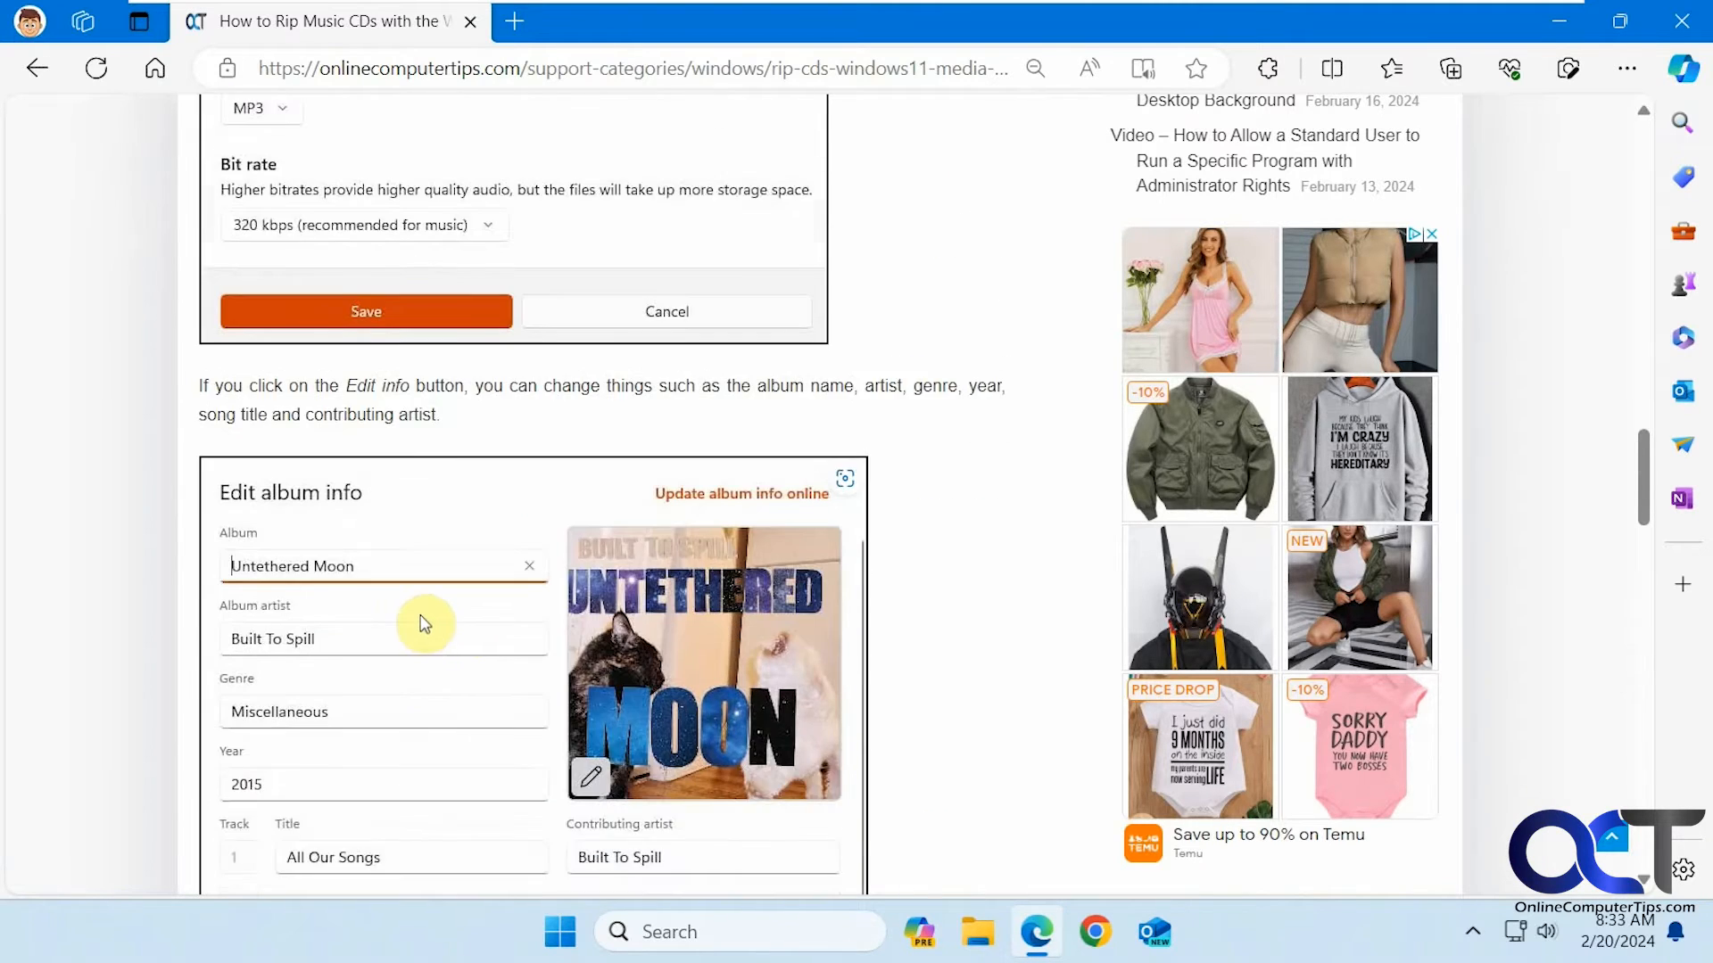
scroll("down", 3)
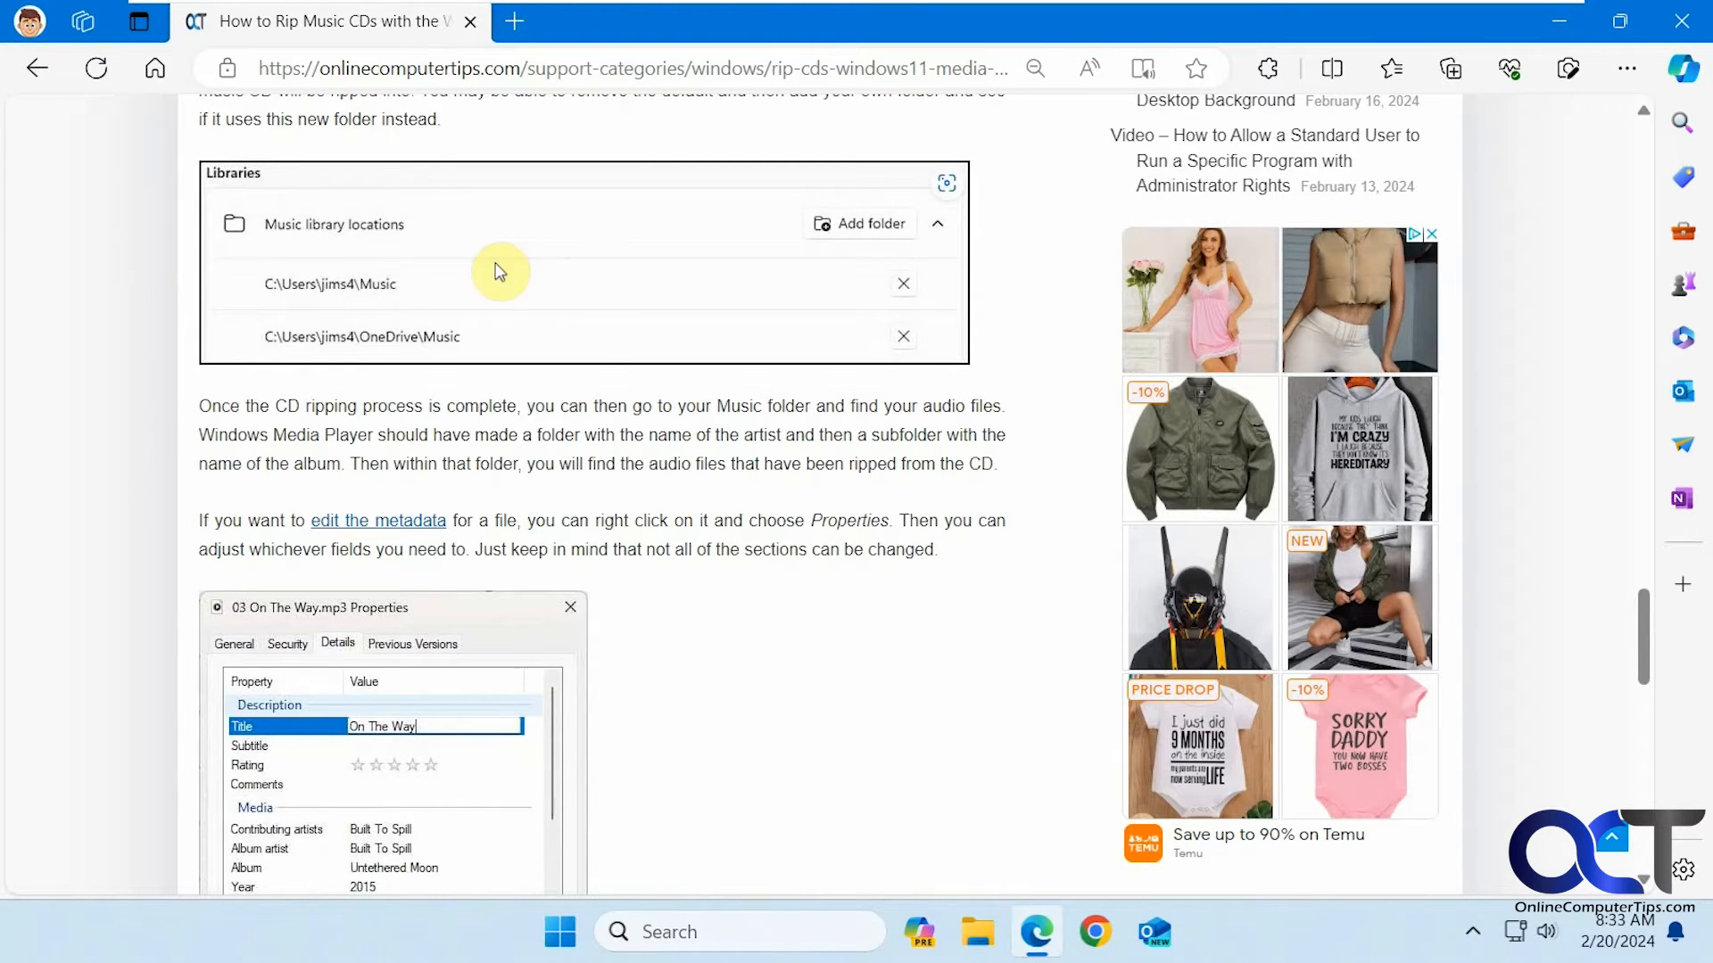
scroll("down", 3)
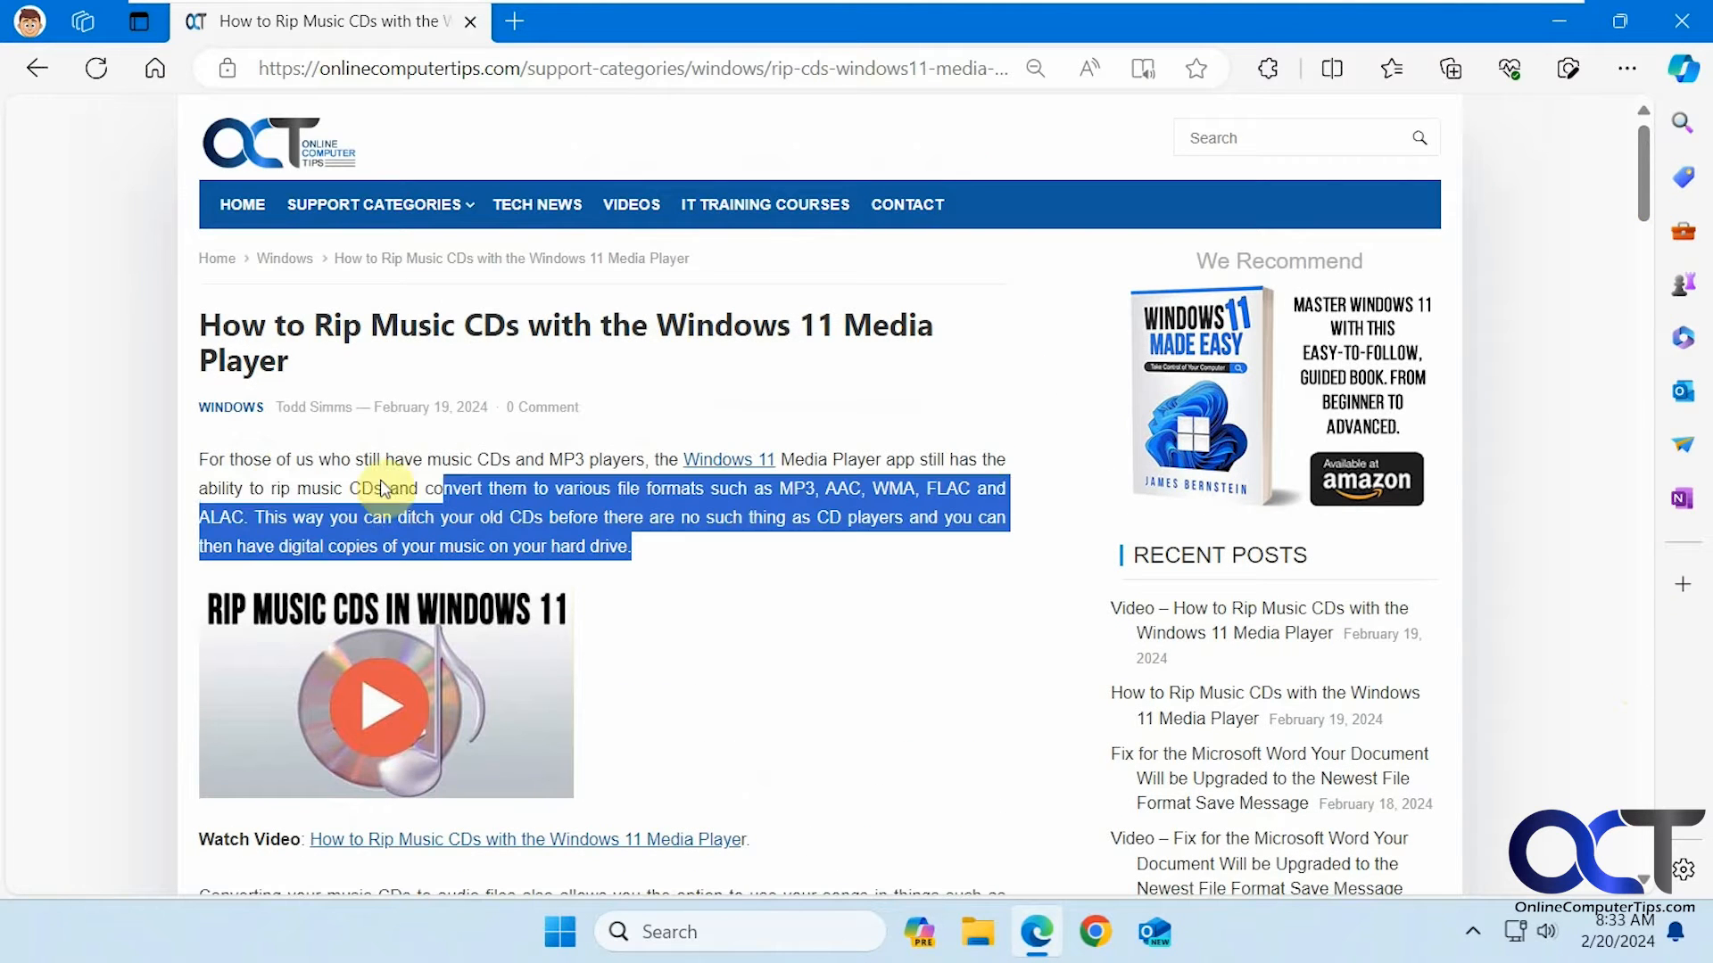
Ask Copilot about the article's opening paragraph via the context menu
right_click(382, 488)
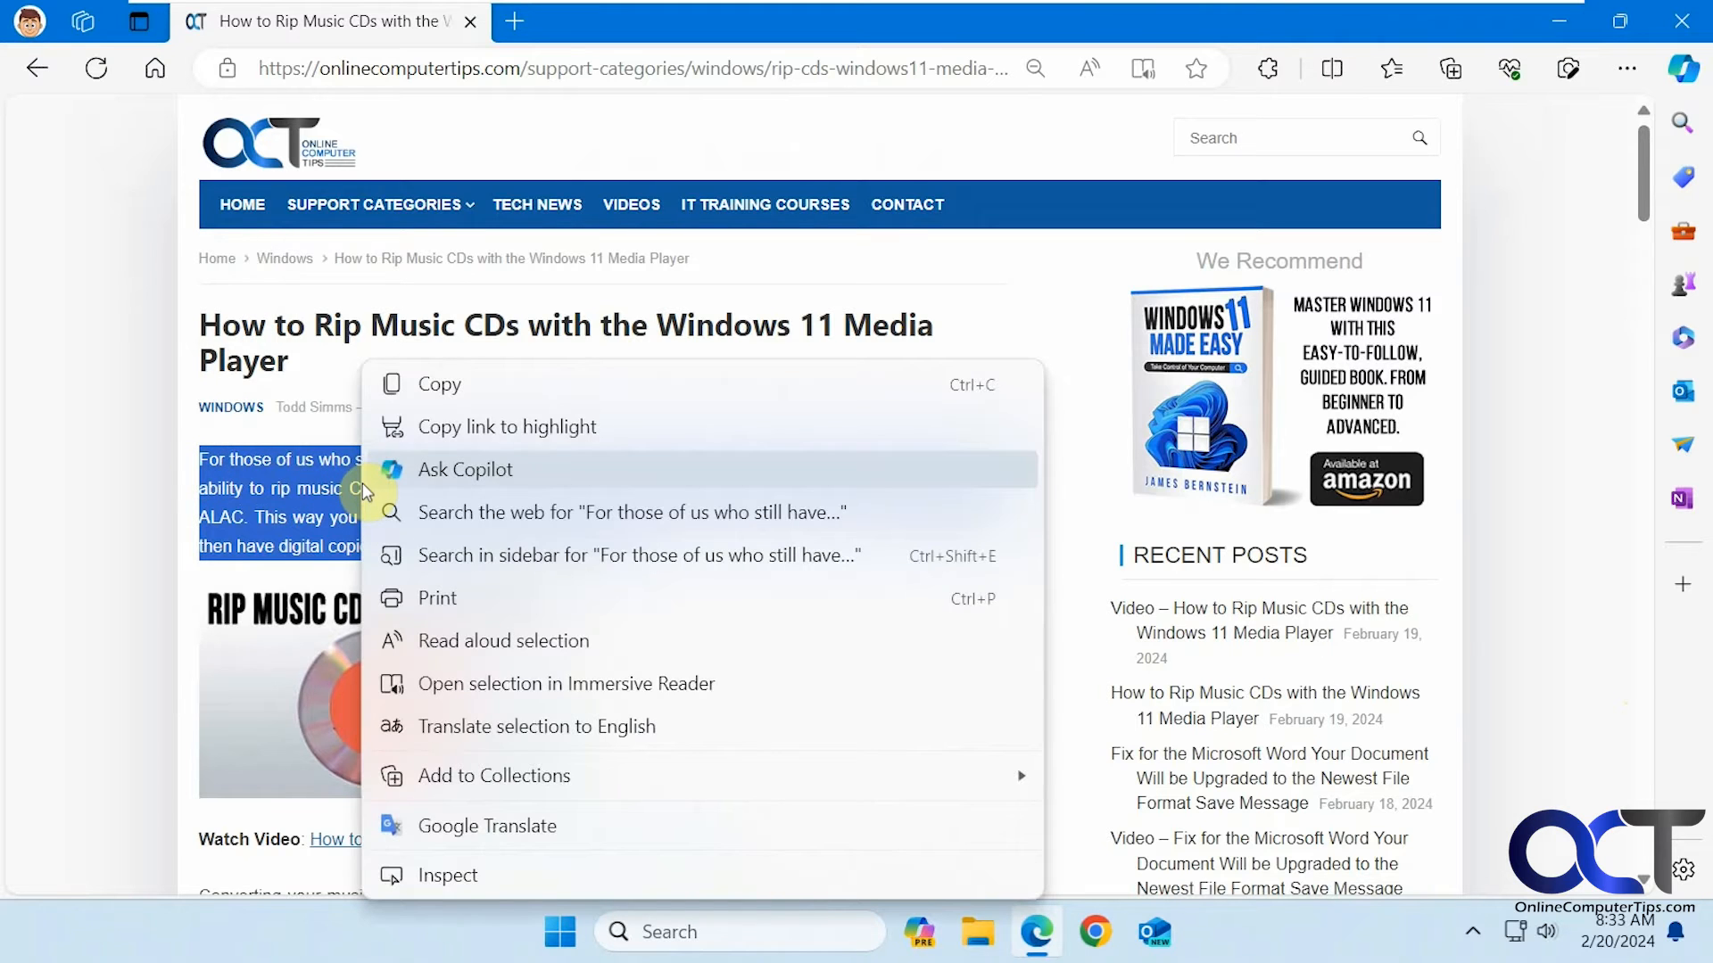
left_click(464, 469)
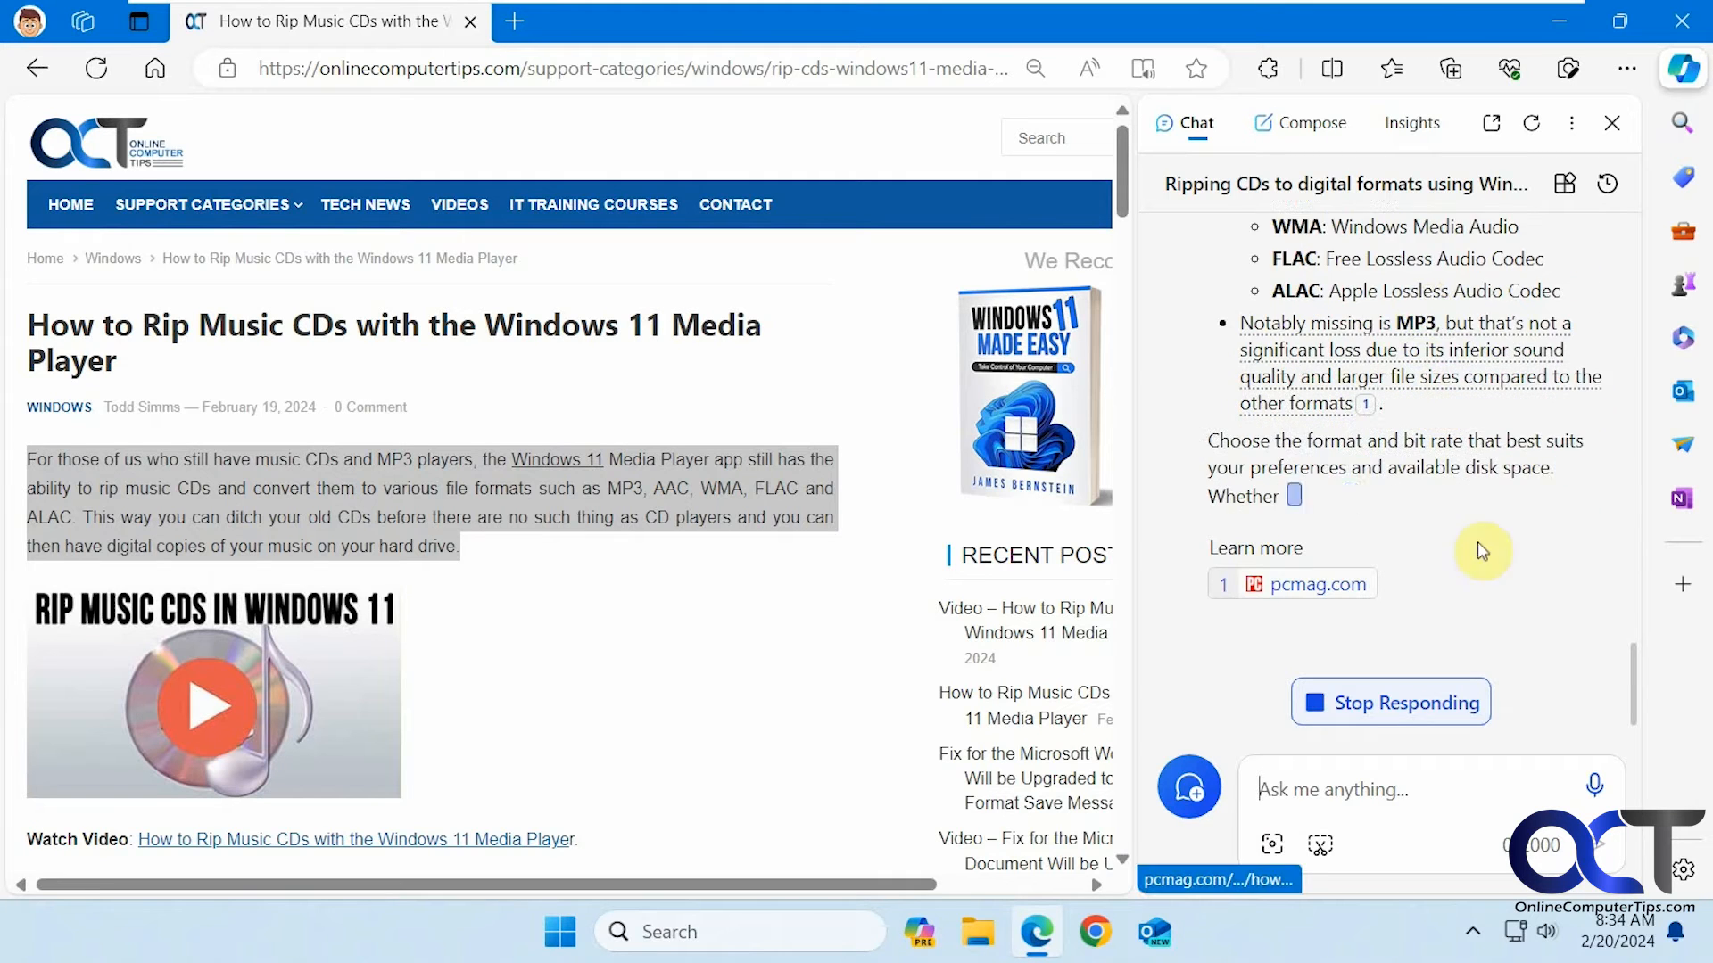
Scroll Copilot's web-based answer down to its pcmag.com and answers.microsoft.com sources and follow-up suggestions
scroll("down", 3)
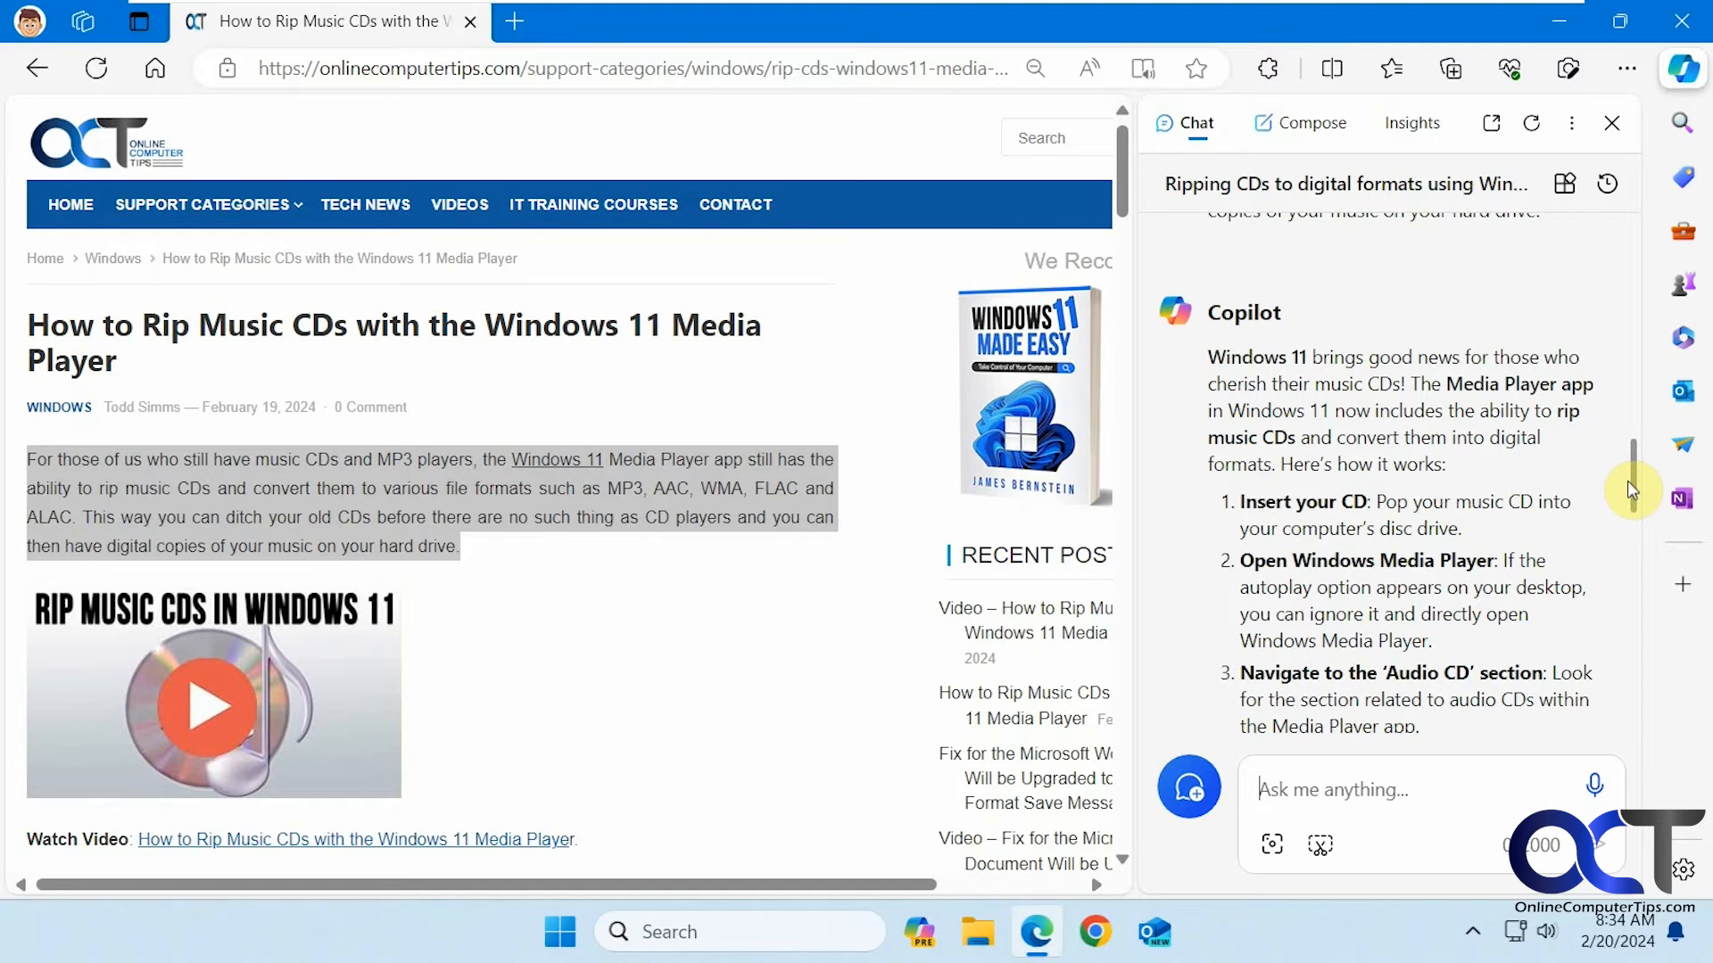
scroll("down", 3)
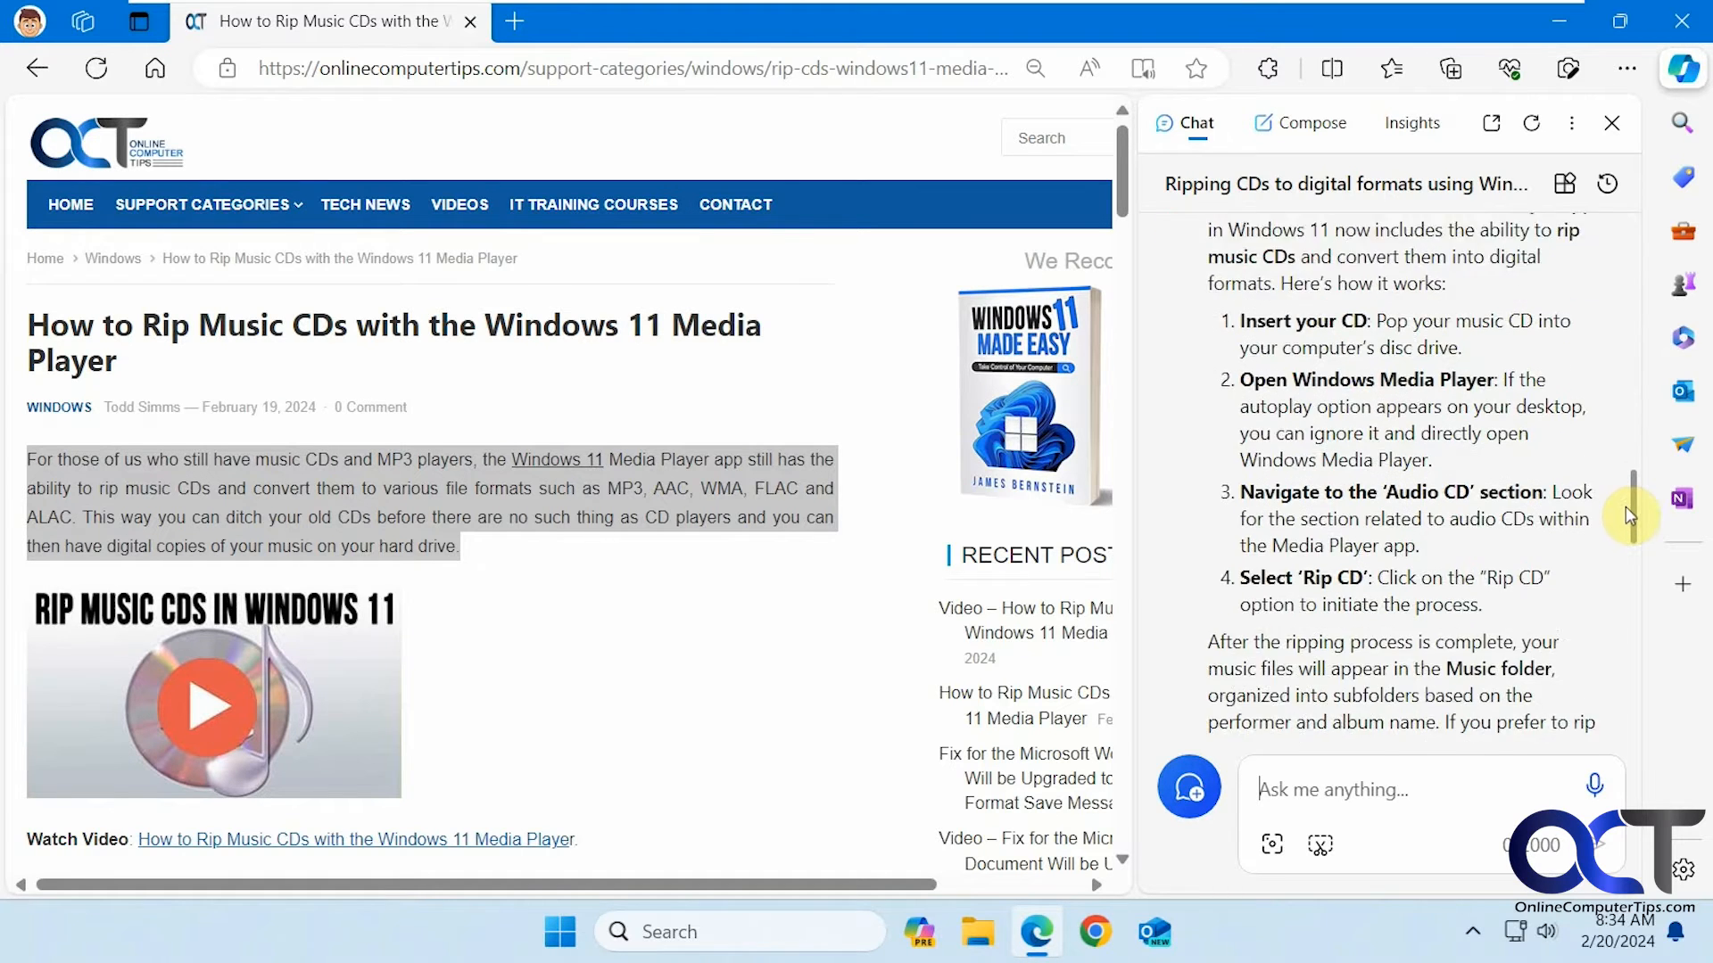
scroll("down", 3)
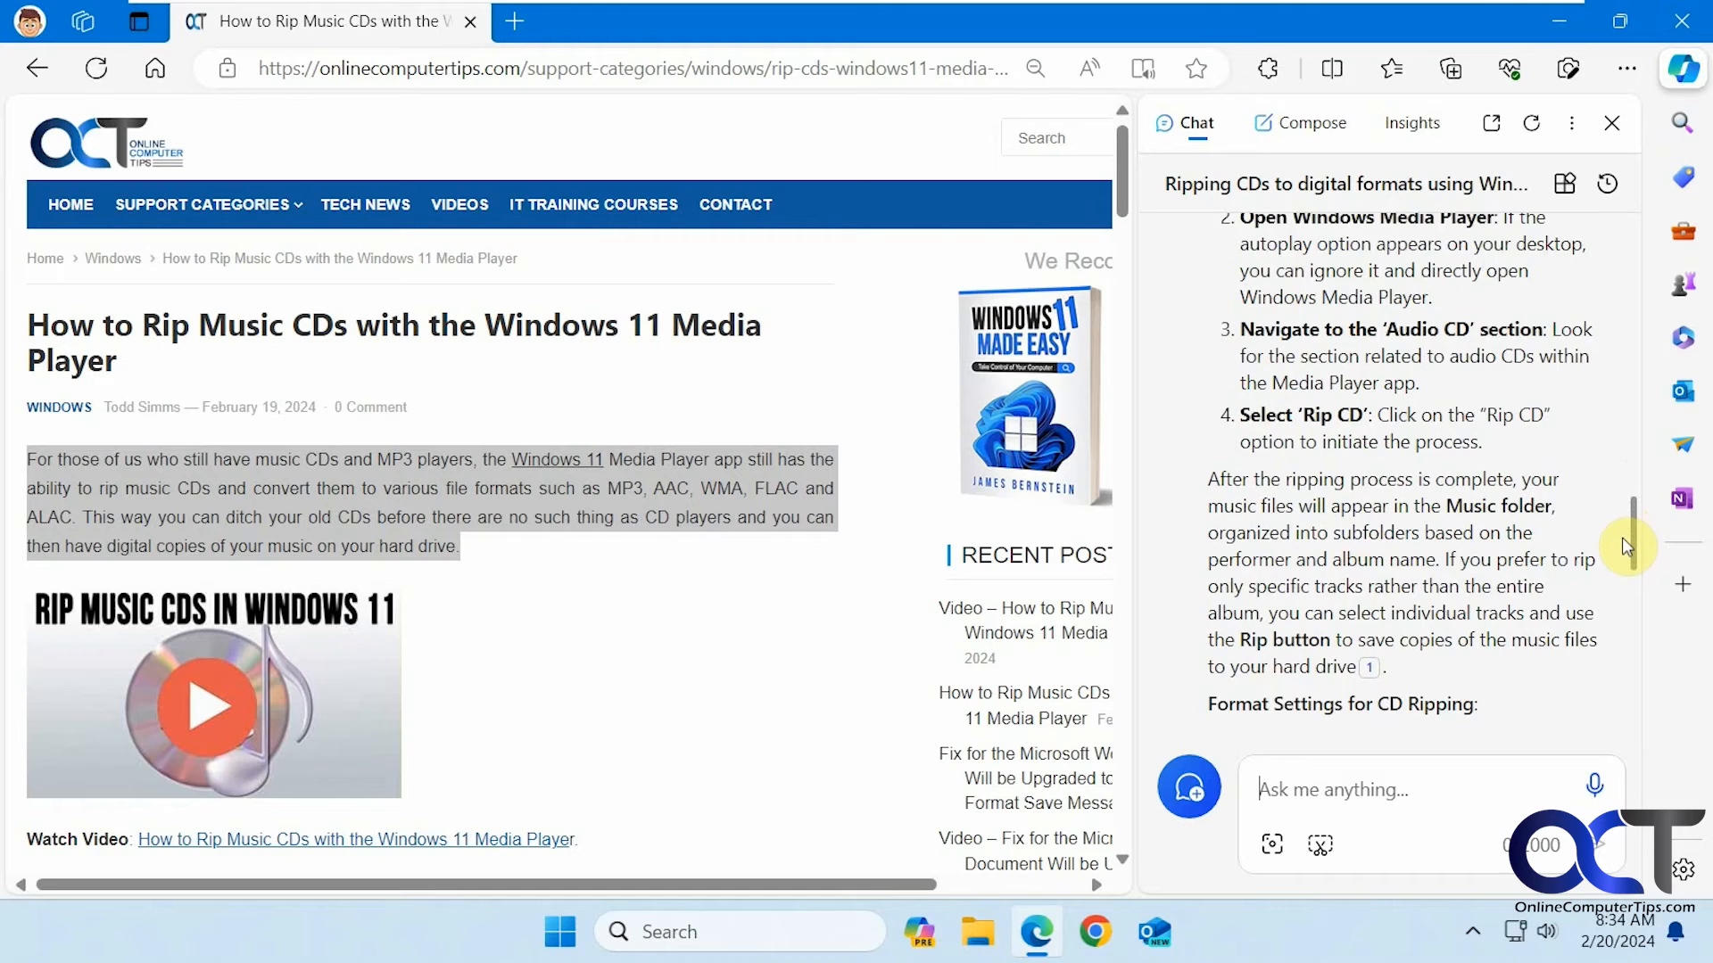
scroll("down", 3)
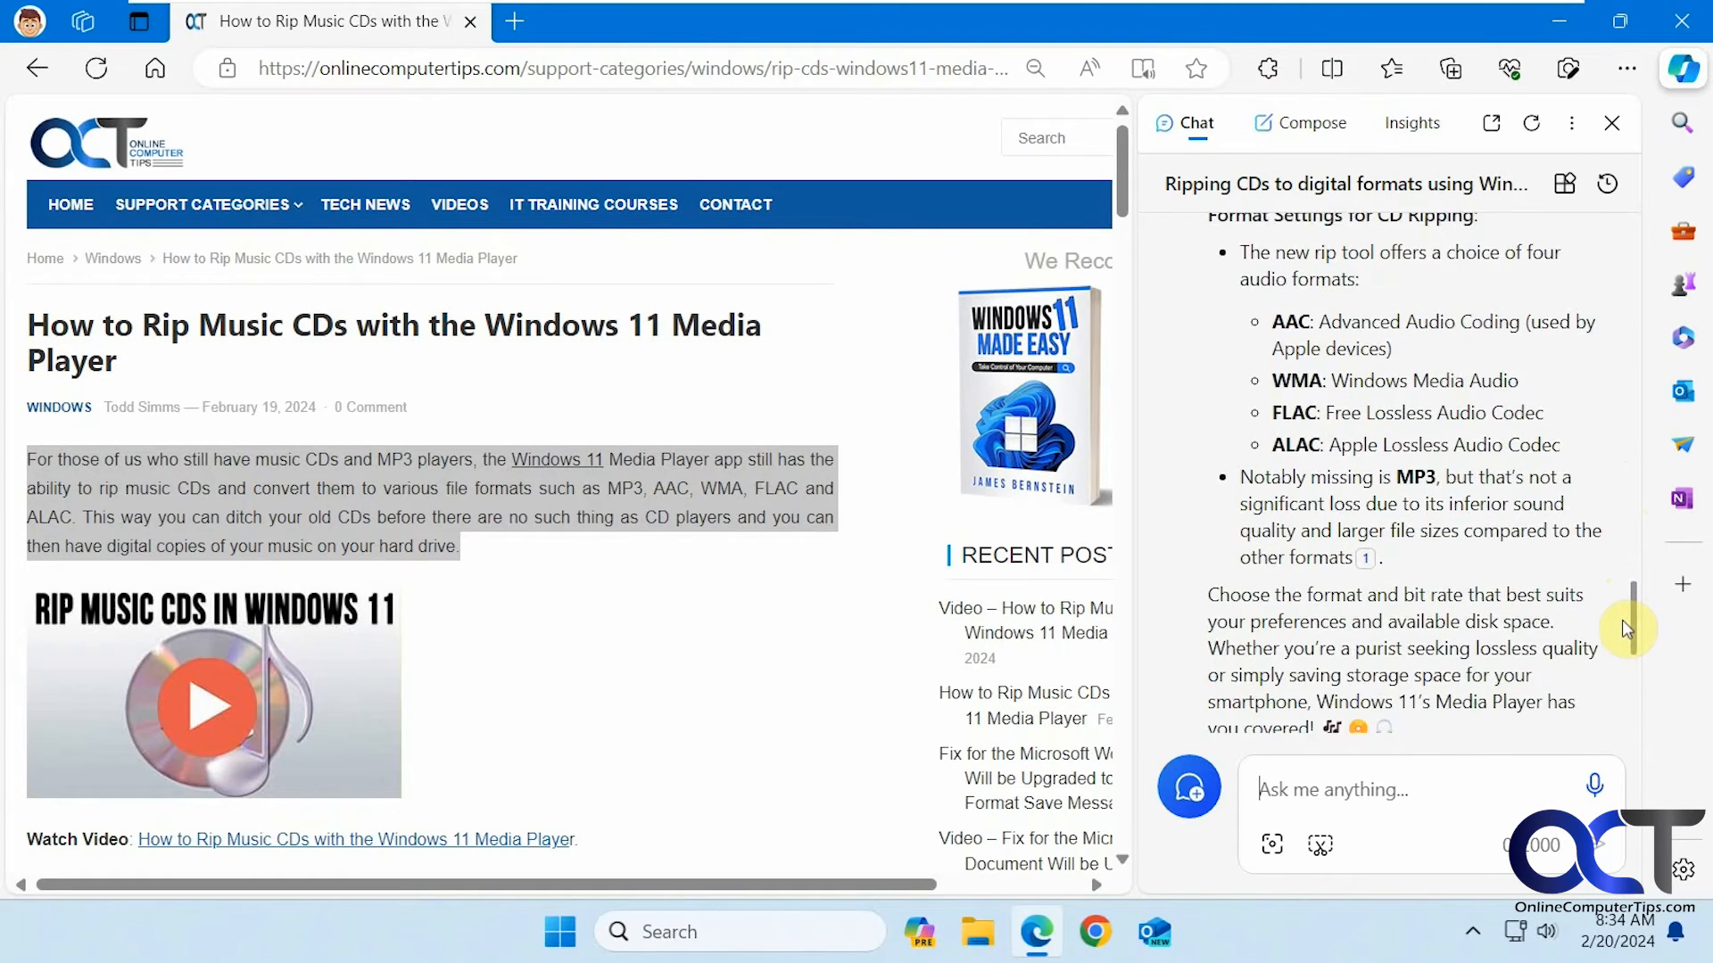
scroll("down", 3)
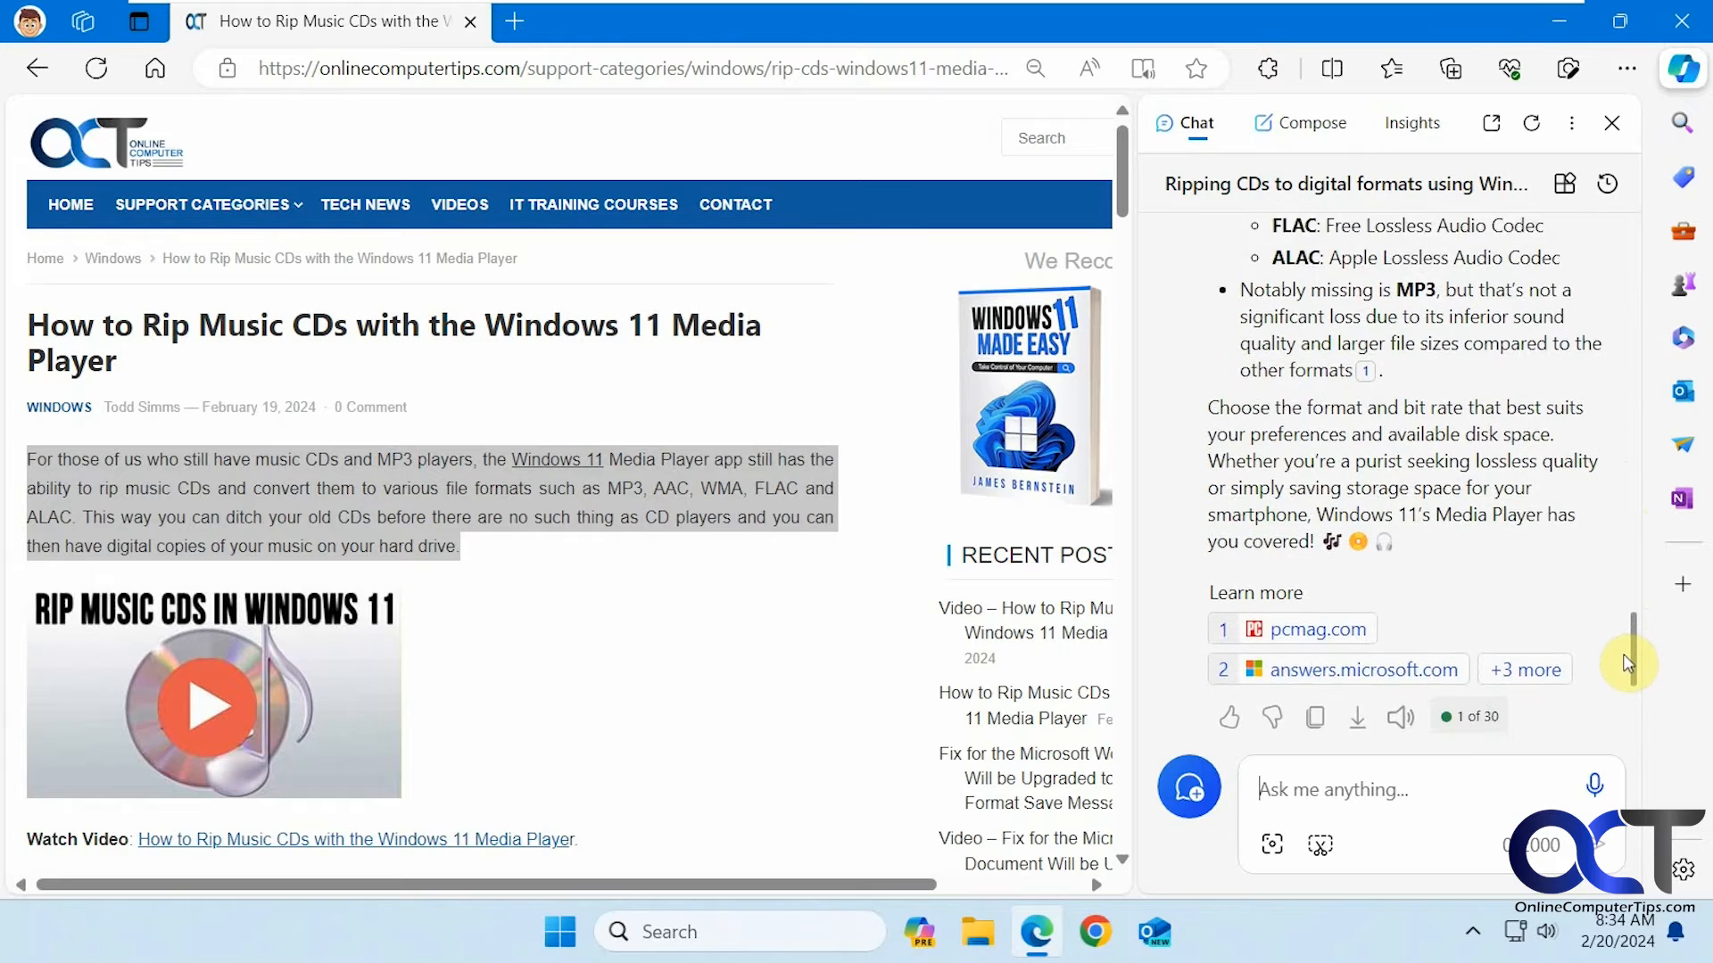
scroll("down", 3)
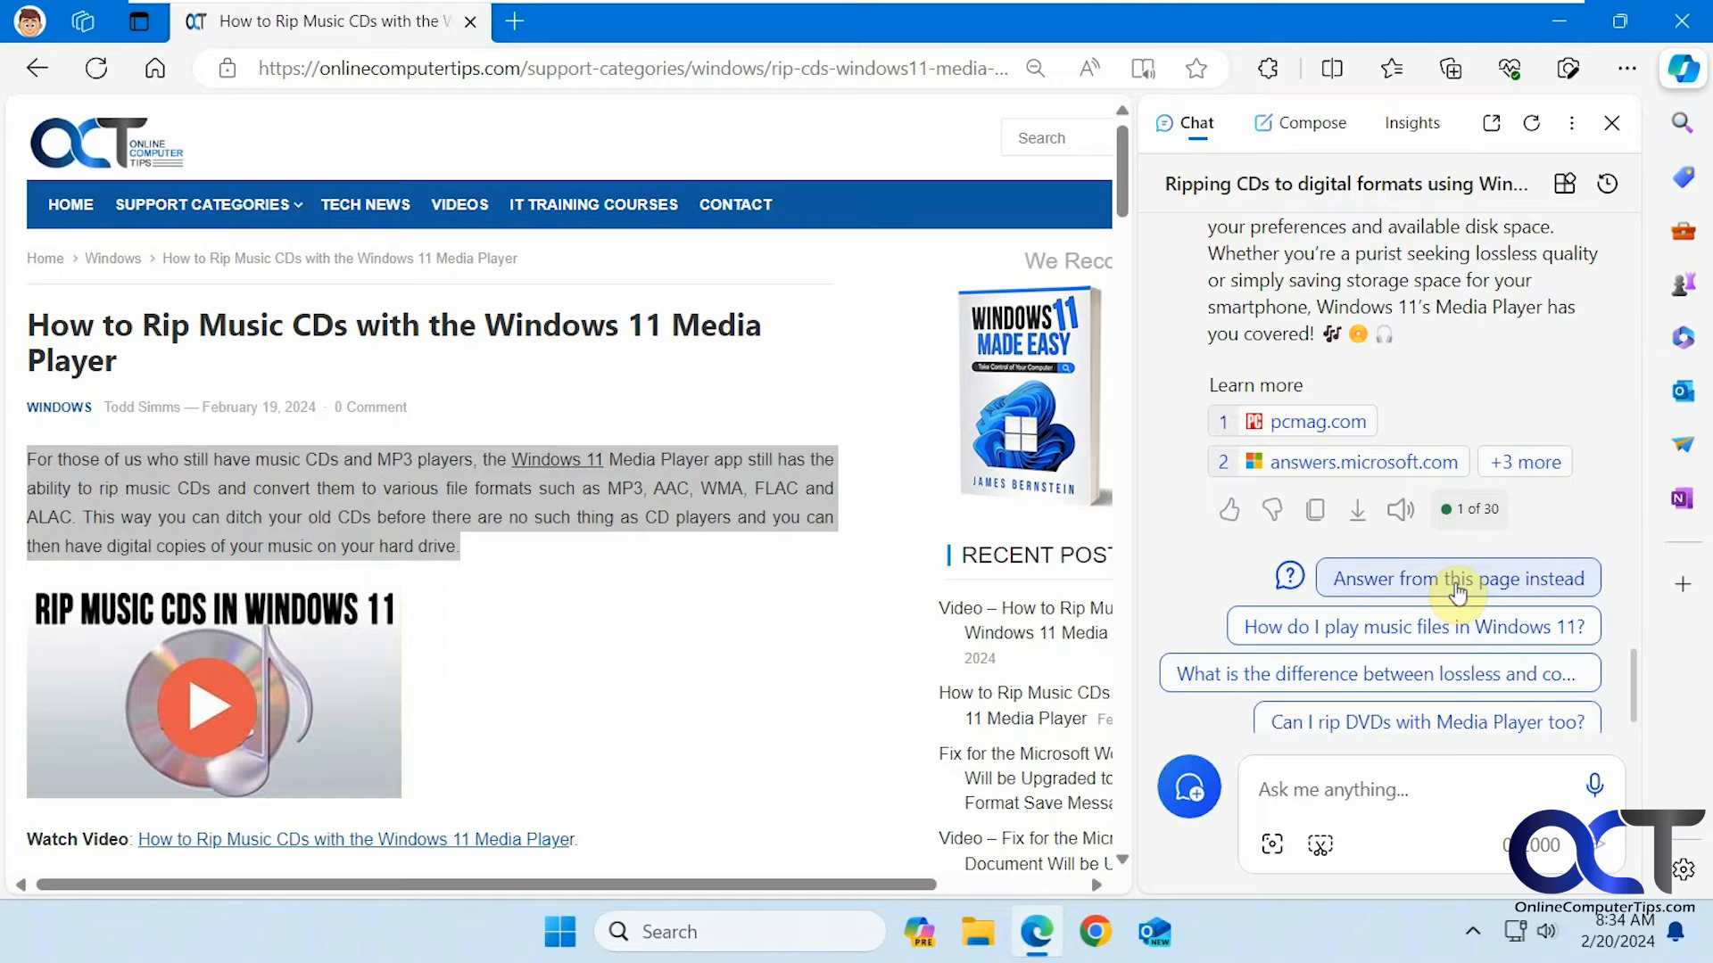
left_click(1458, 578)
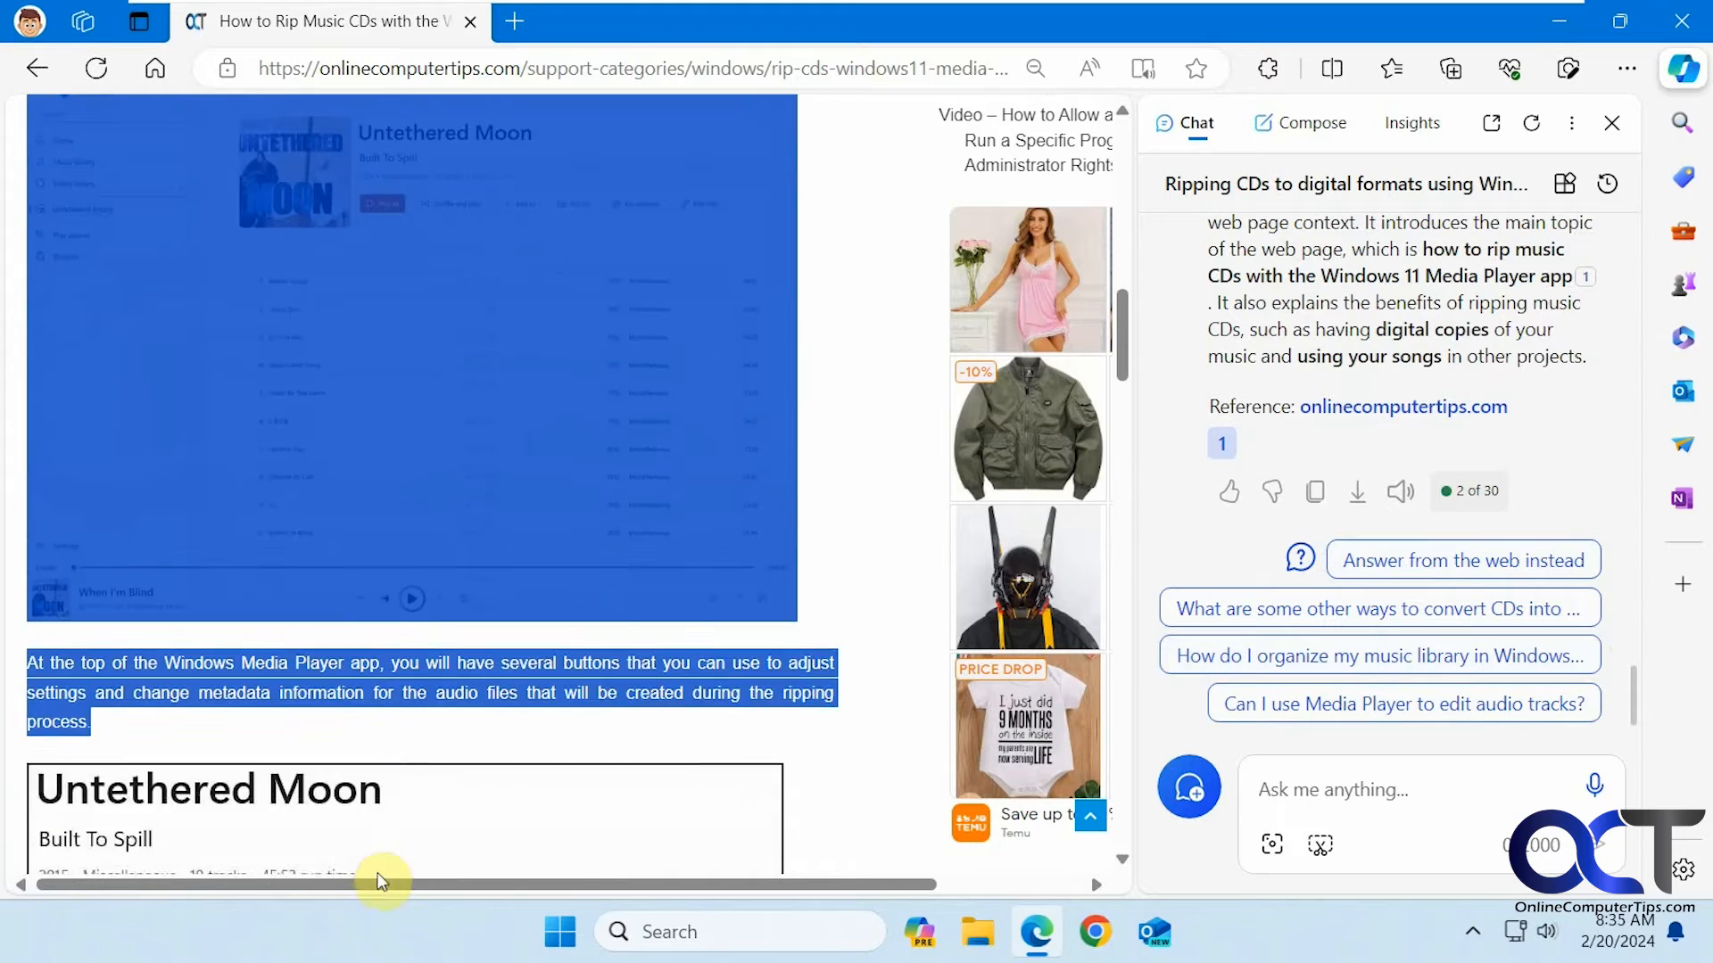
Ask Copilot about the full article text to get a third web-based answer
scroll("down", 3)
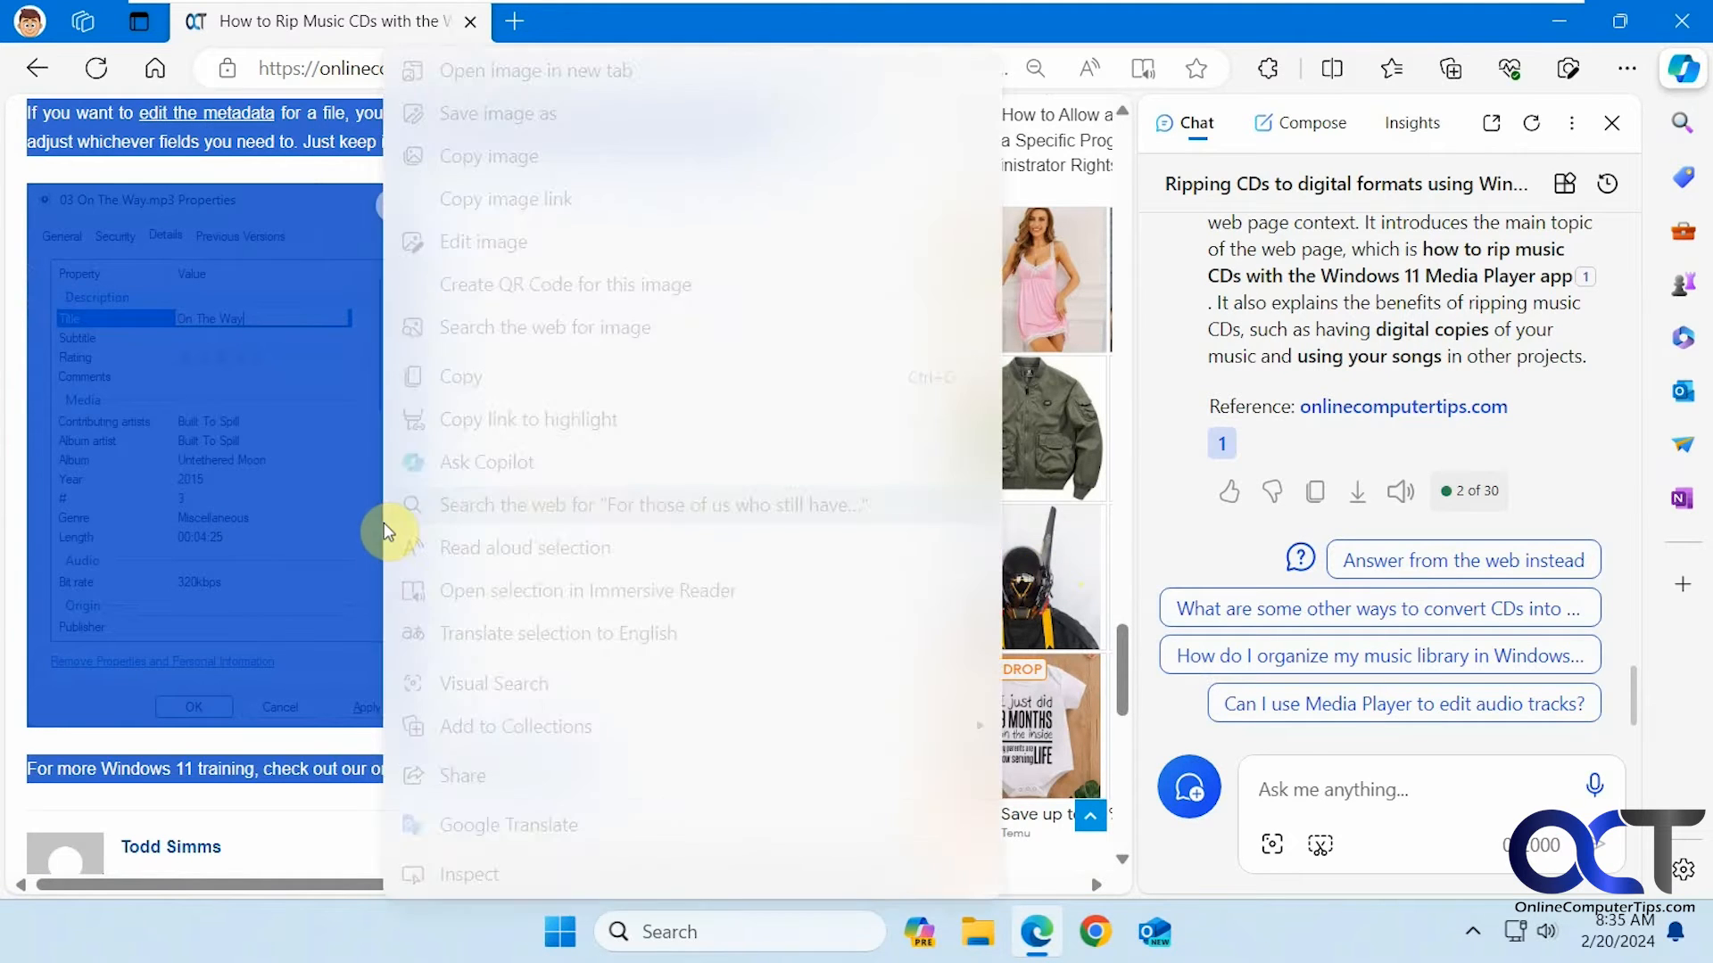
left_click(717, 514)
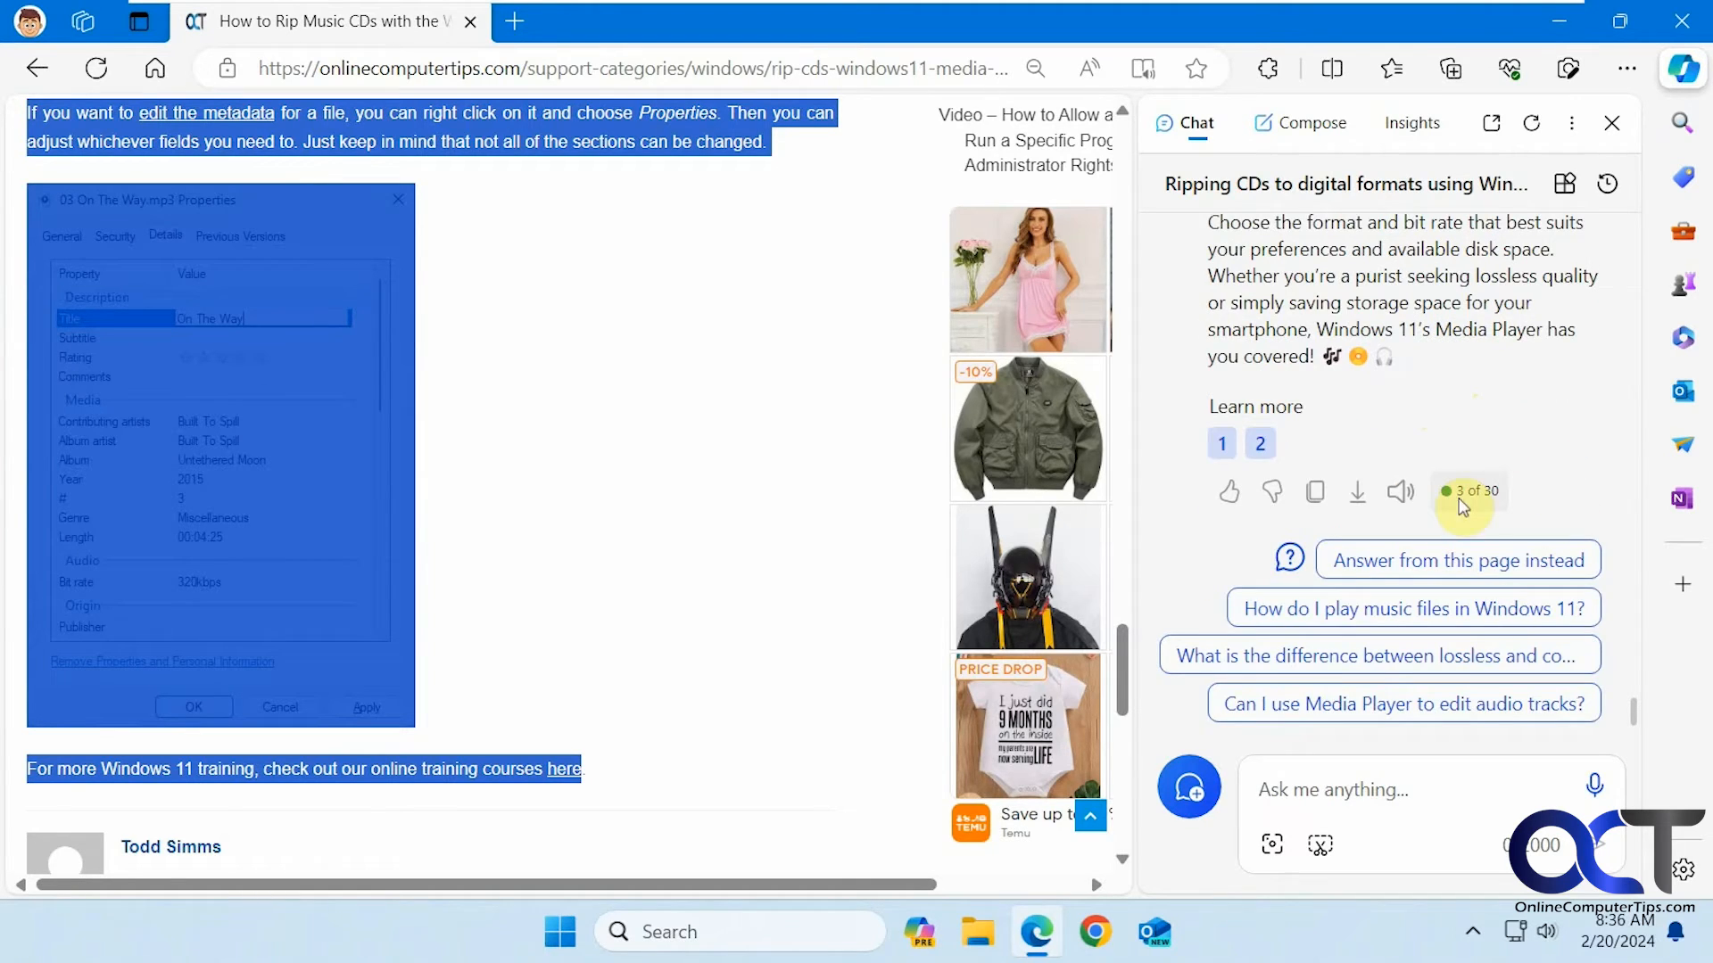
mouse_move(1415, 439)
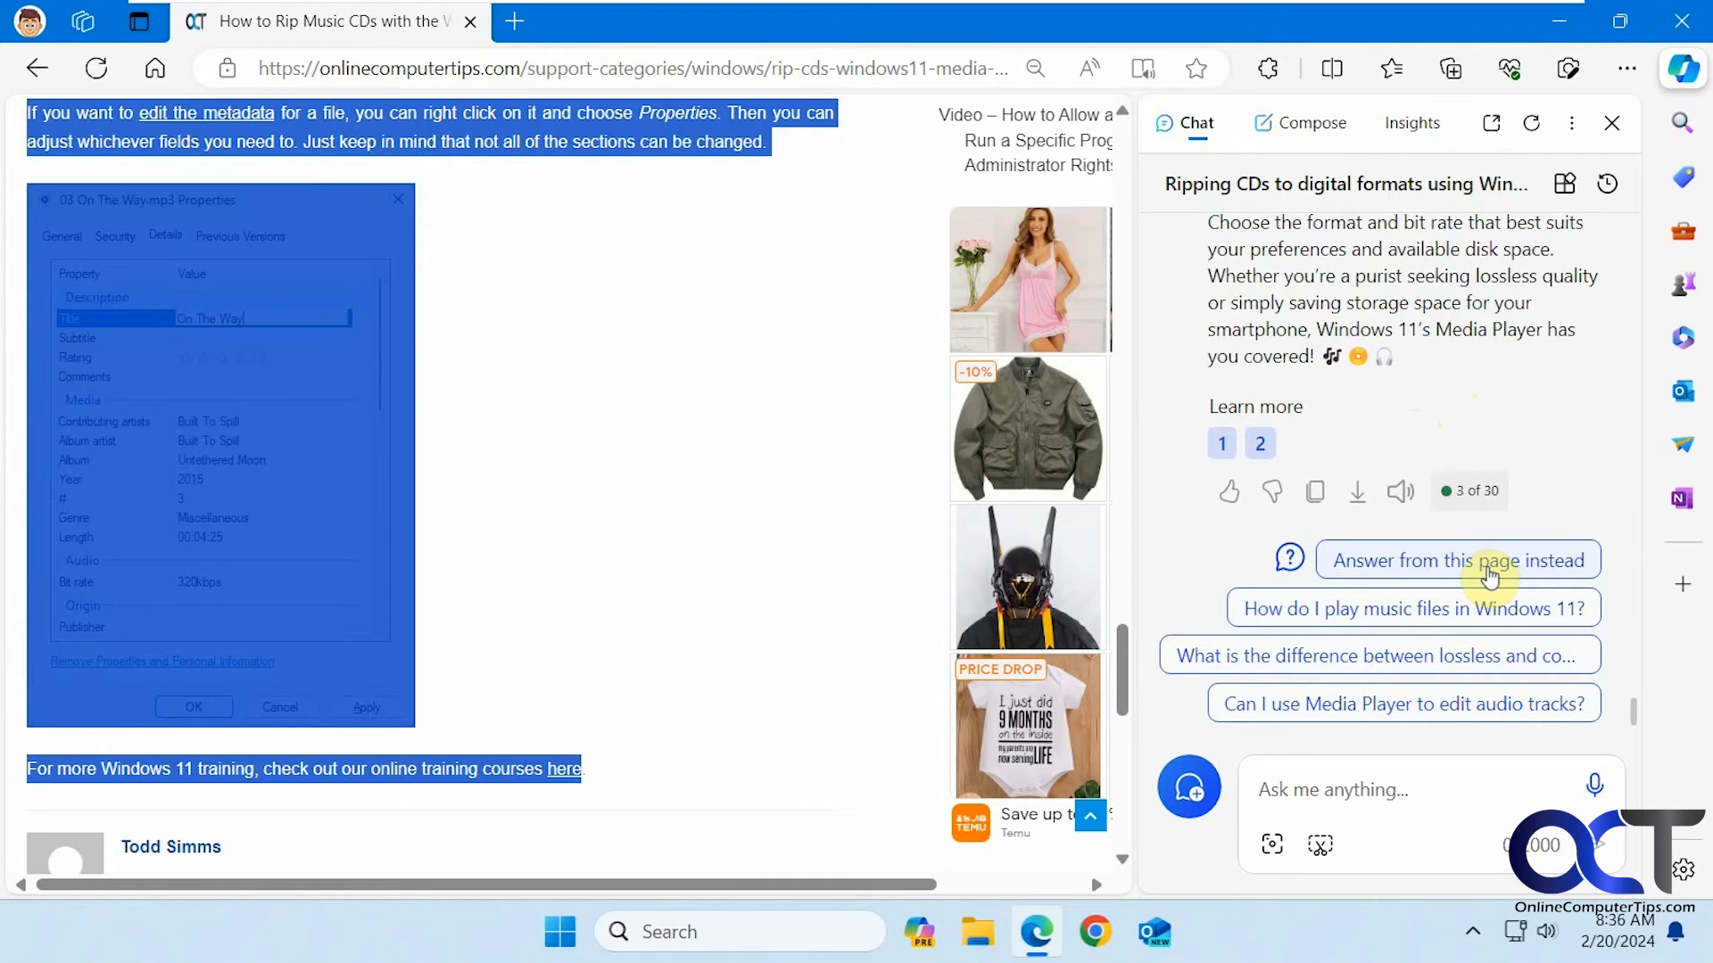
Have Copilot answer from this page instead and review its onlinecomputertips.com references
left_click(1458, 560)
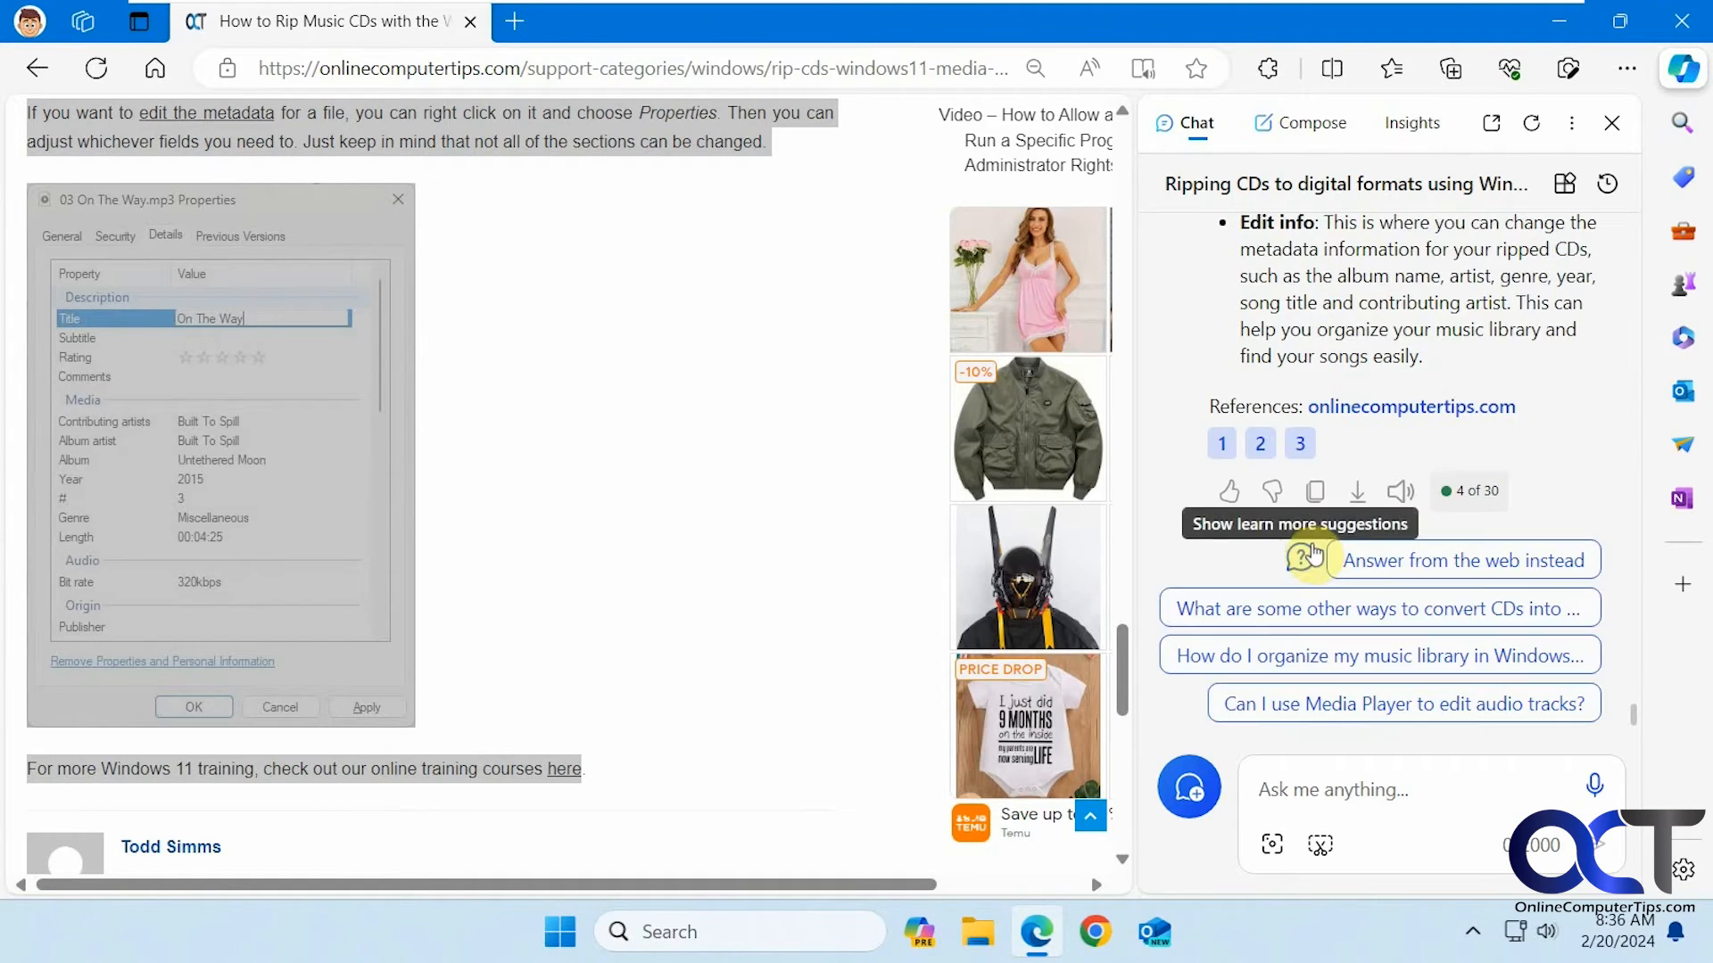
mouse_move(1636, 717)
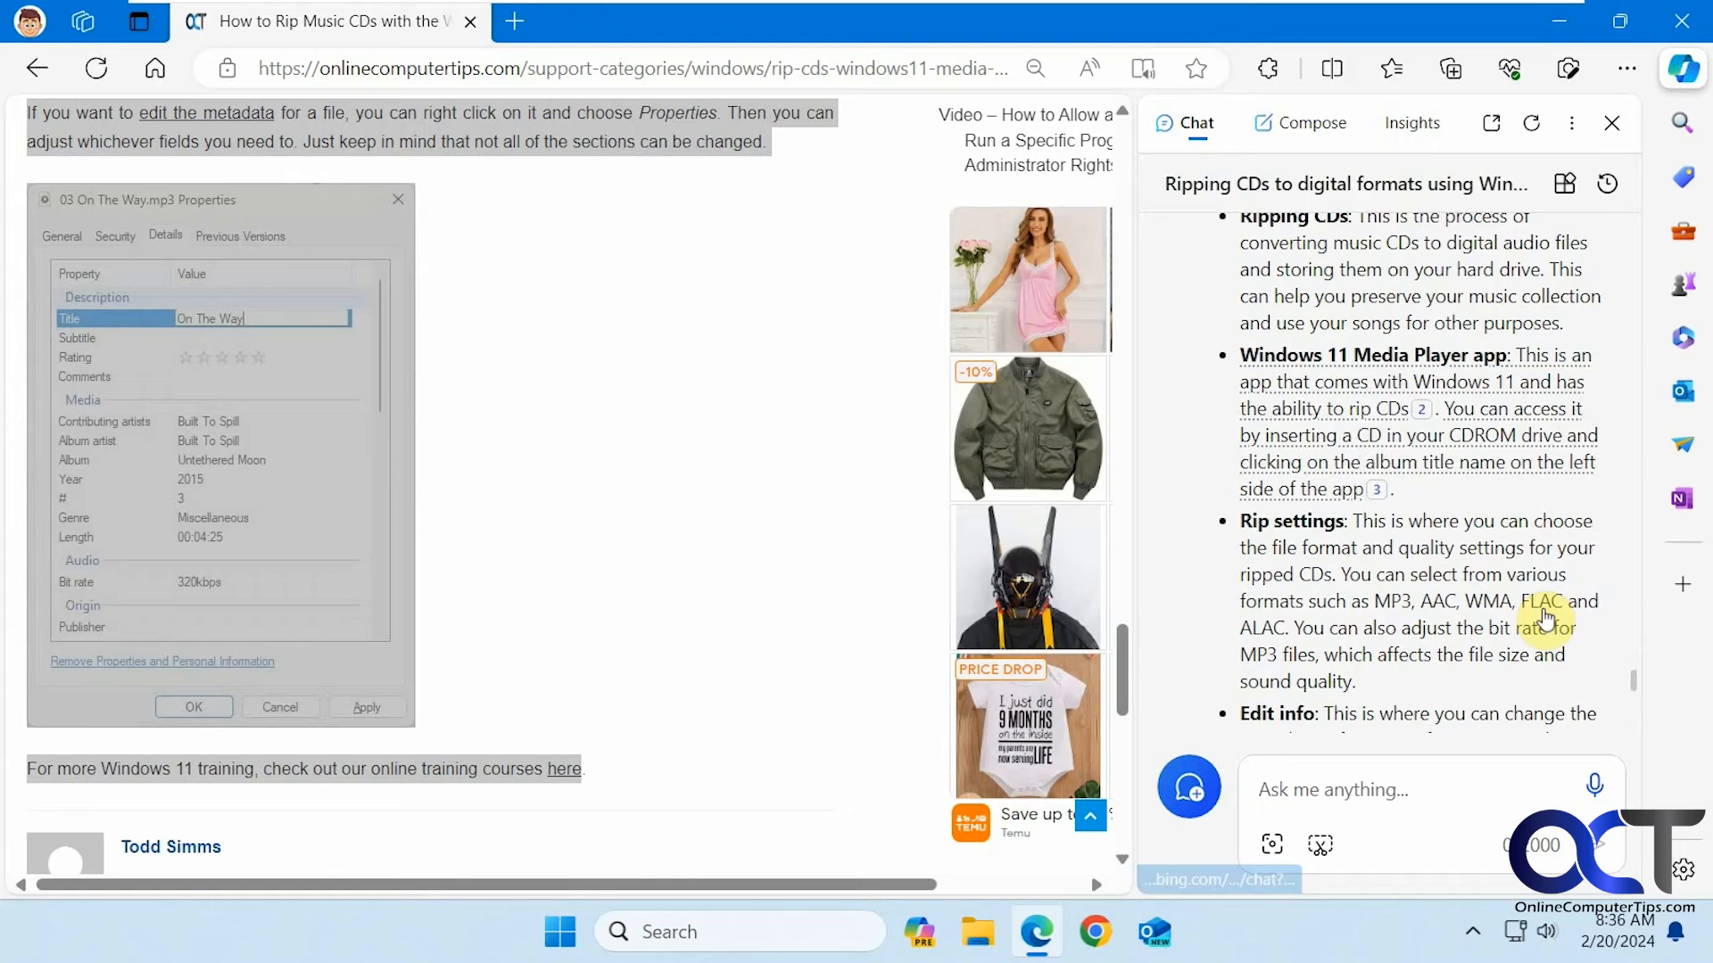
scroll("down", 3)
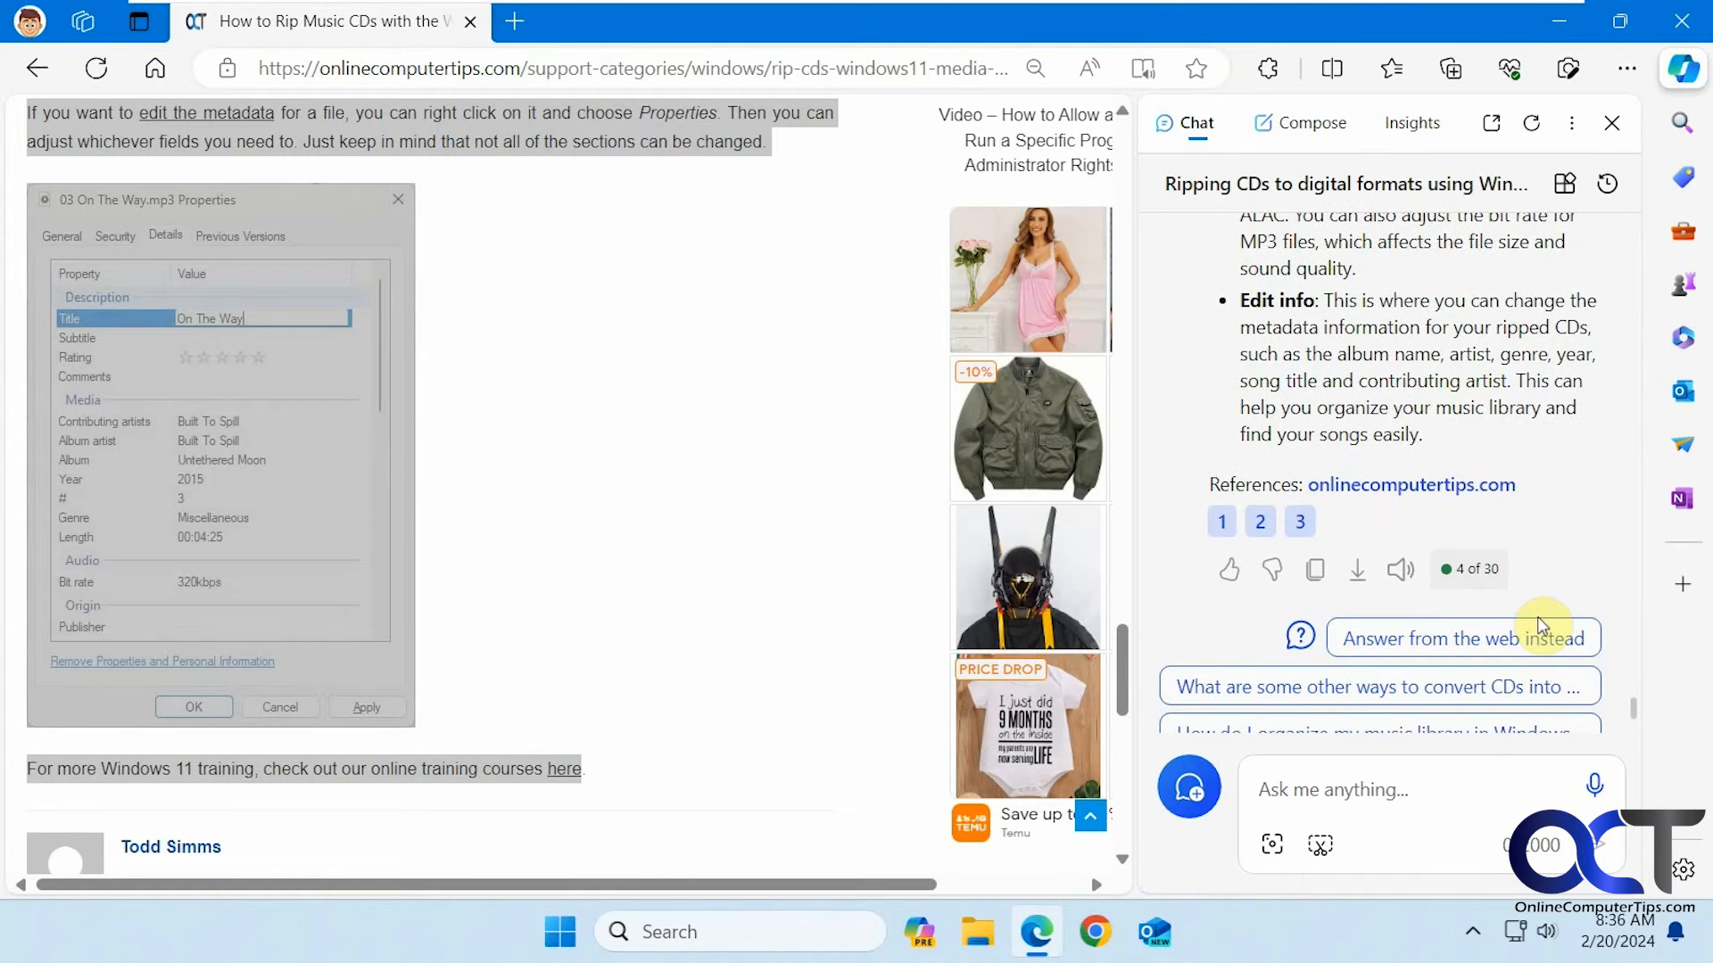
scroll("down", 3)
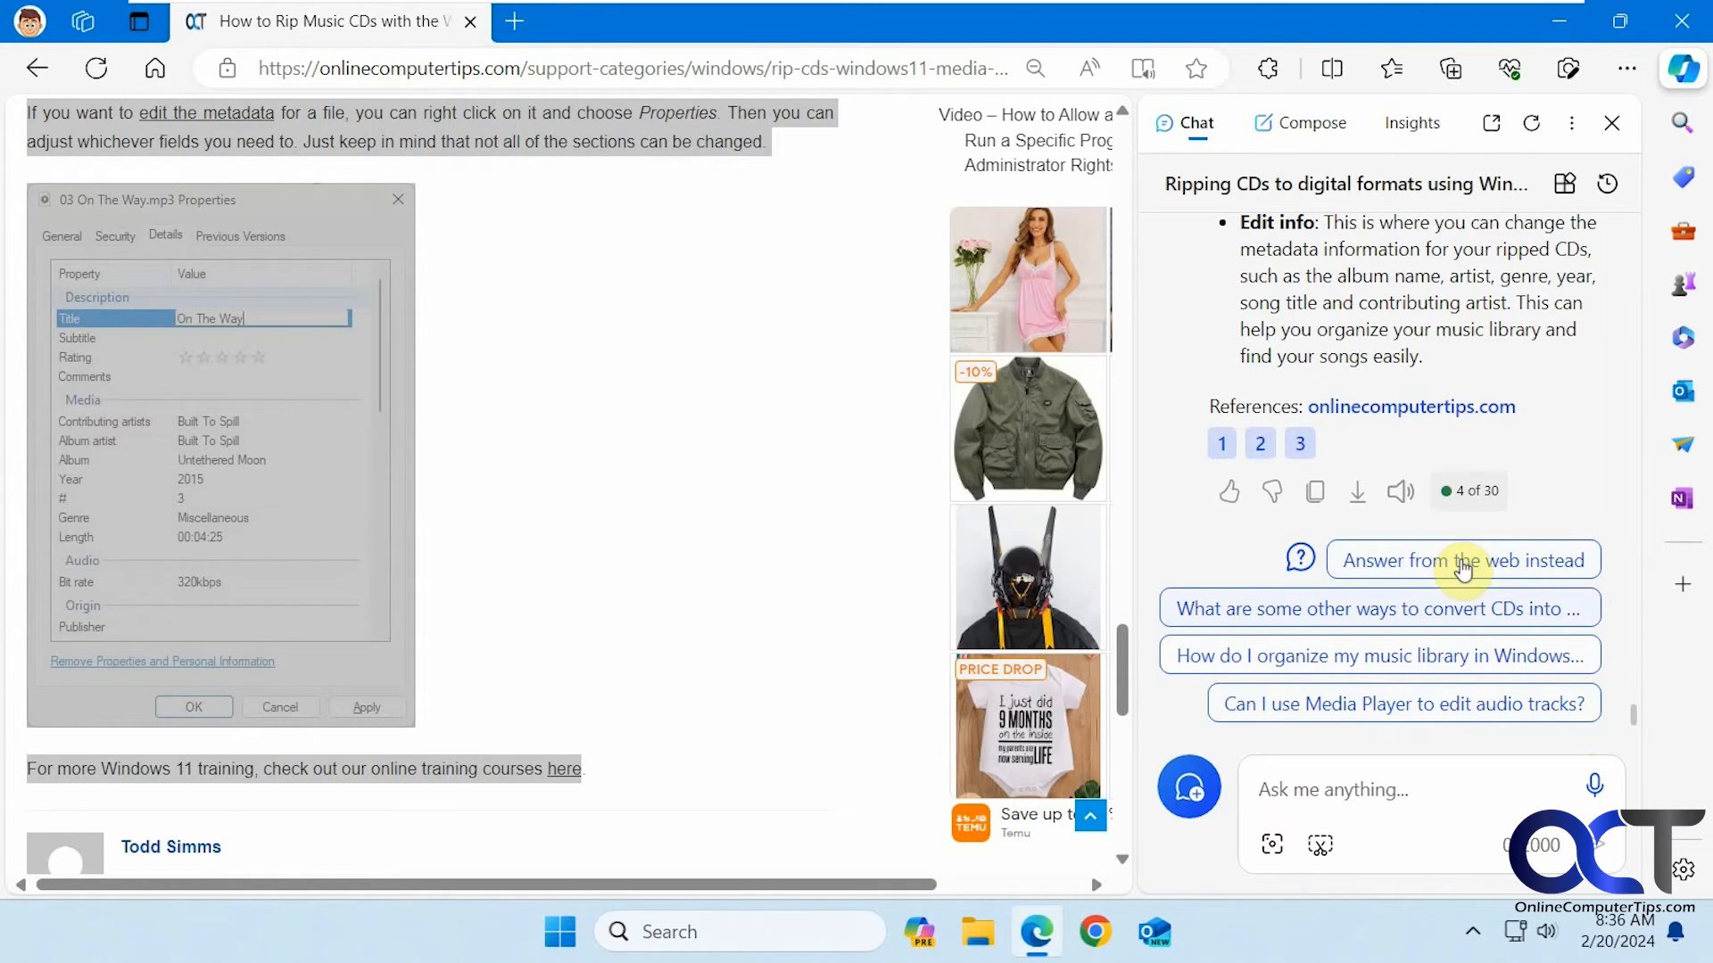
mouse_move(1345, 642)
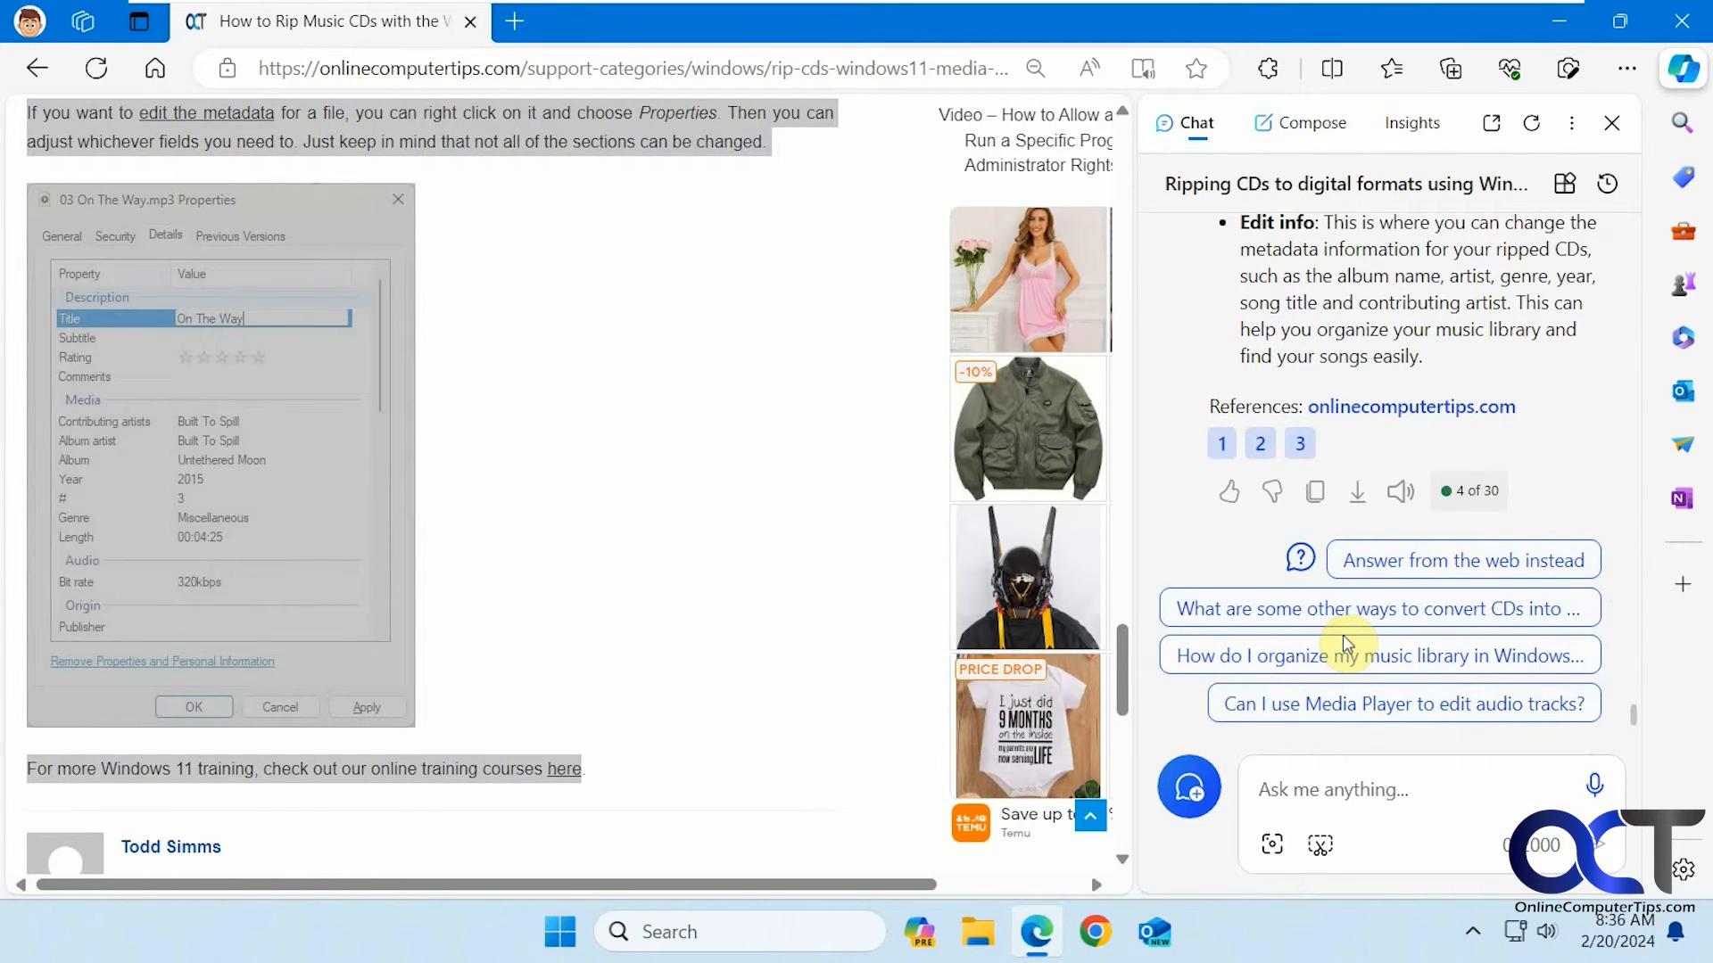
mouse_move(1410, 407)
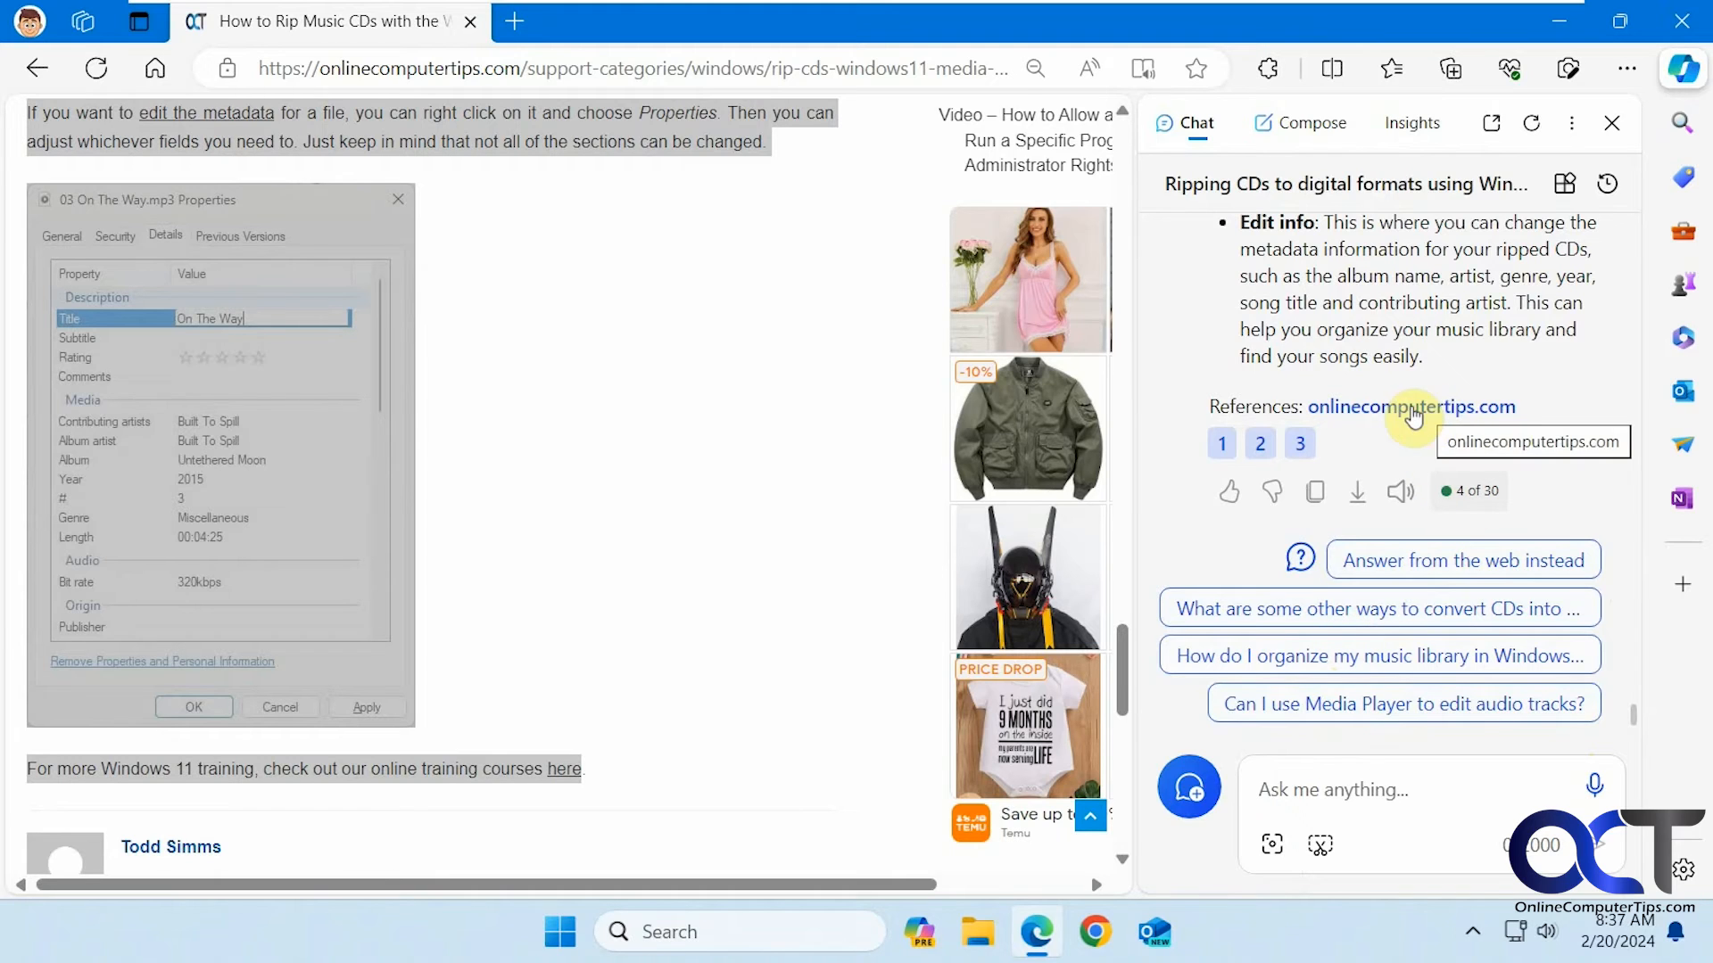
mouse_move(1565, 632)
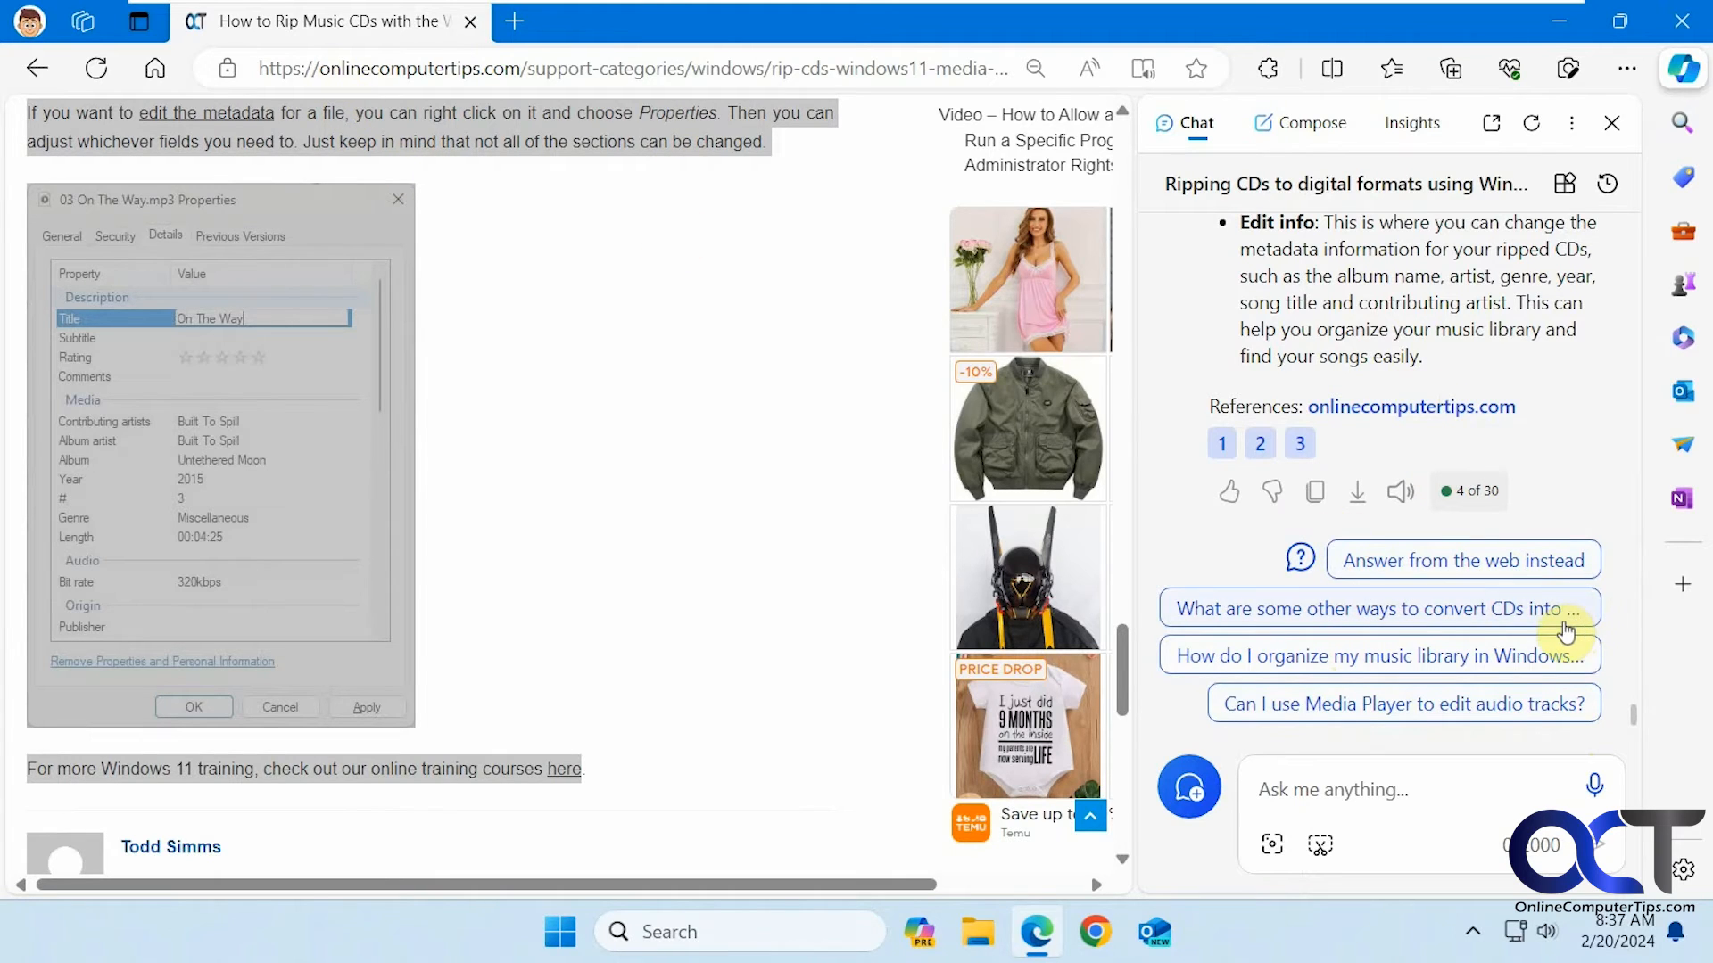
mouse_move(1649, 728)
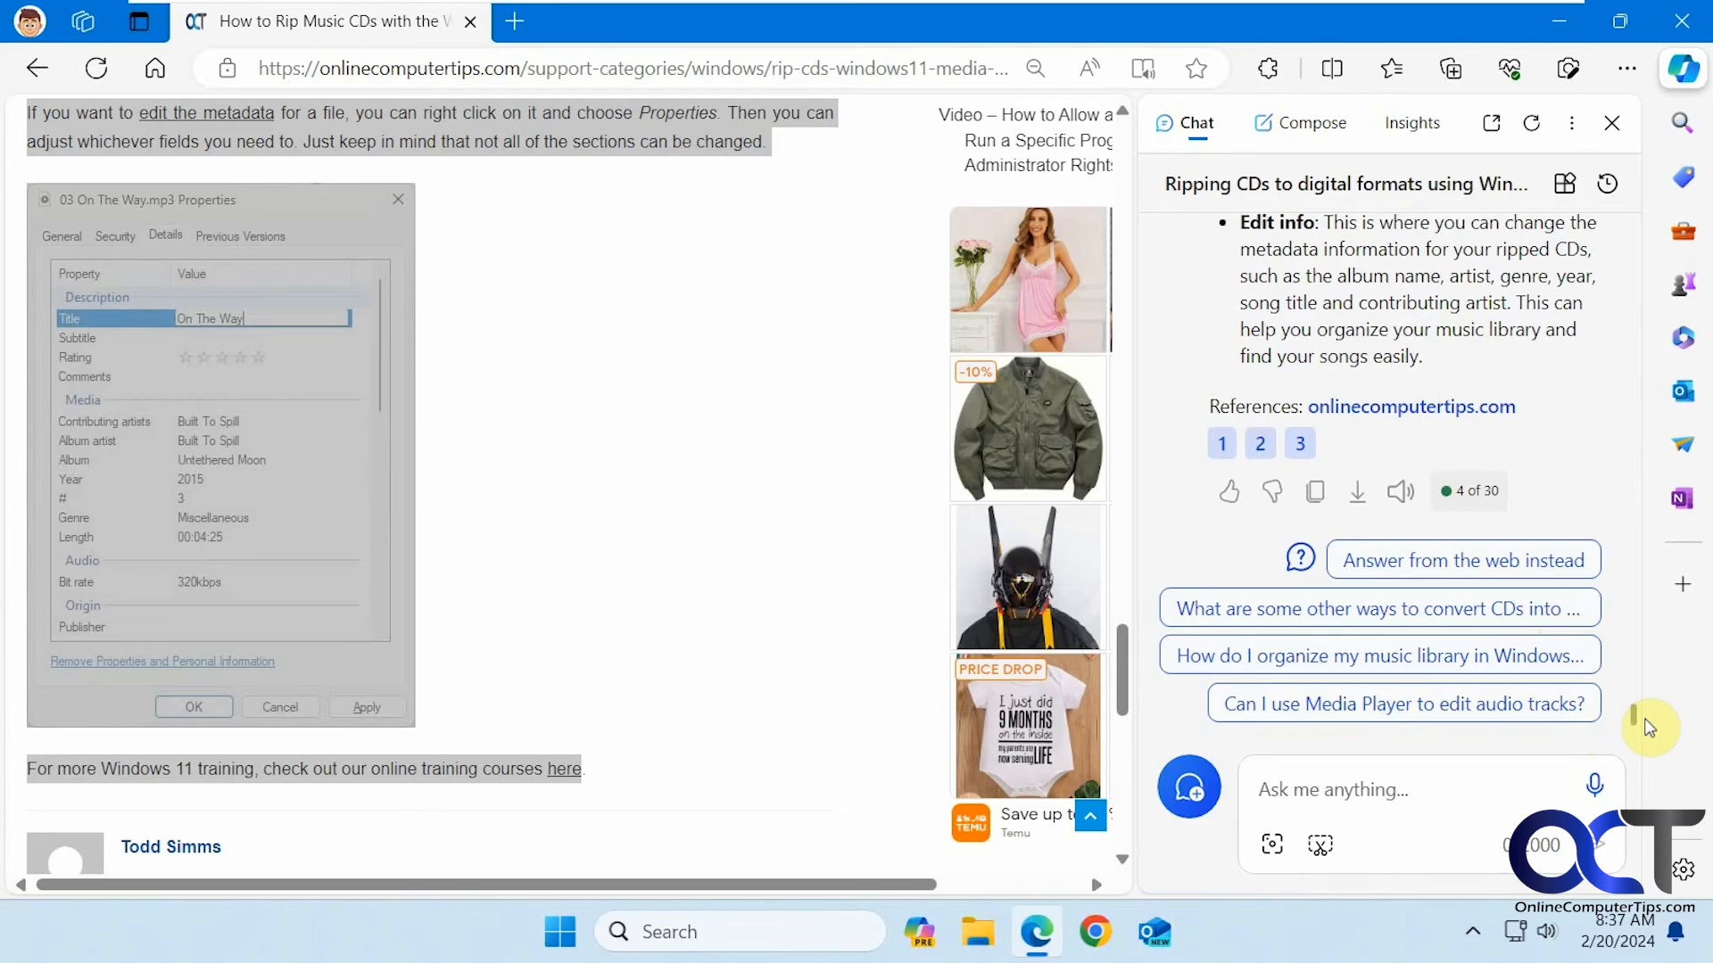
Scroll the Copilot chat to the first answer's Learn more sources, pcmag.com and answers.microsoft.com
scroll("down", 3)
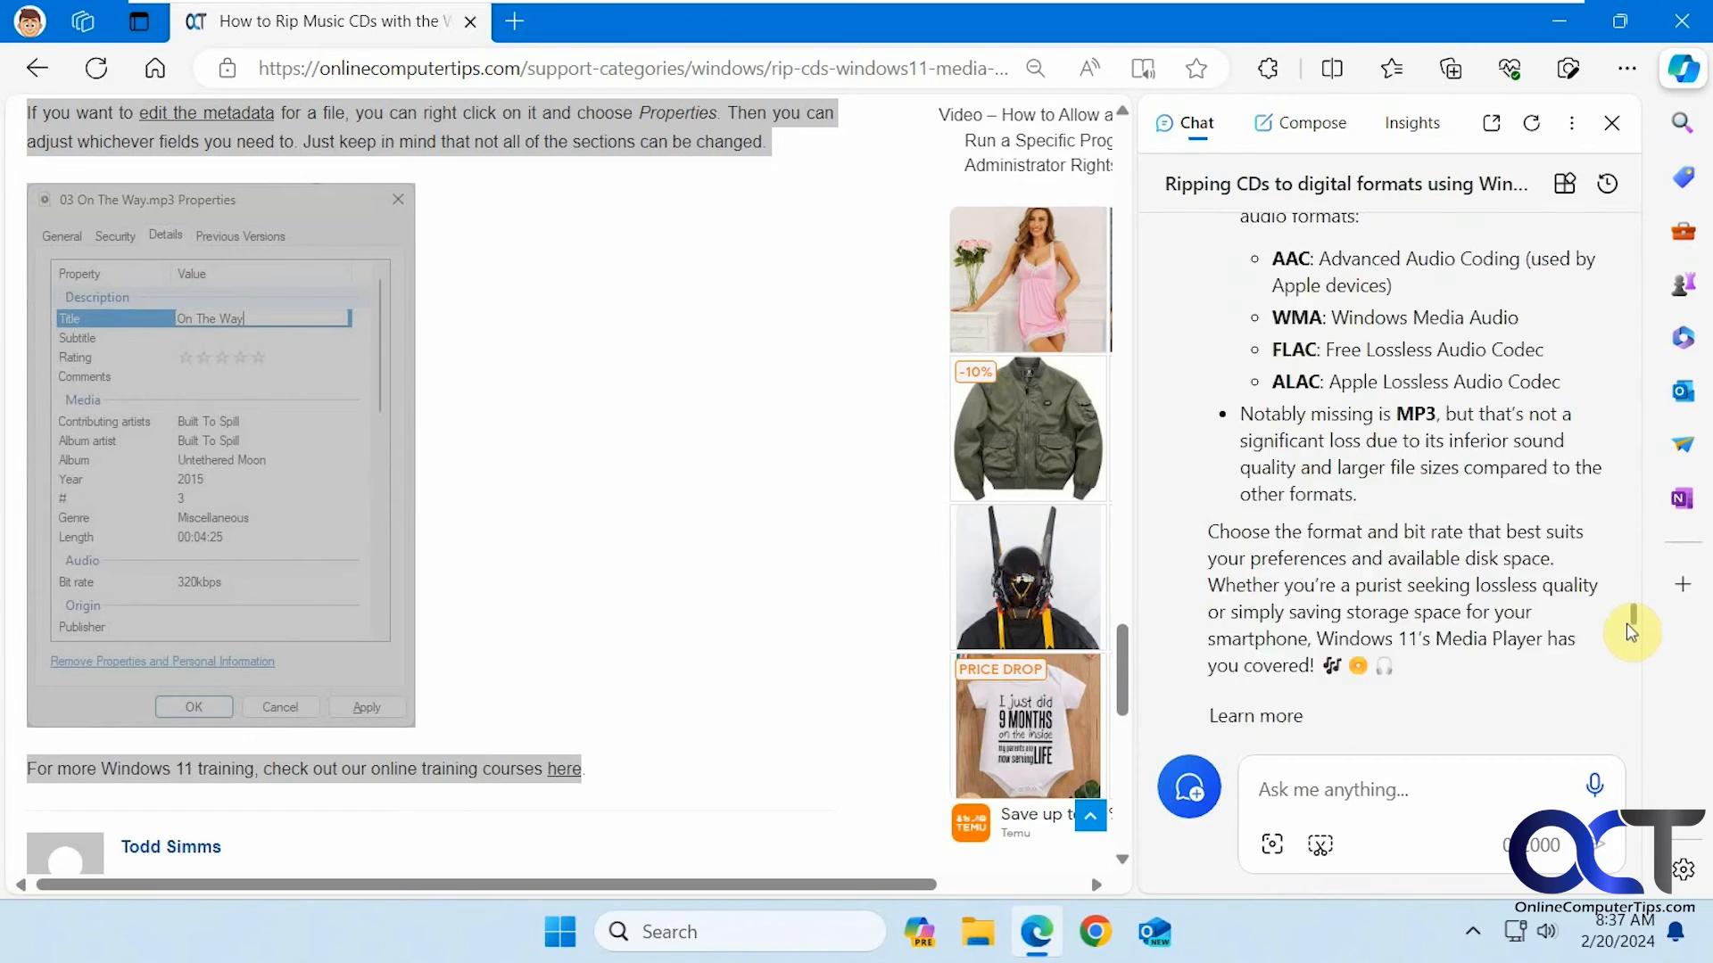
scroll("down", 3)
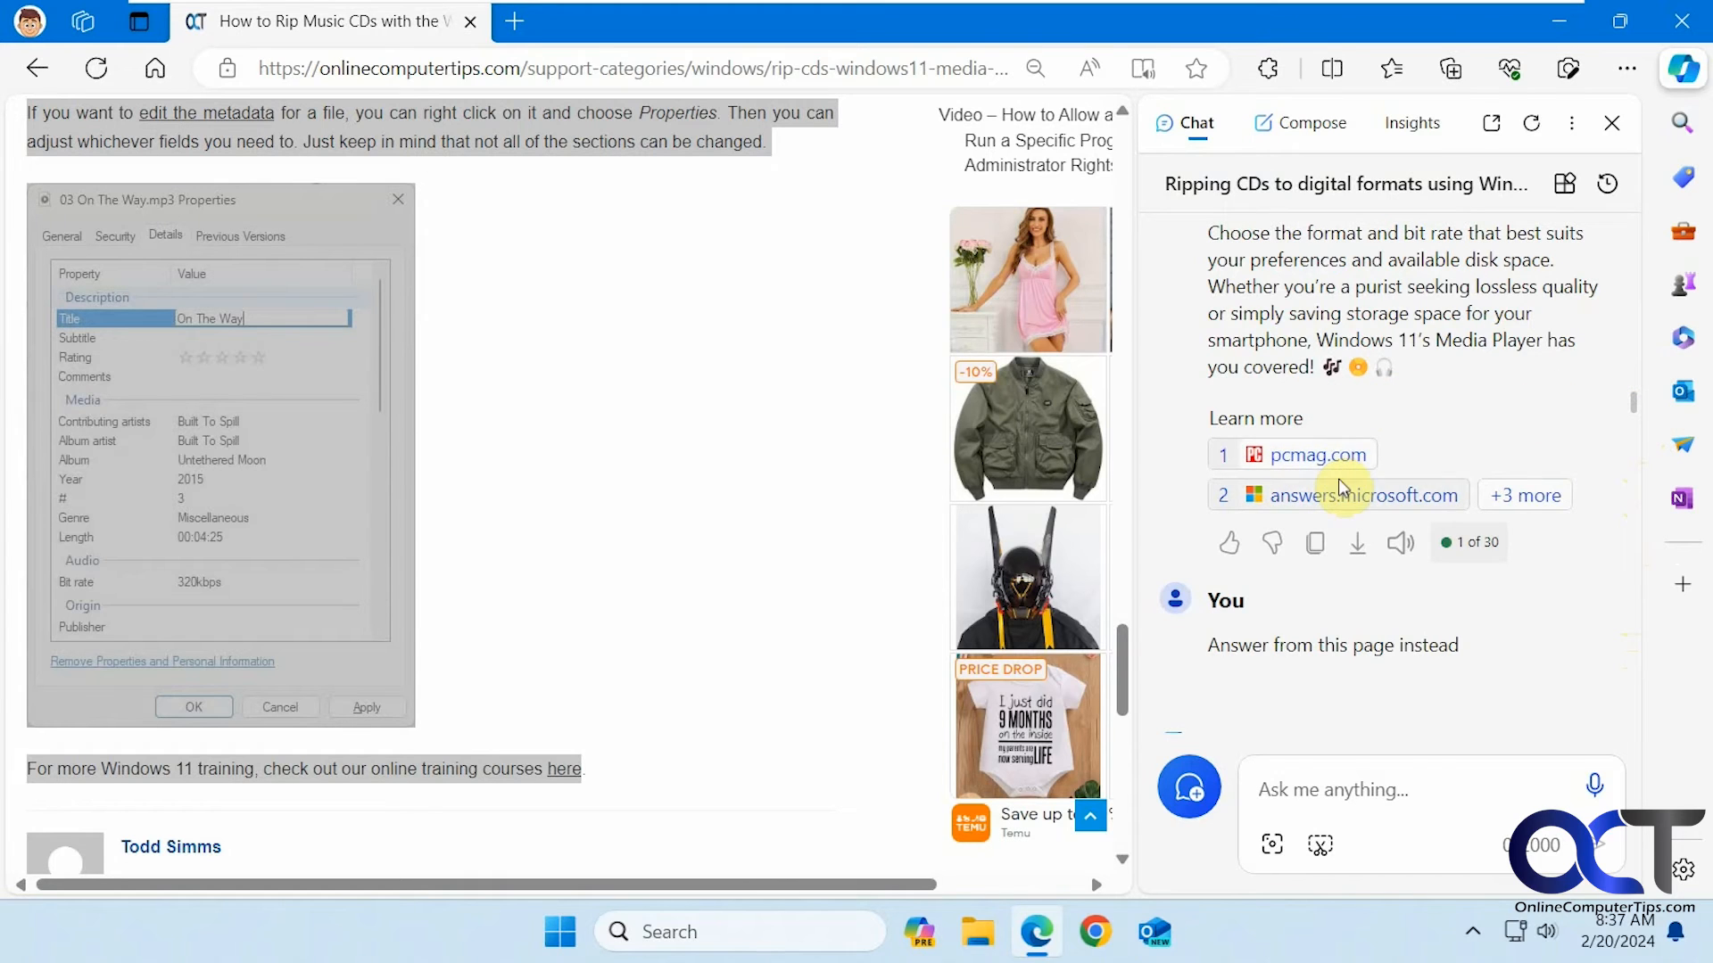
mouse_move(1317, 455)
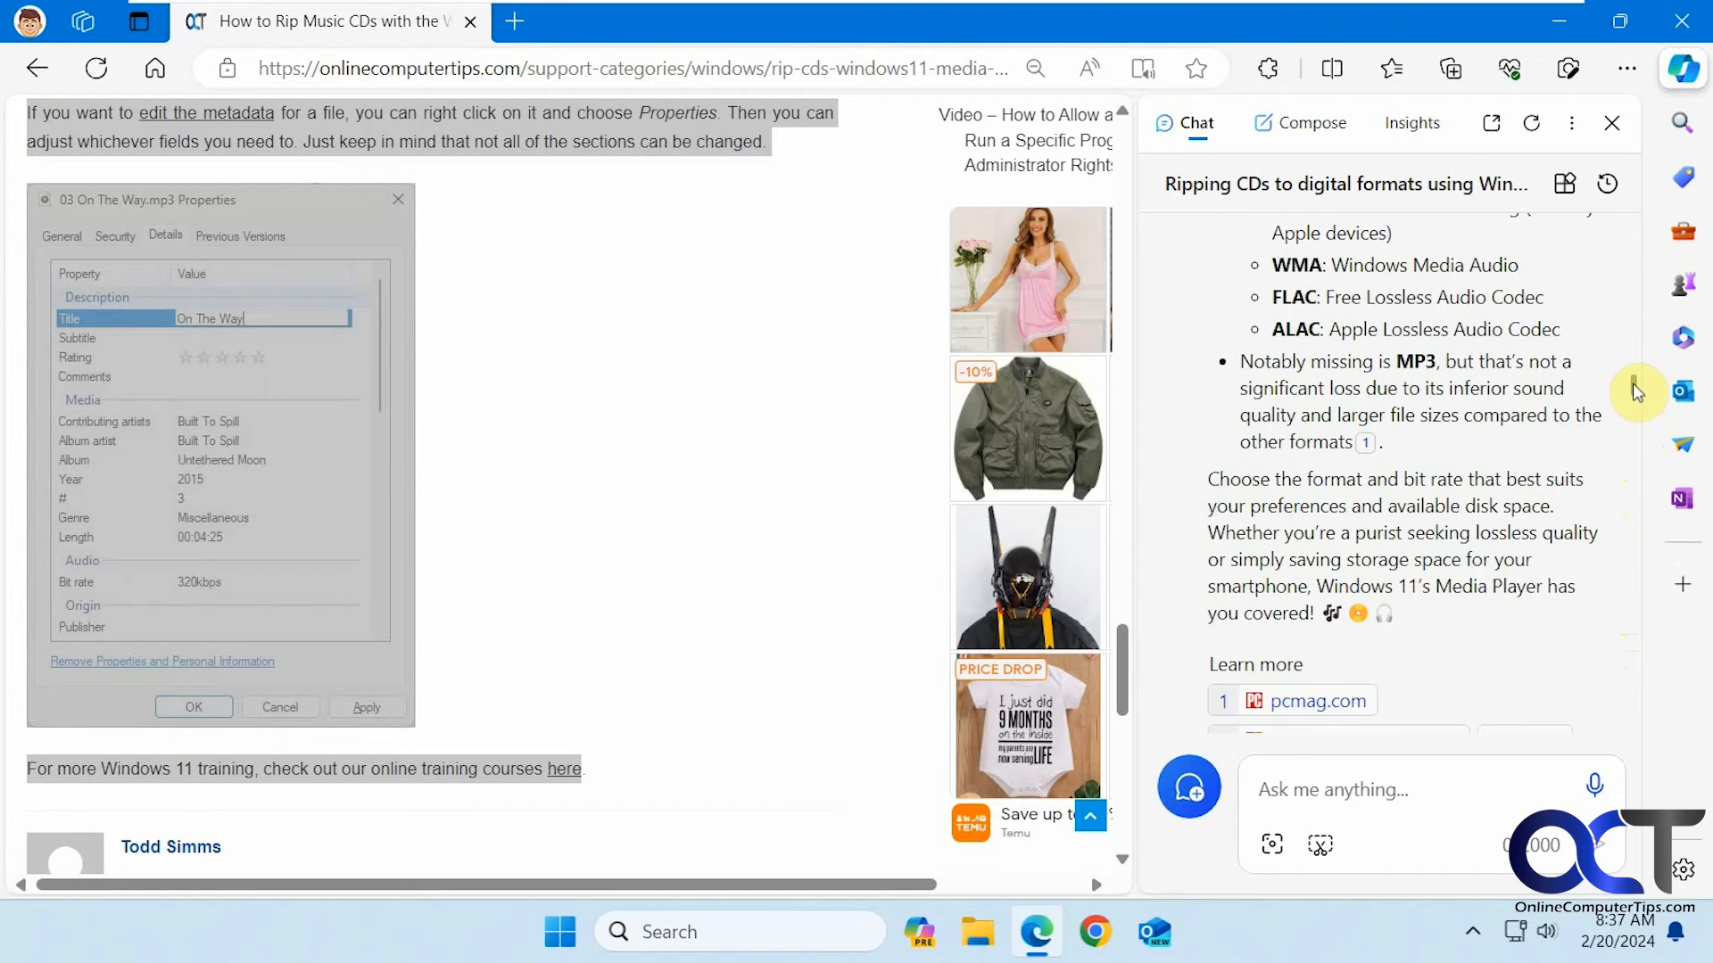
scroll("down", 3)
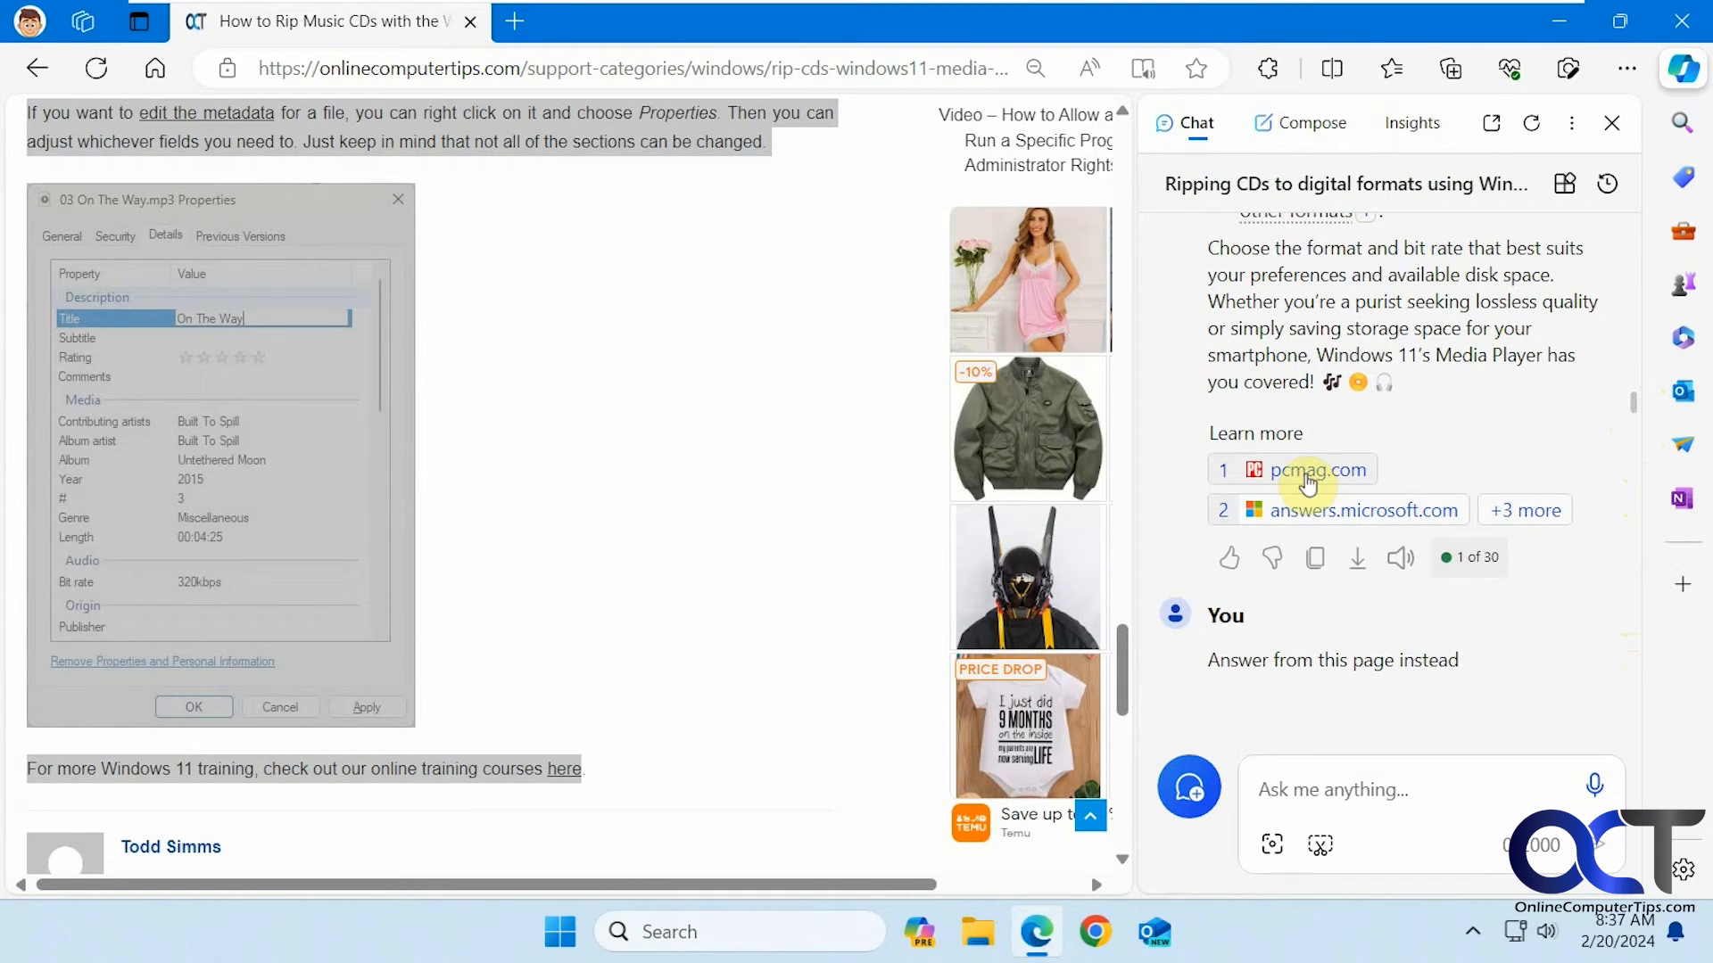
Visit the cited pcmag.com source in its own tab and close it
left_click(1307, 469)
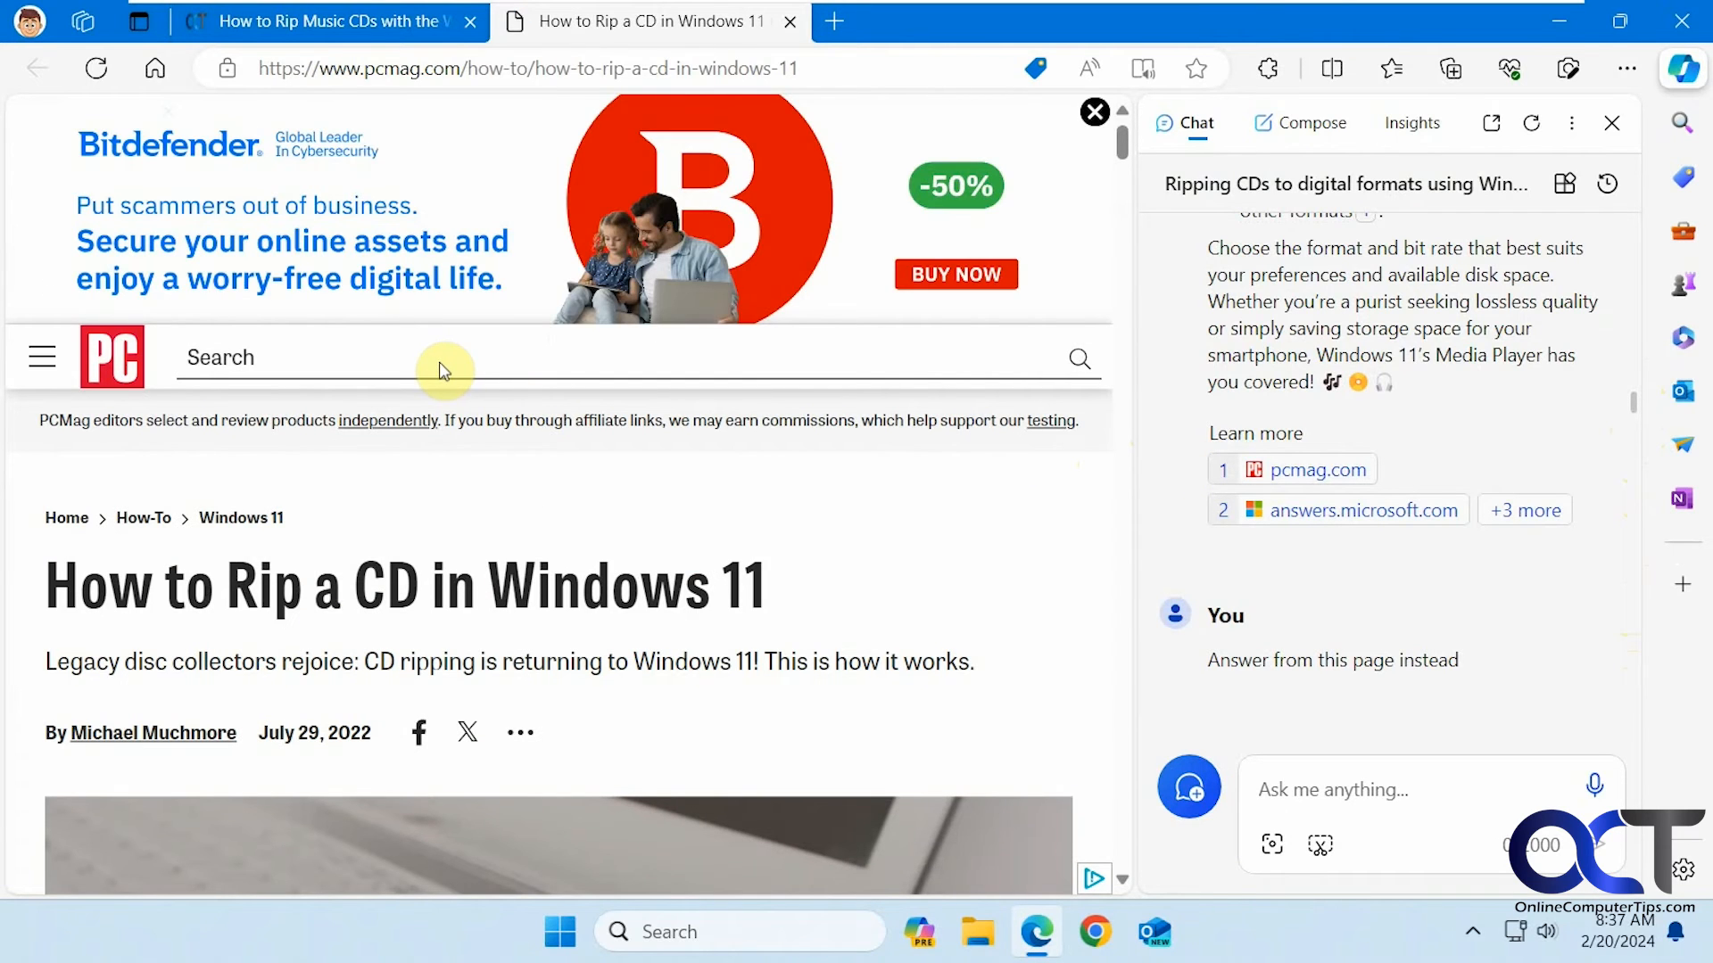
mouse_move(762, 109)
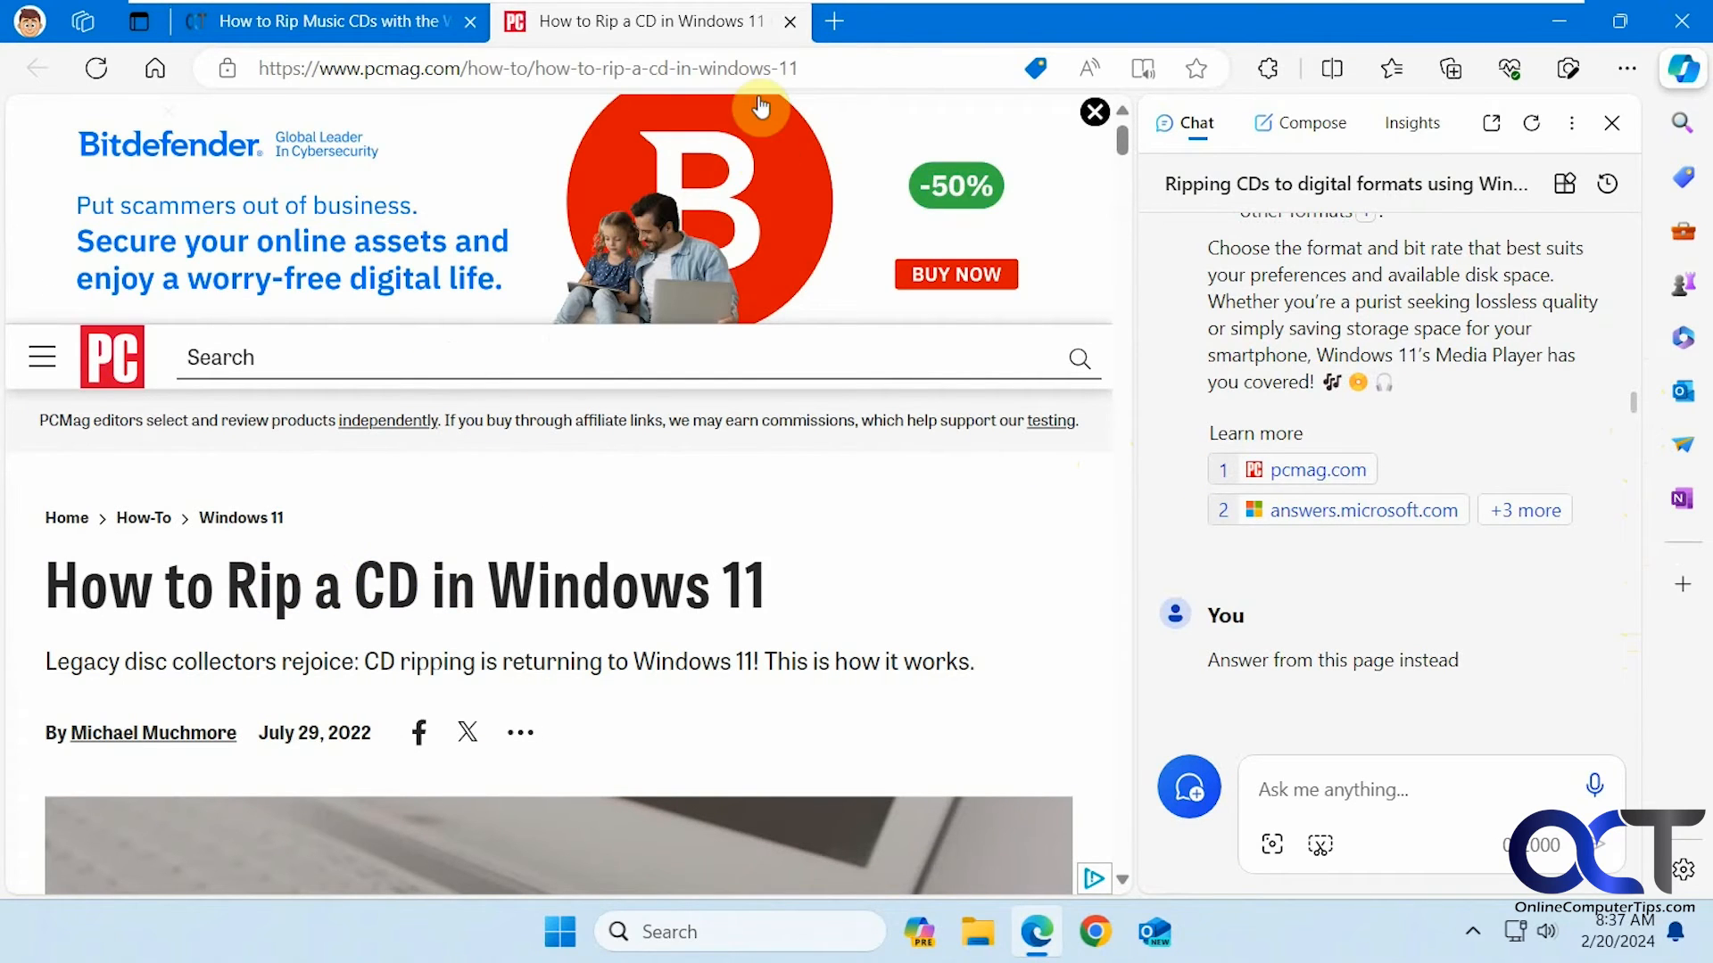
left_click(789, 22)
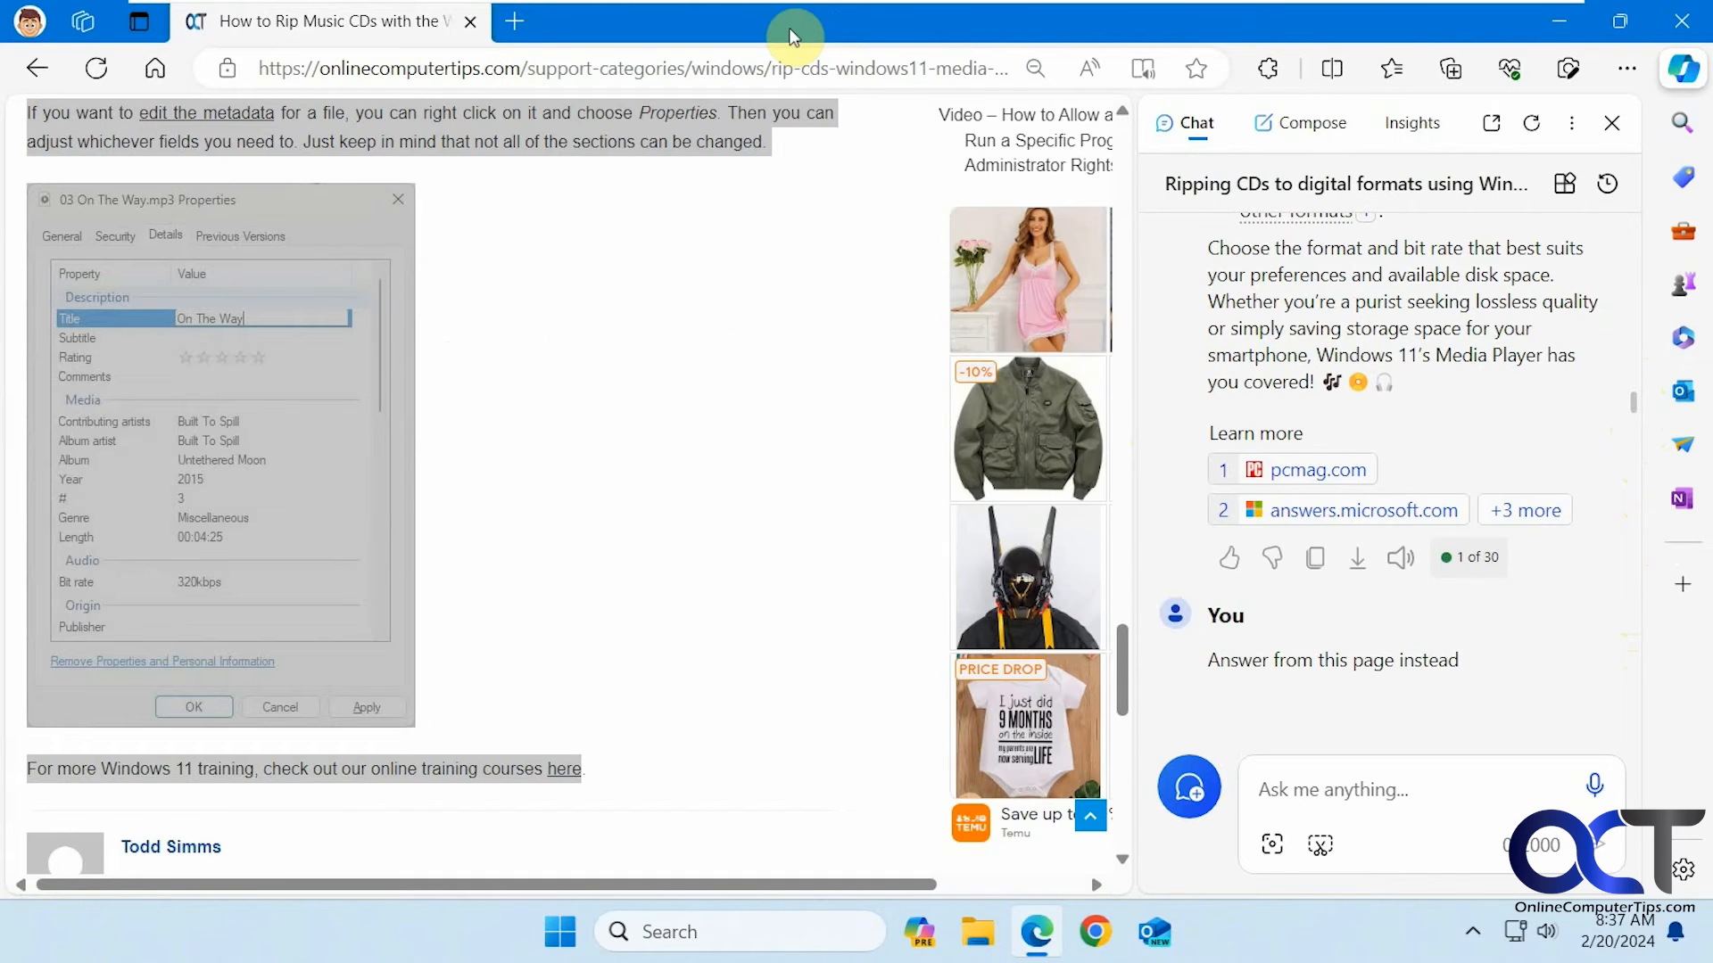
Visit the cited answers.microsoft.com forum source in its own tab and close it
left_click(1363, 510)
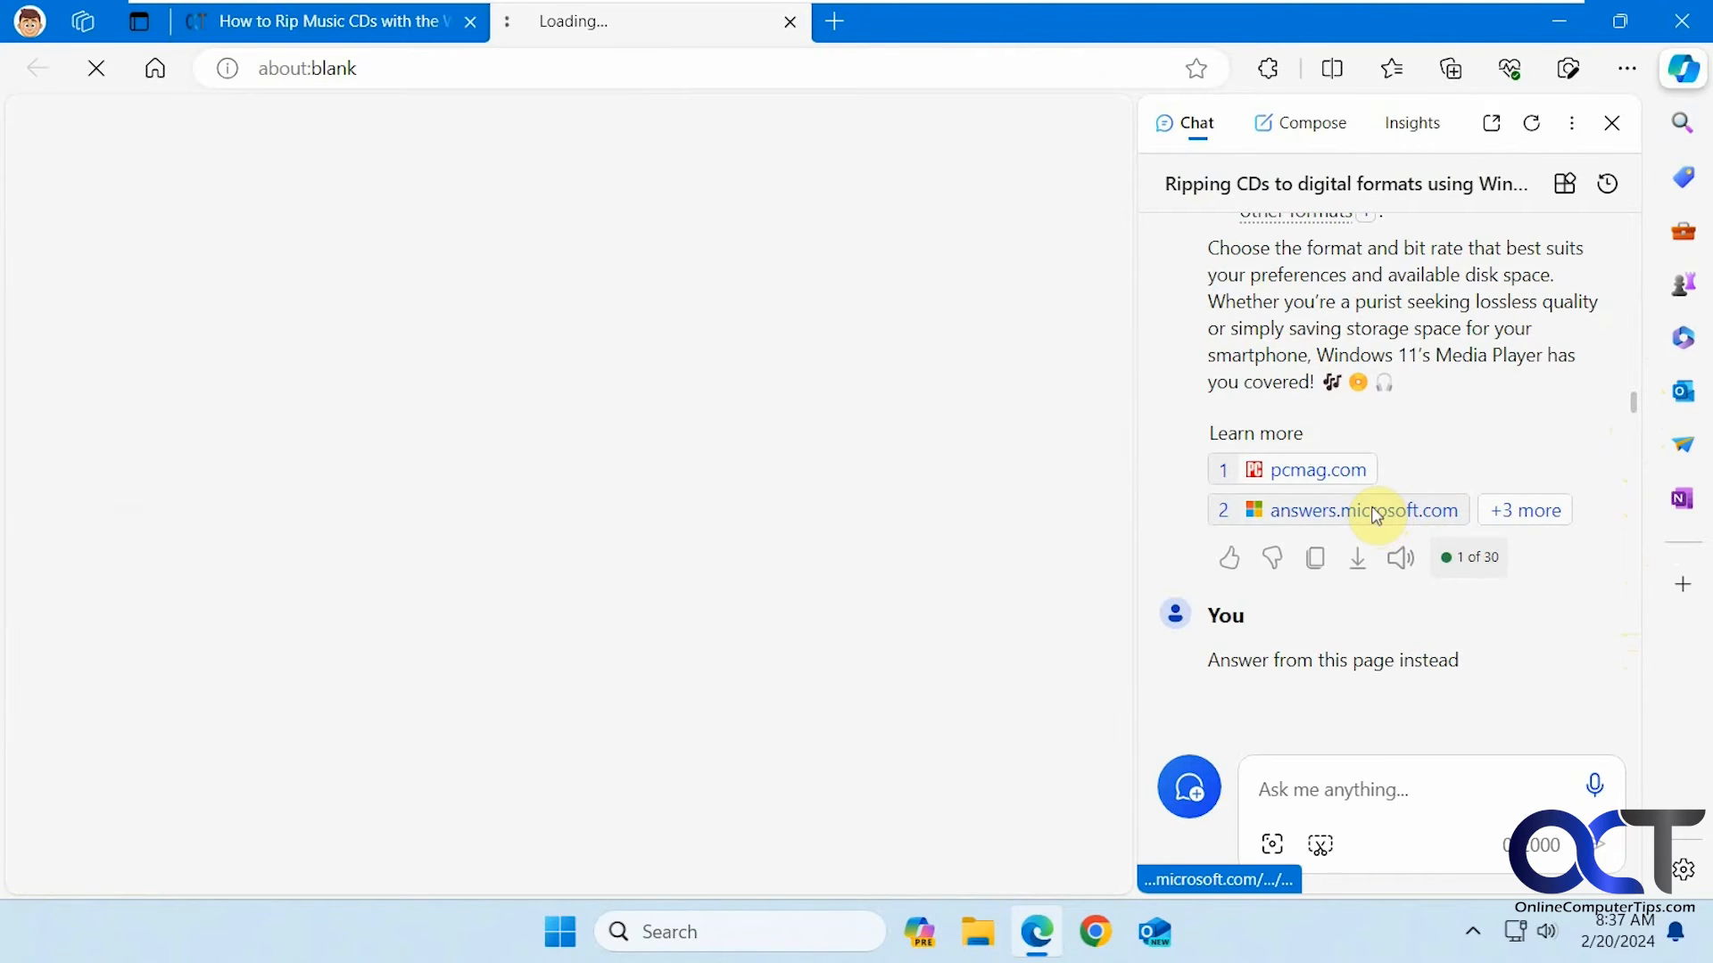
left_click(1361, 510)
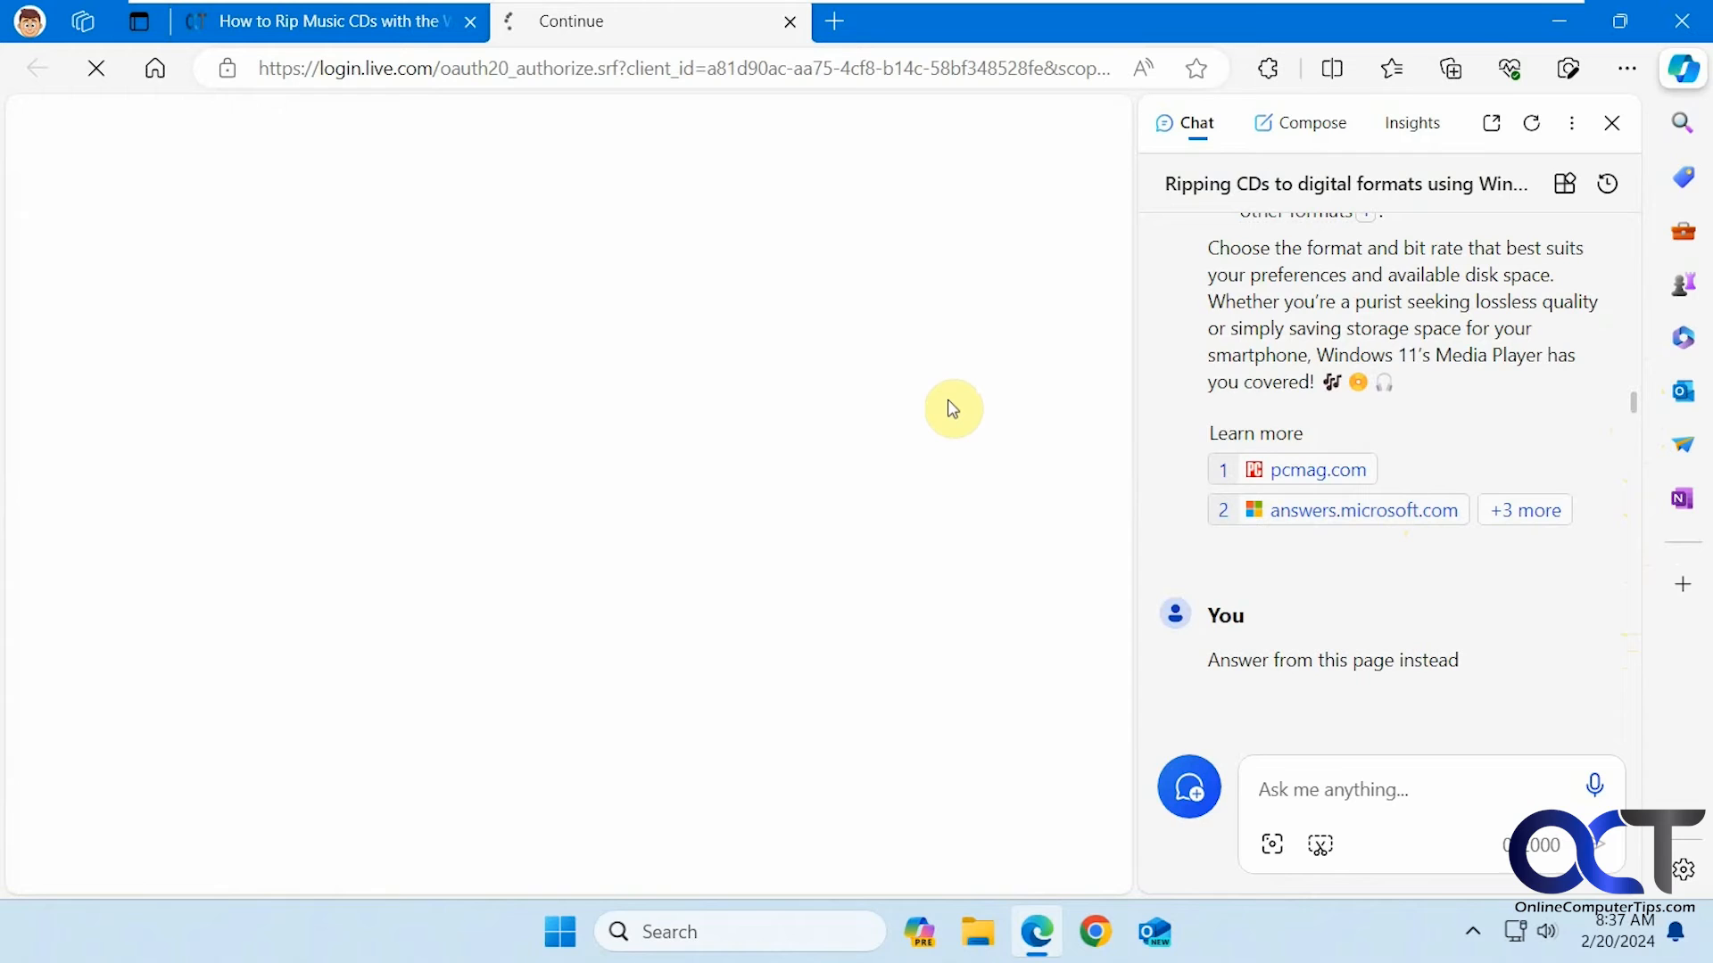
left_click(1361, 511)
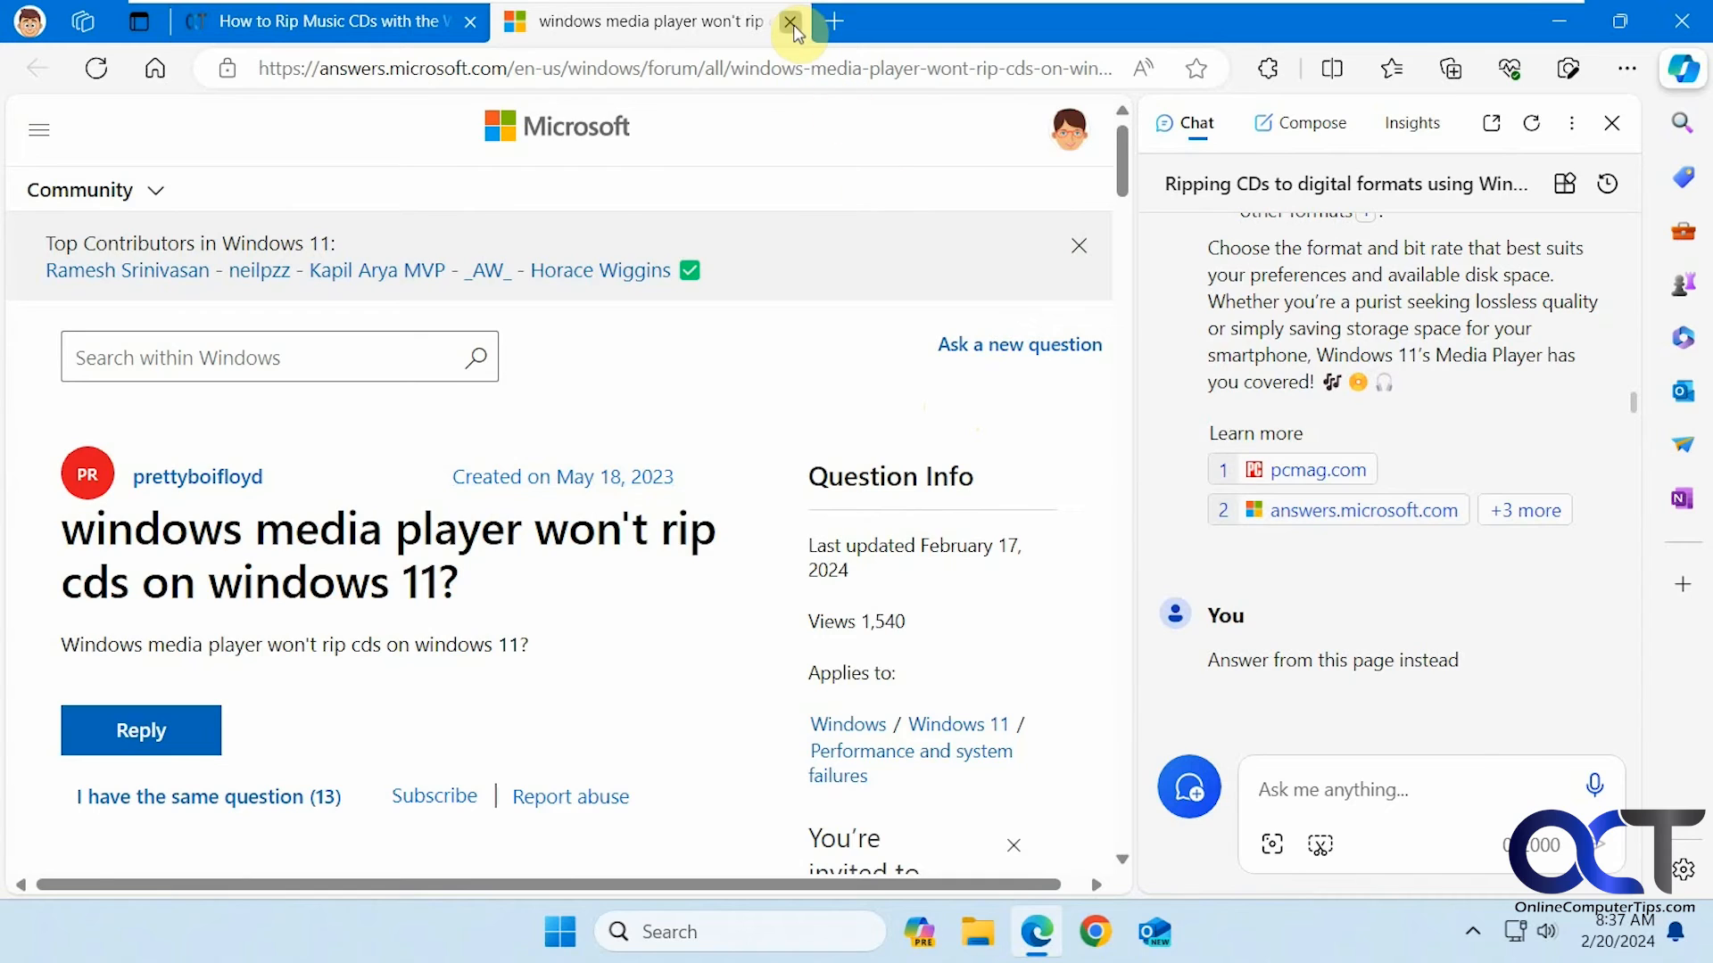
left_click(792, 22)
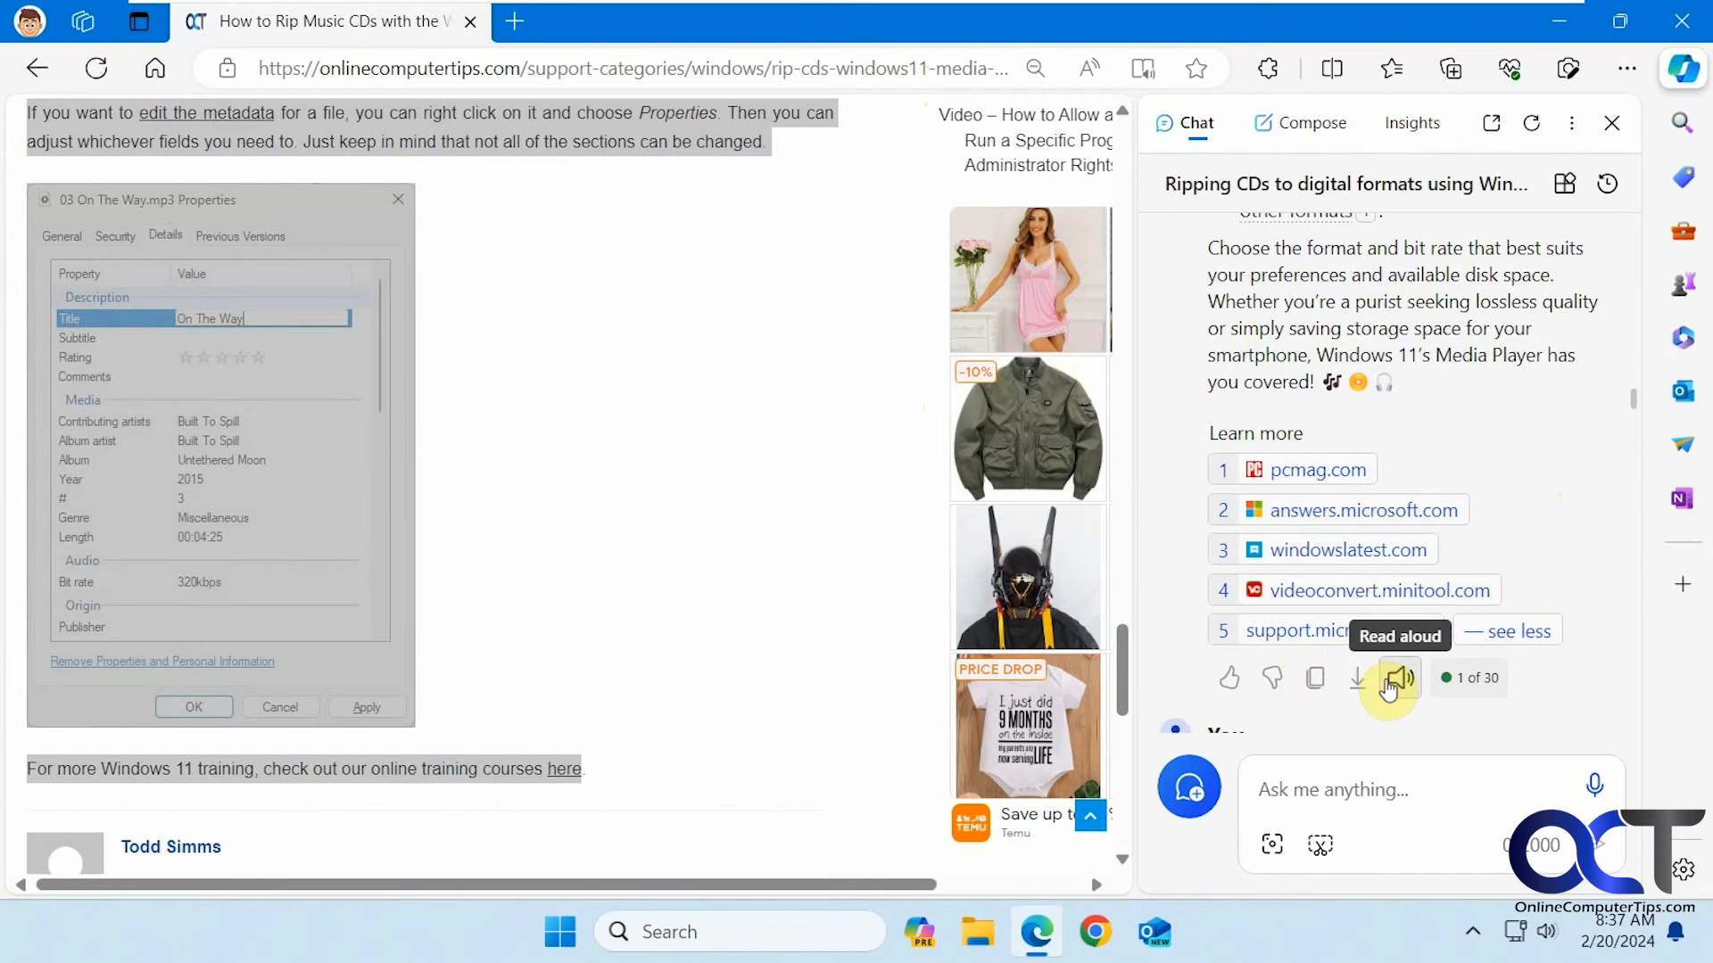
mouse_move(1582, 678)
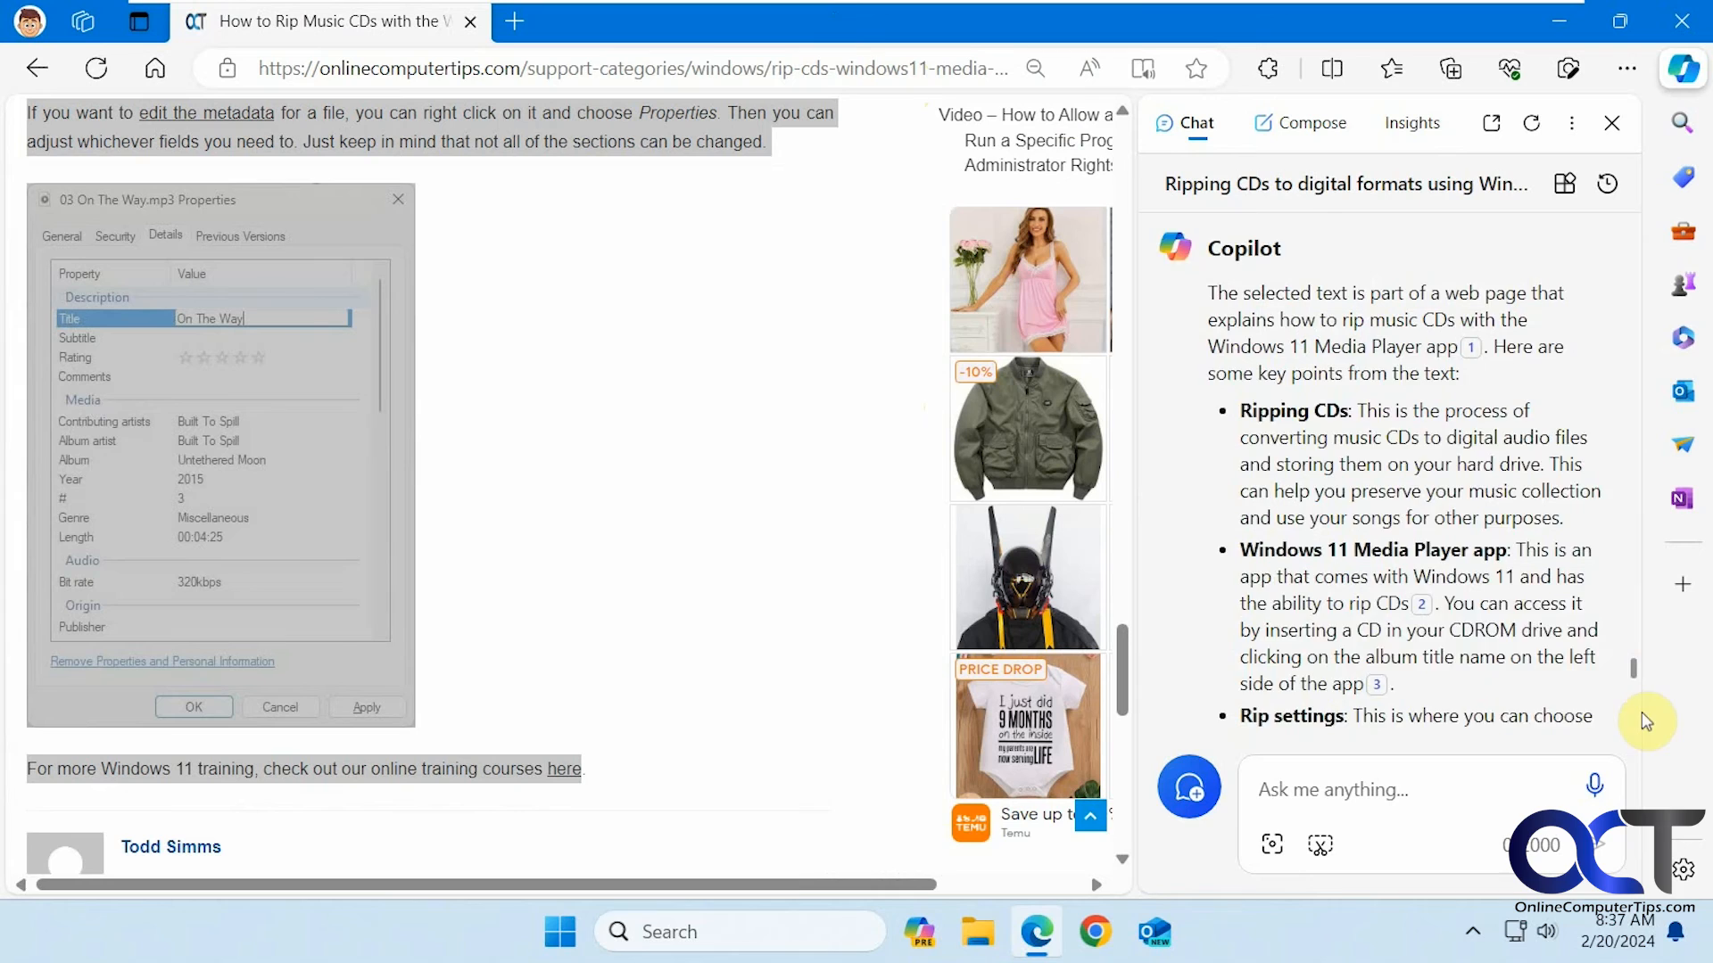
Scroll to the page-based answer's onlinecomputertips.com references and suggested questions
scroll("down", 3)
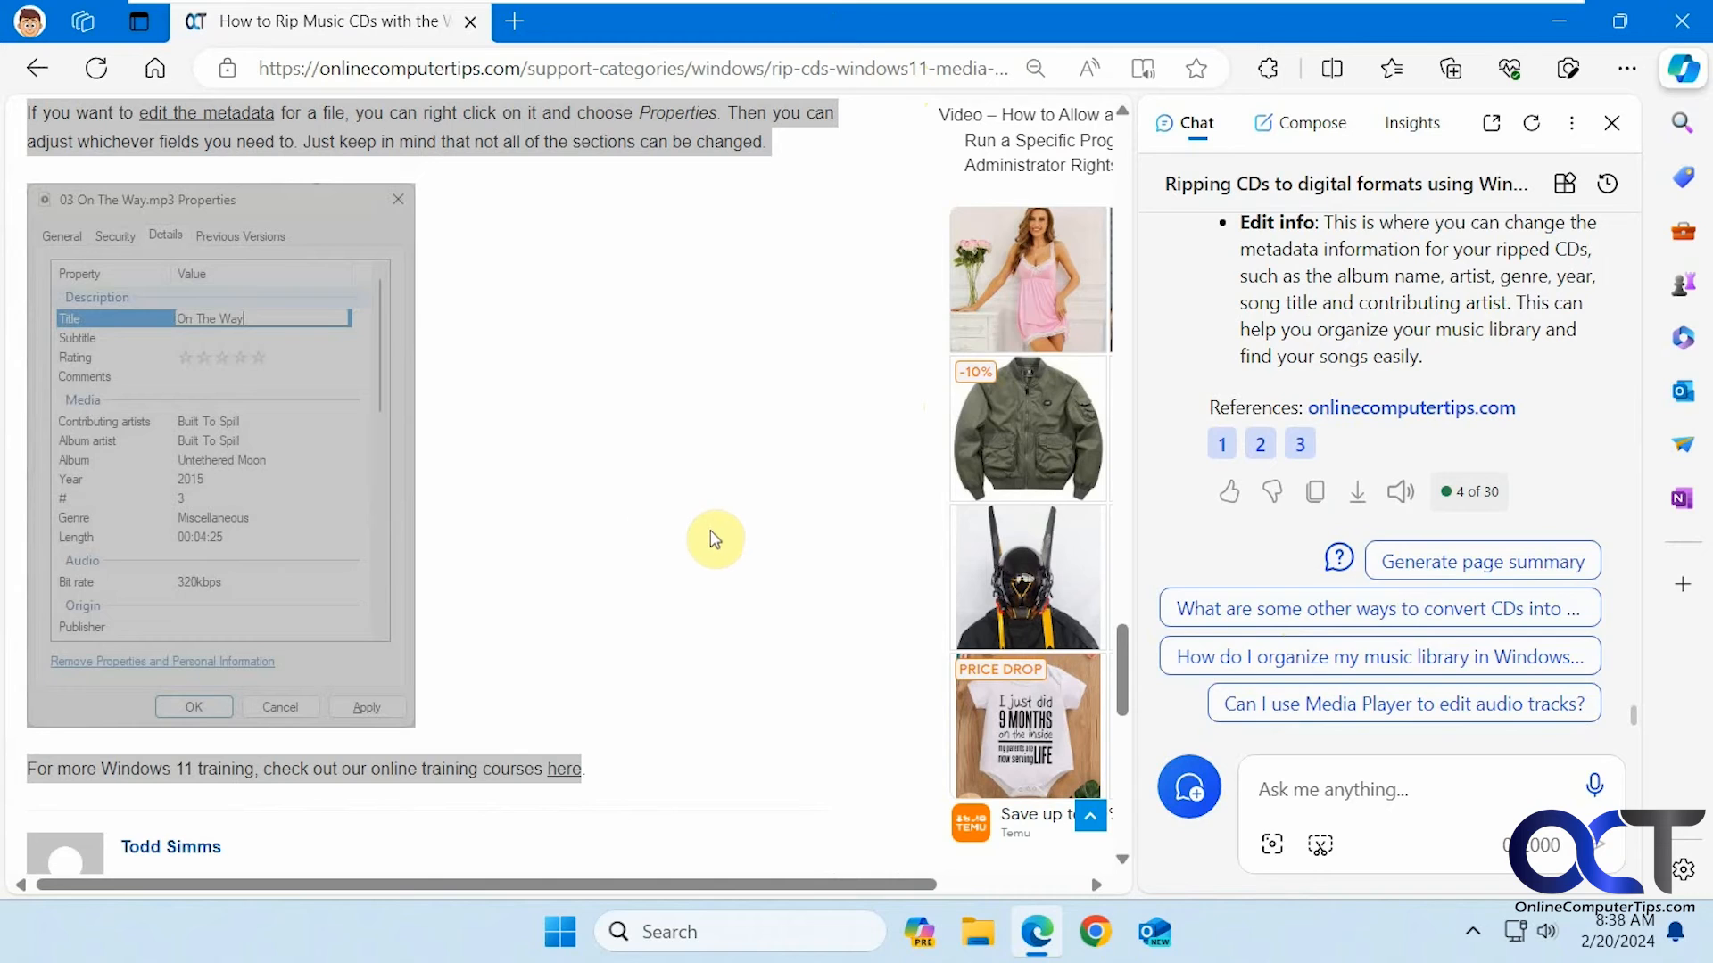
mouse_move(1302, 609)
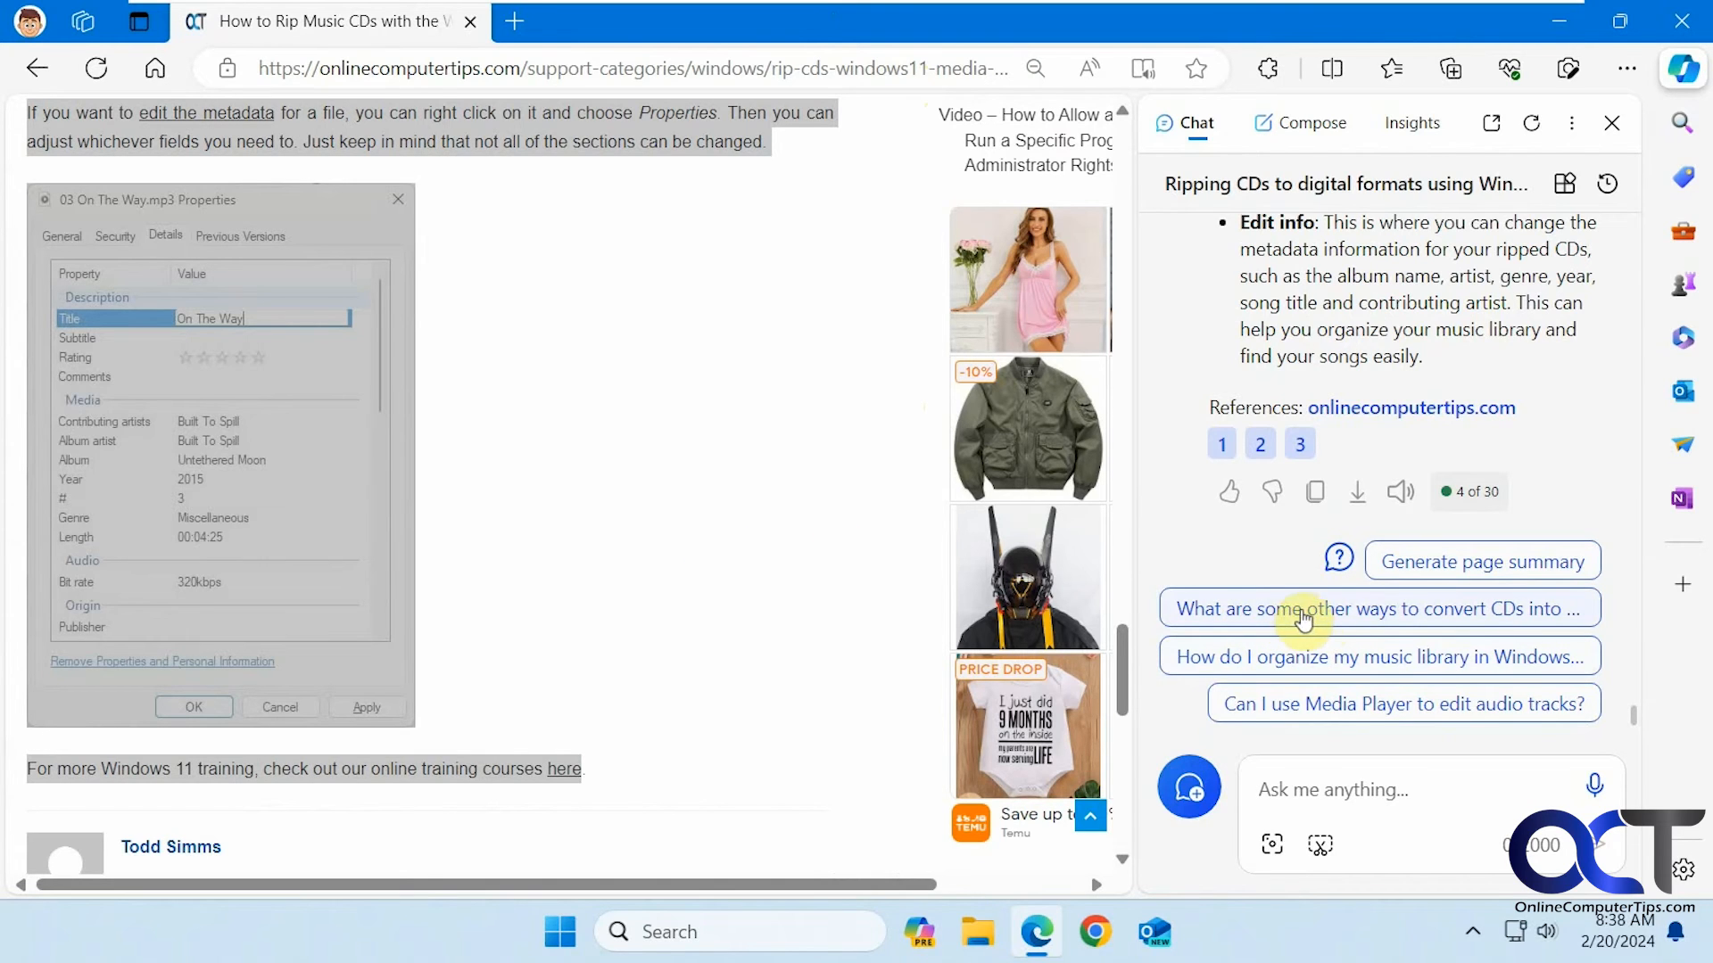
Ask Copilot's suggested question about other ways to convert CDs into digital formats
left_click(1380, 608)
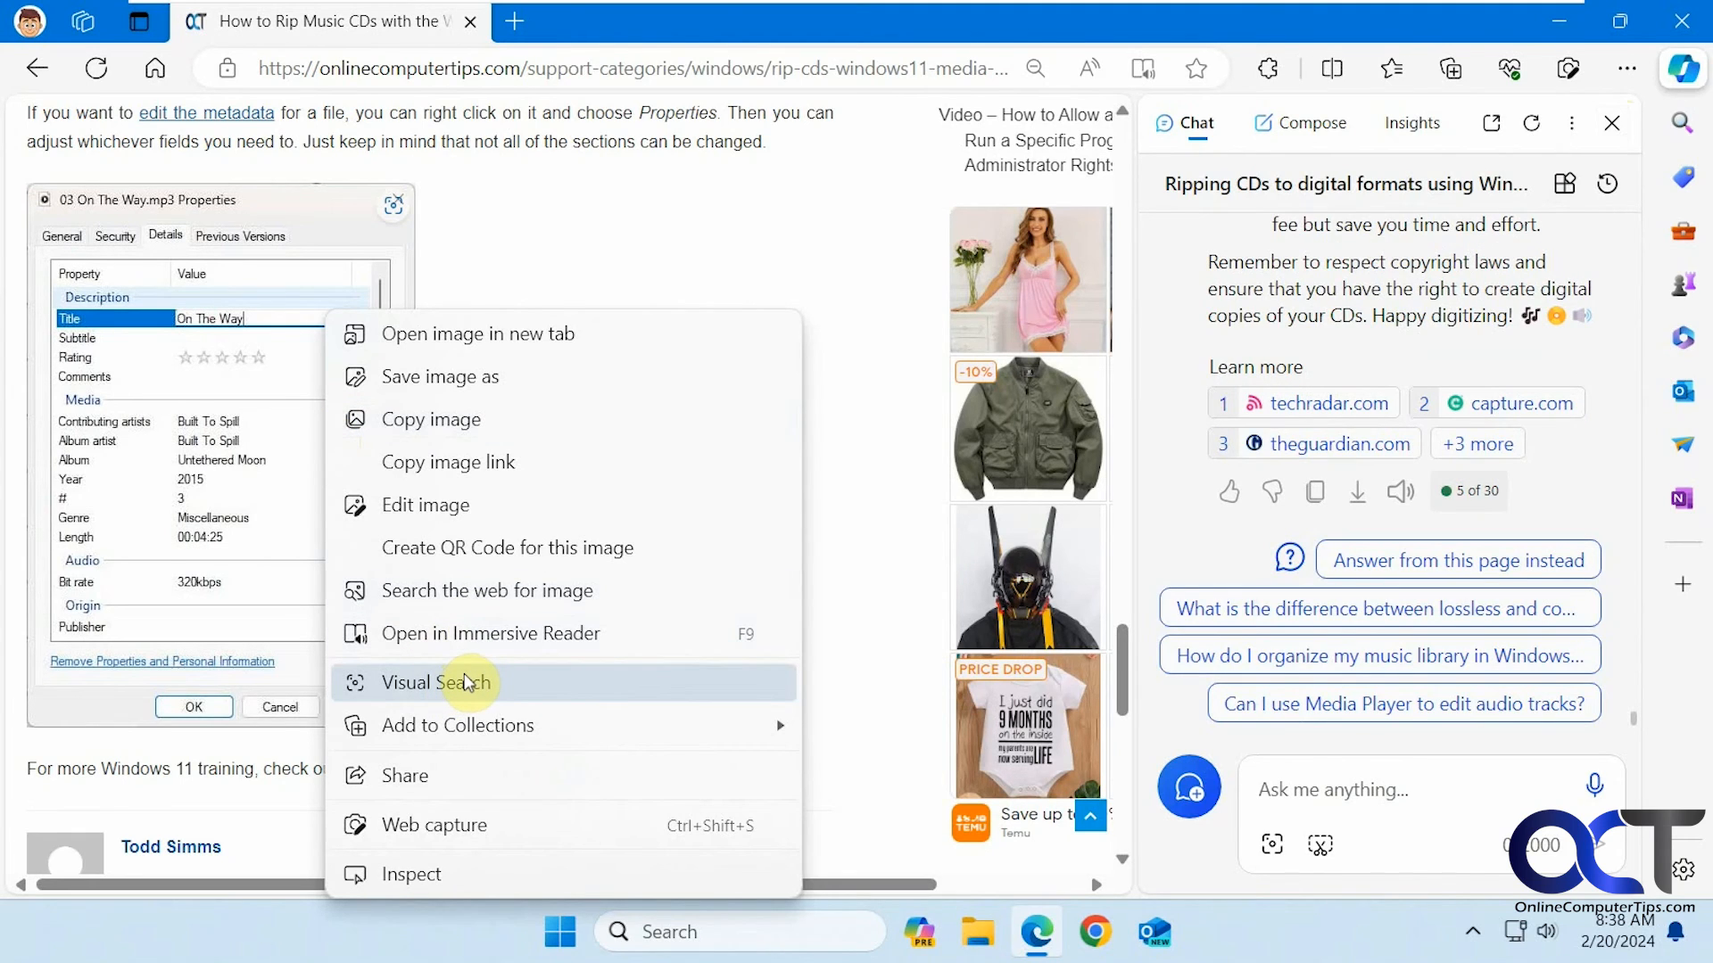
Dismiss the file-properties screenshot's context menu without choosing an option
left_click(626, 280)
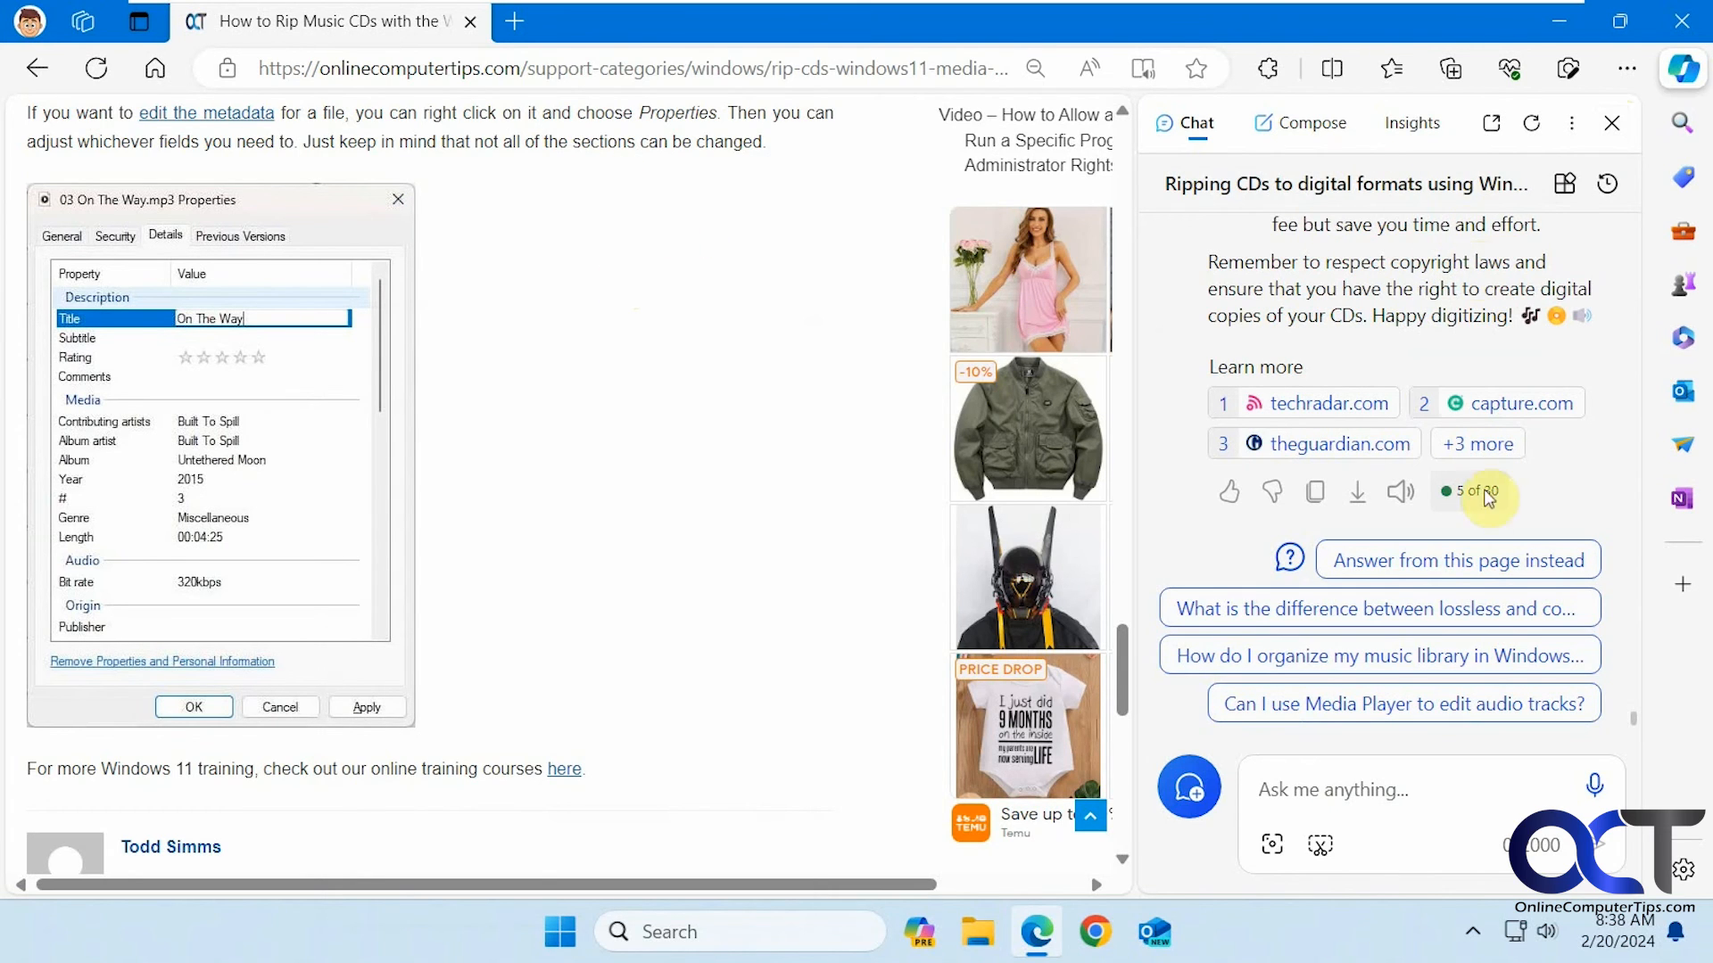
mouse_move(776, 408)
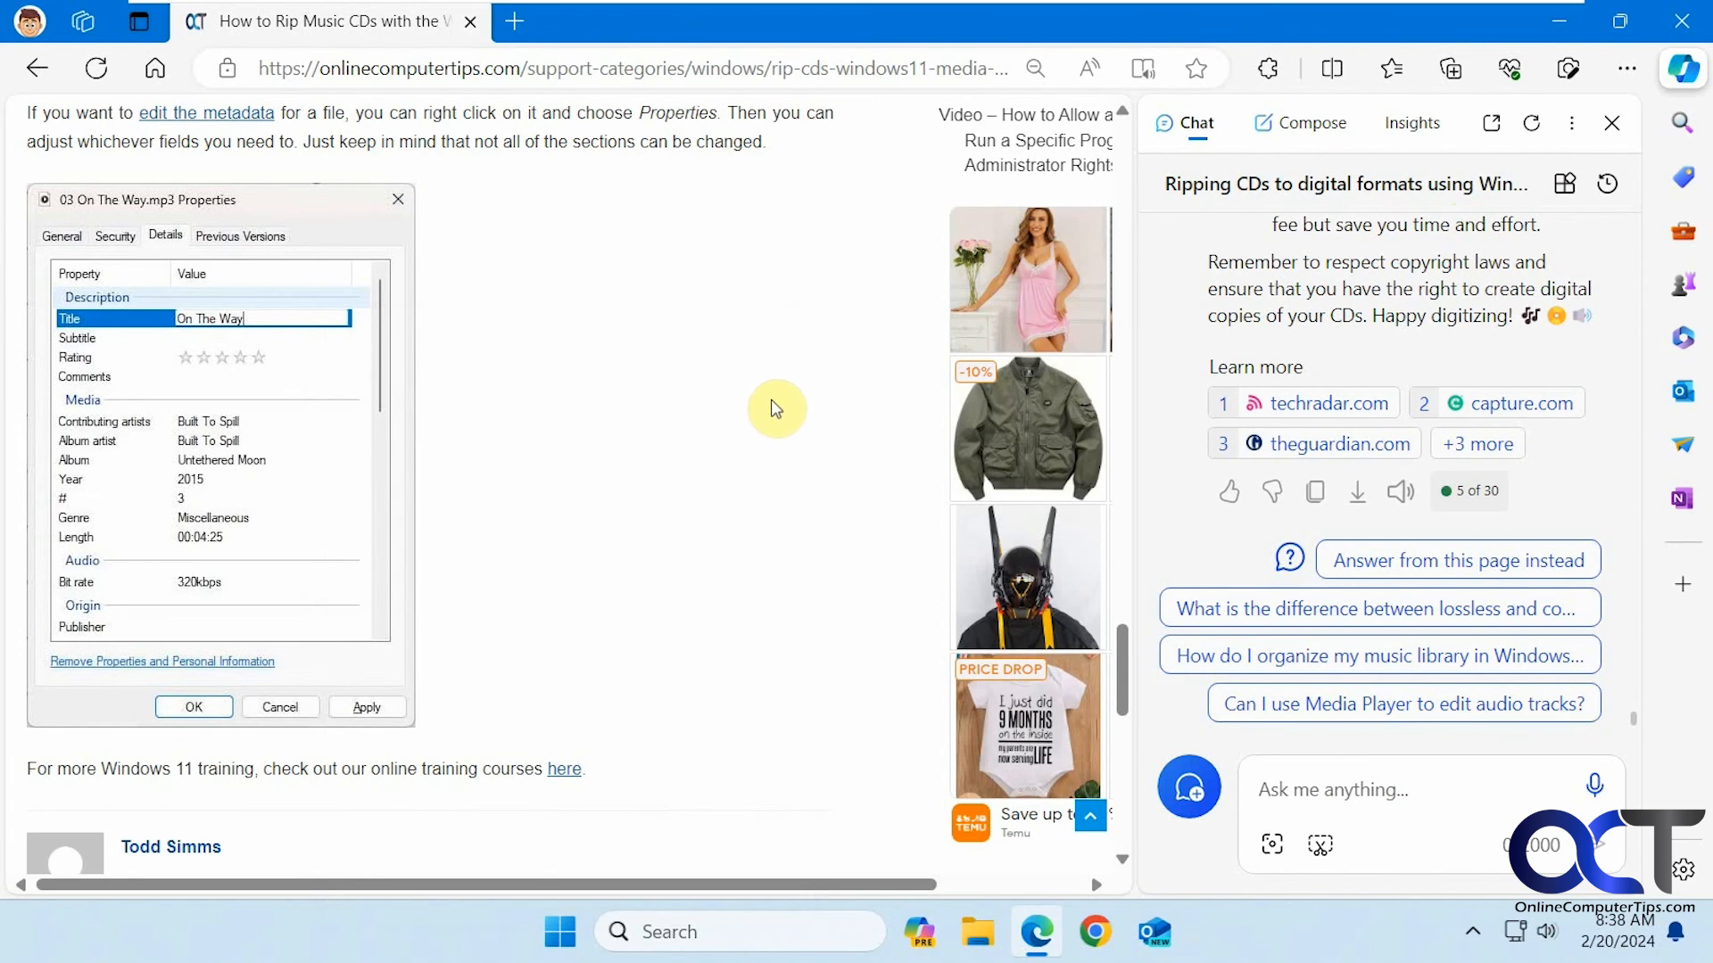
mouse_move(751, 401)
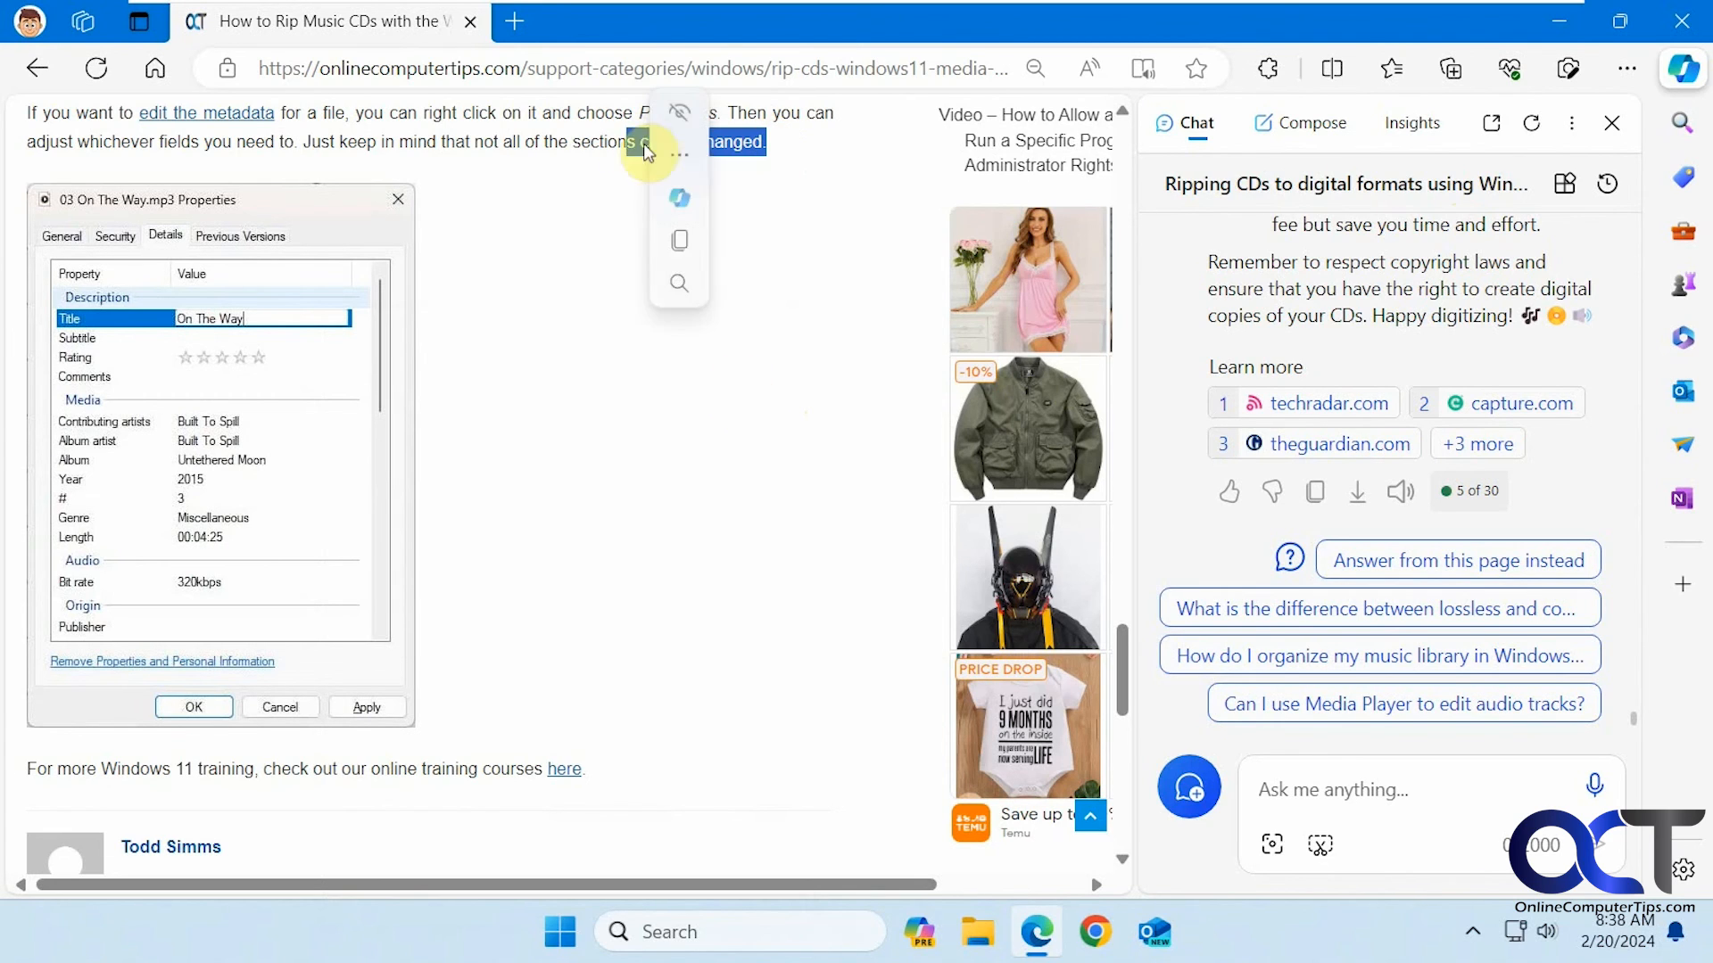
right_click(678, 143)
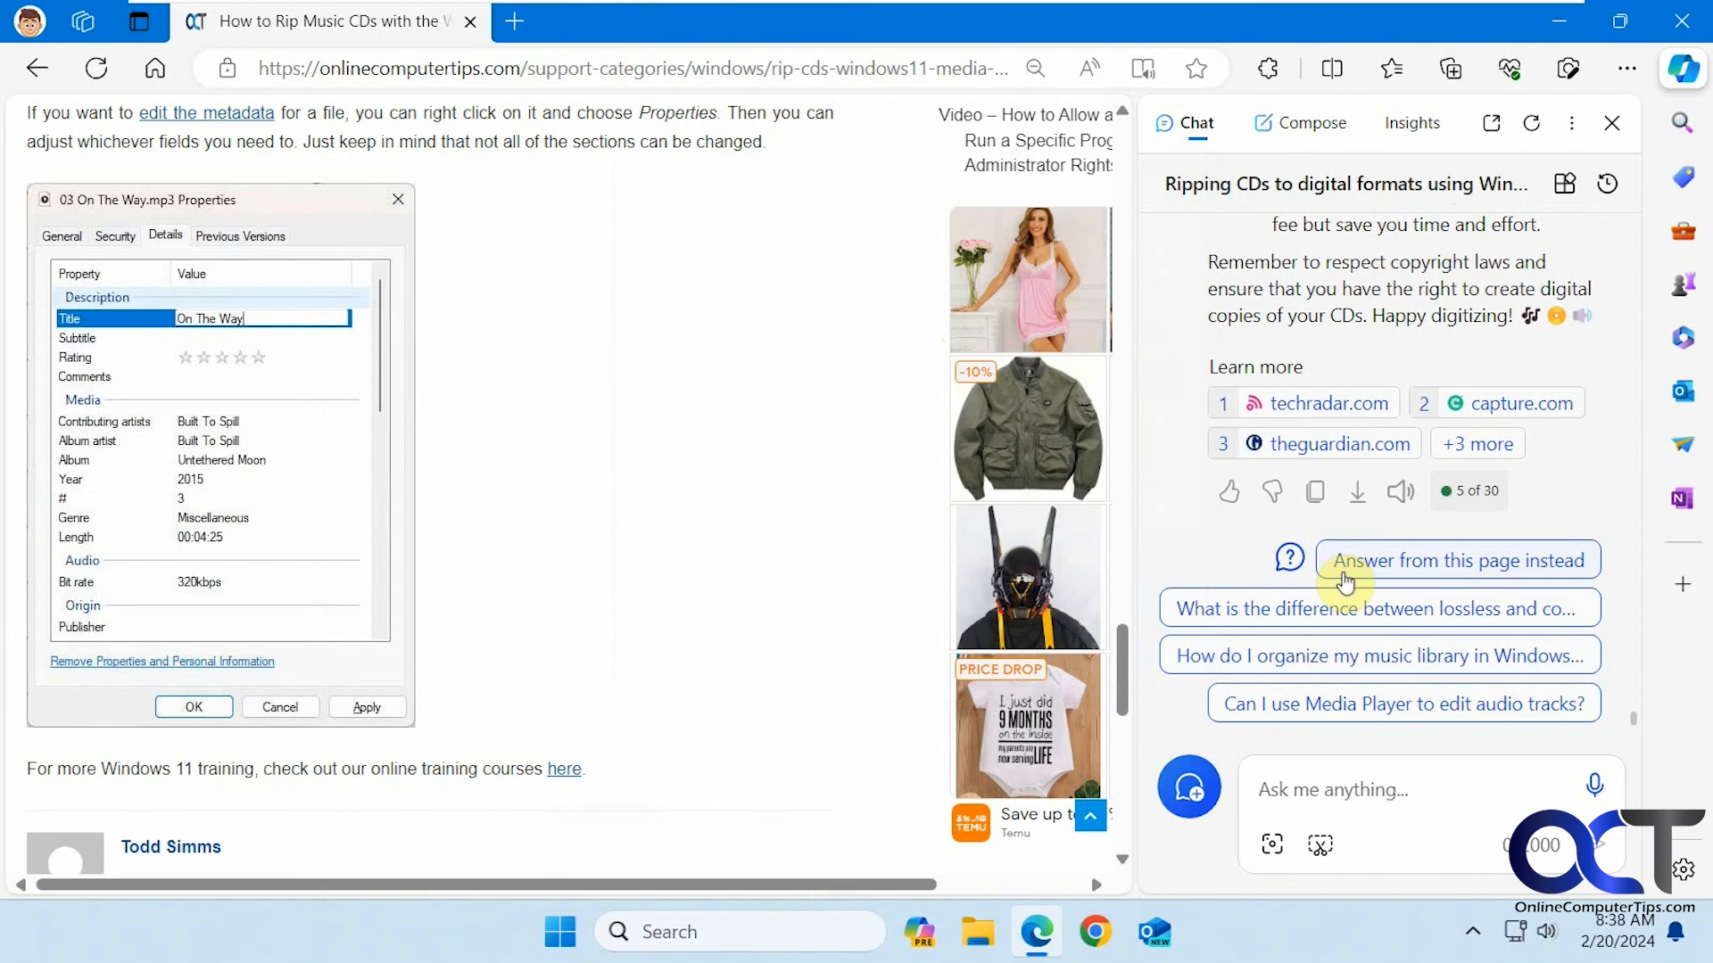
mouse_move(1372, 369)
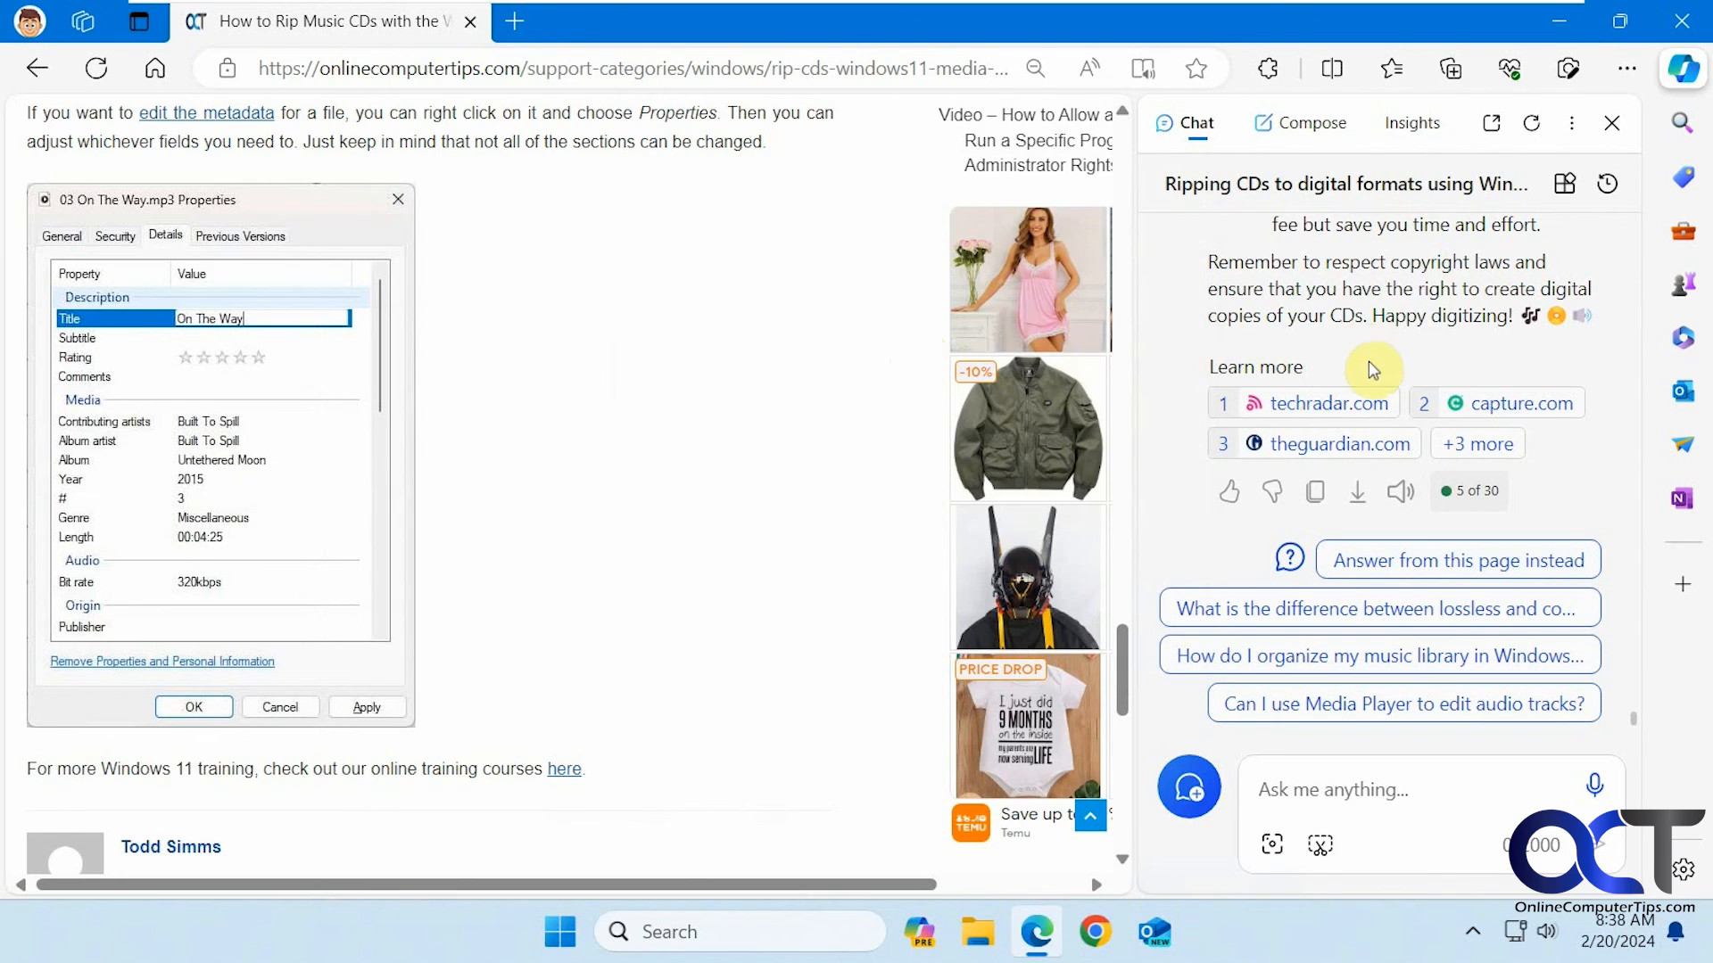
mouse_move(612, 779)
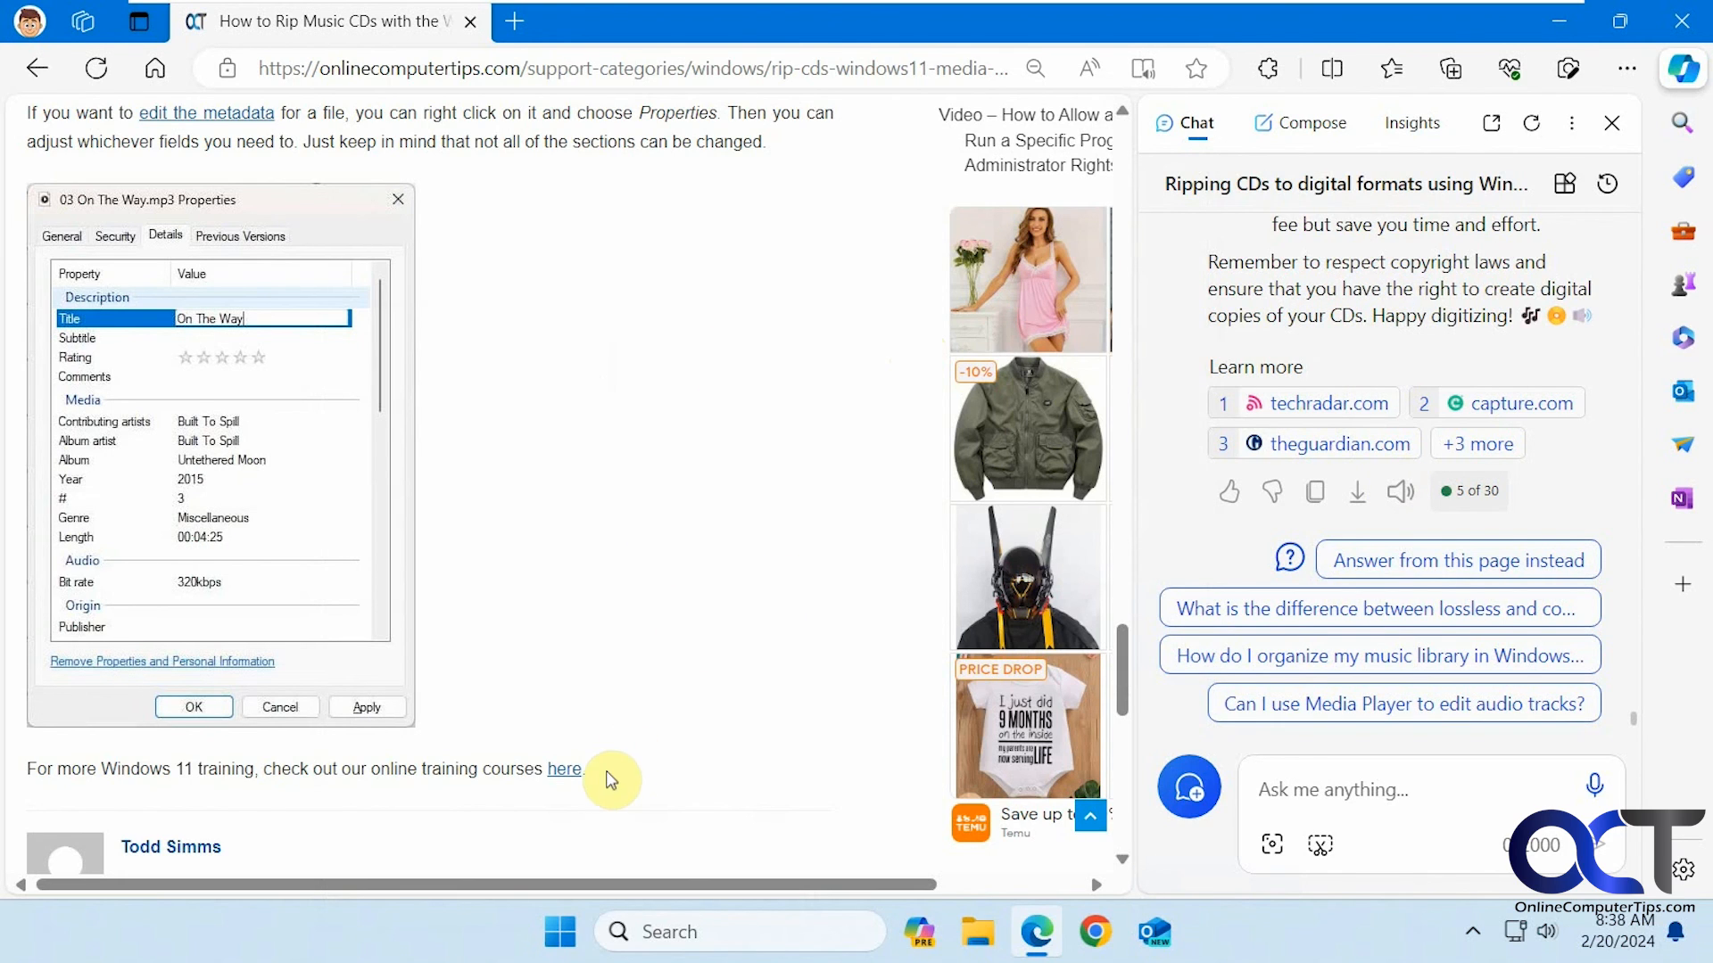
mouse_move(576, 270)
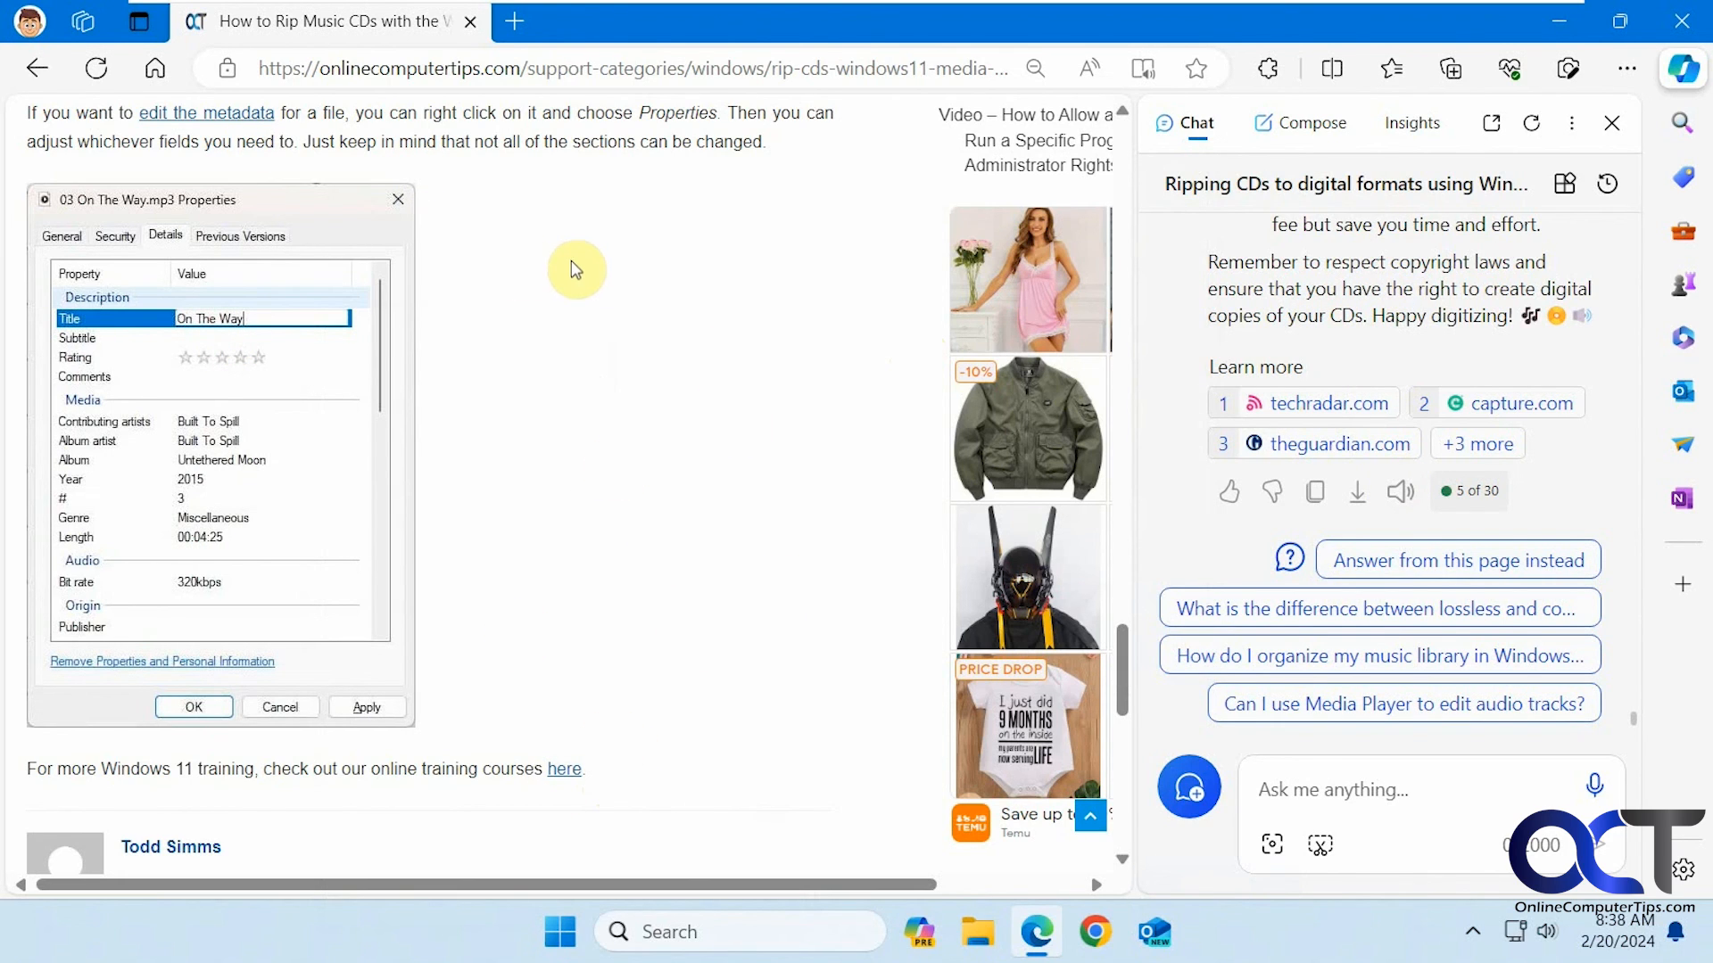
mouse_move(605, 282)
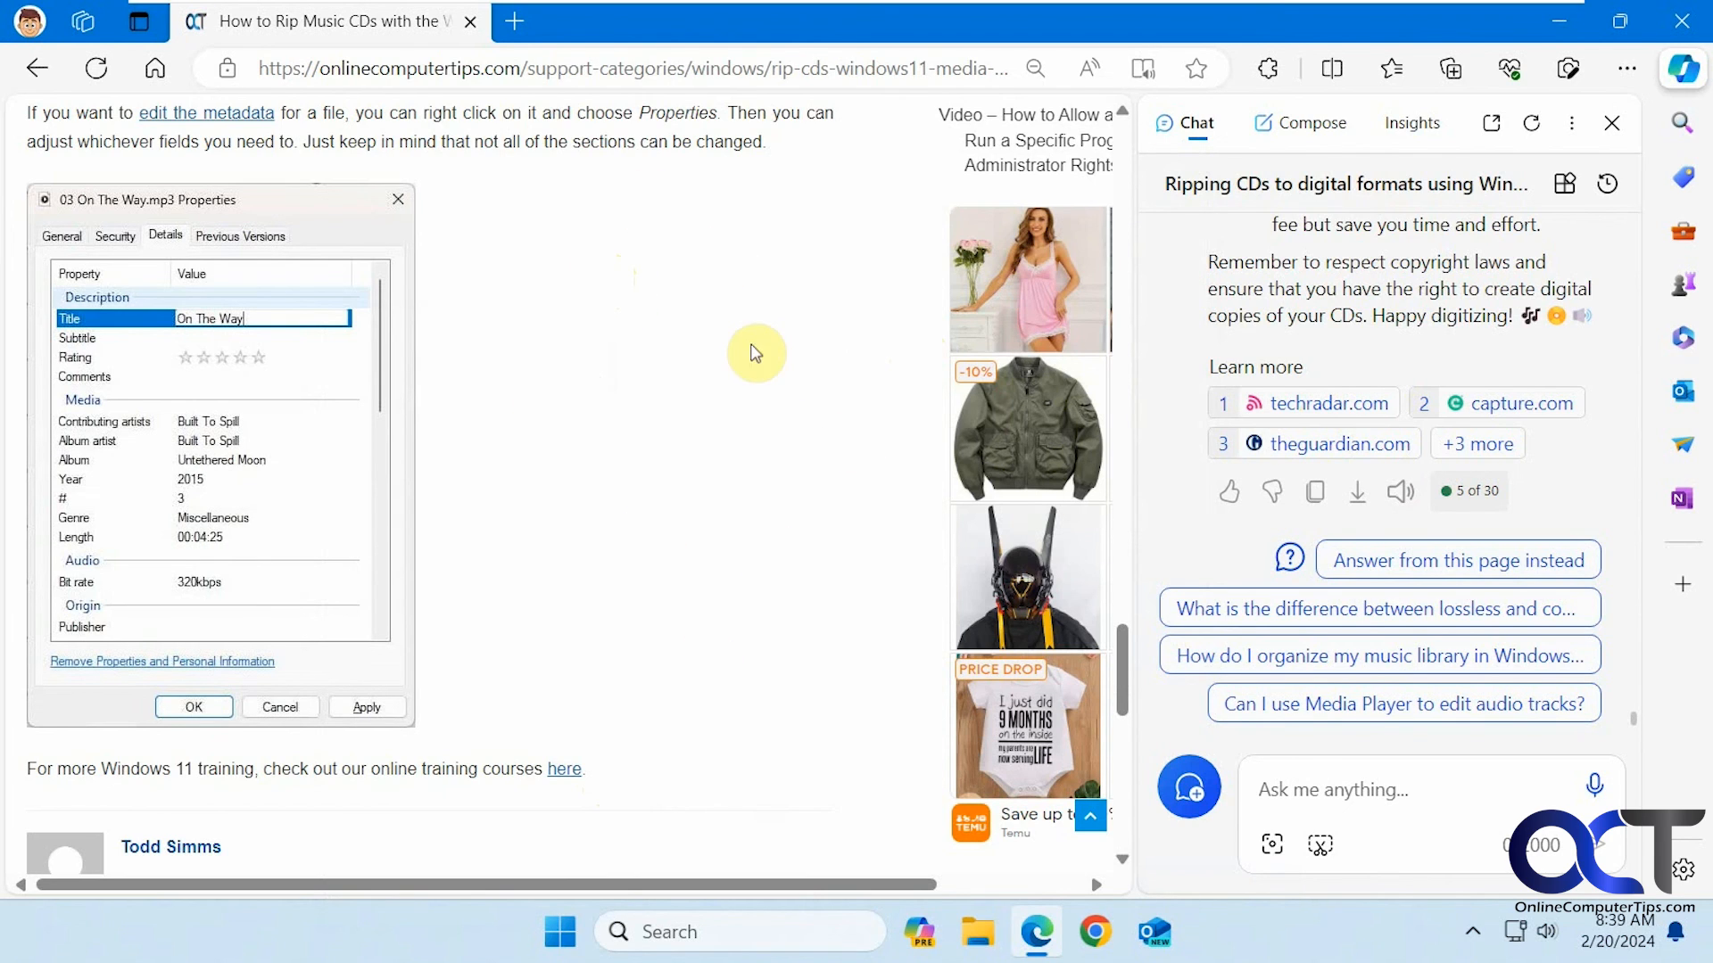
mouse_move(732, 361)
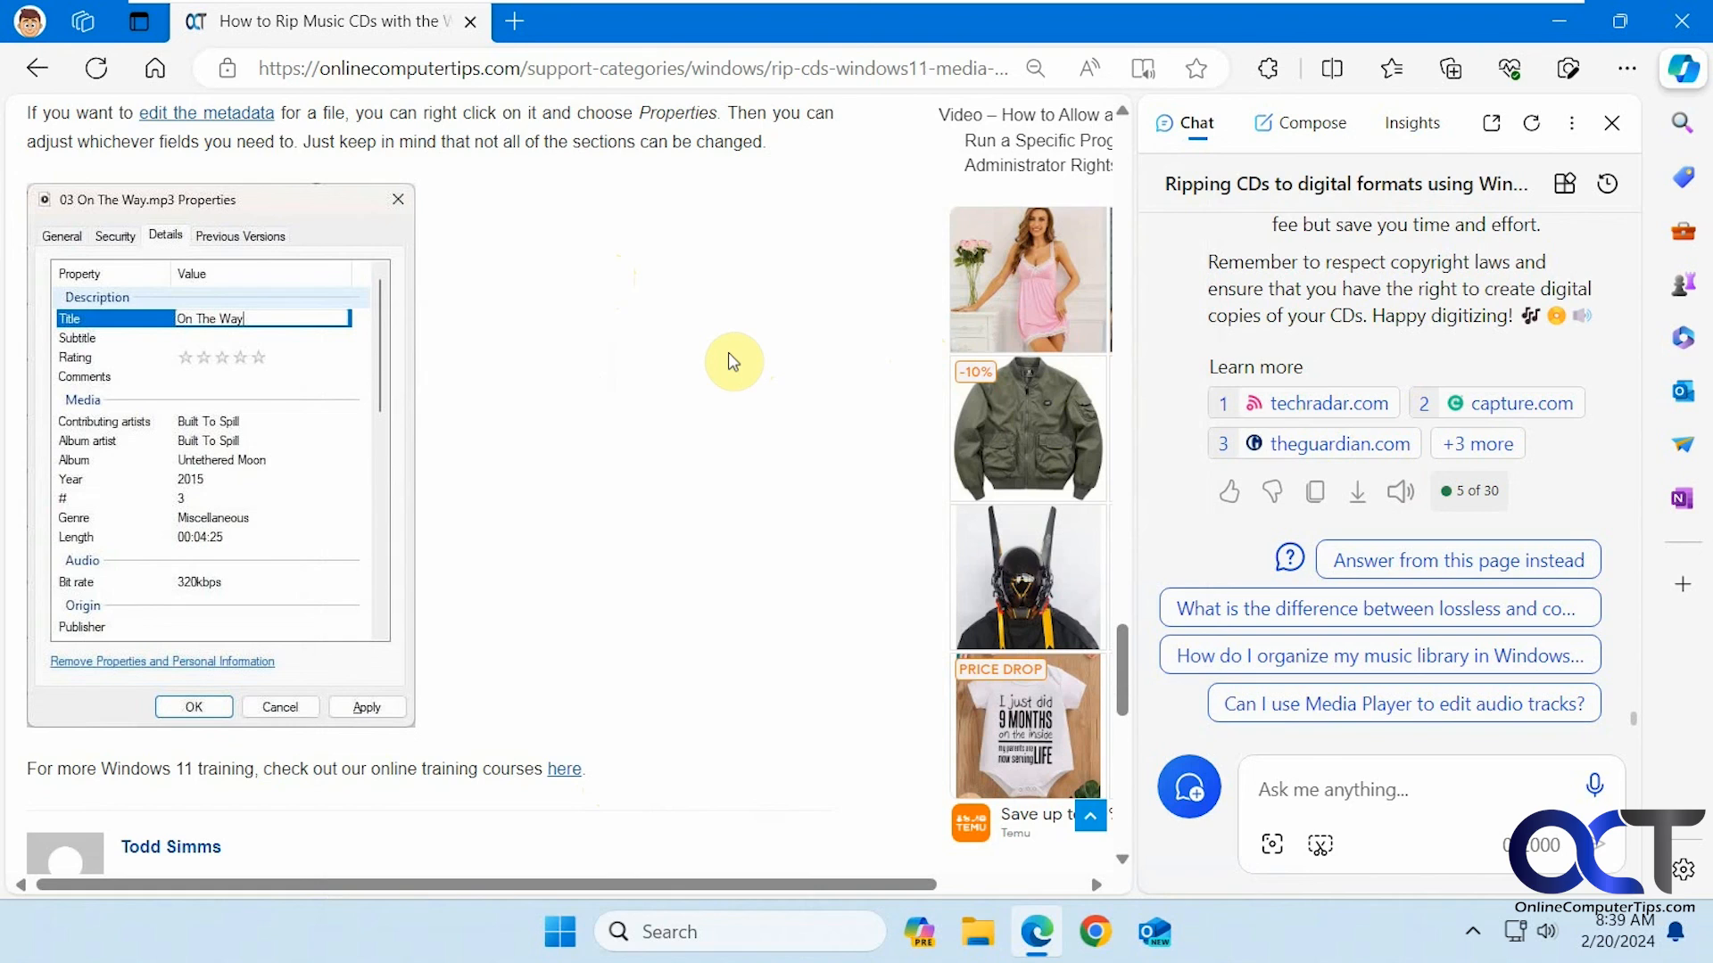